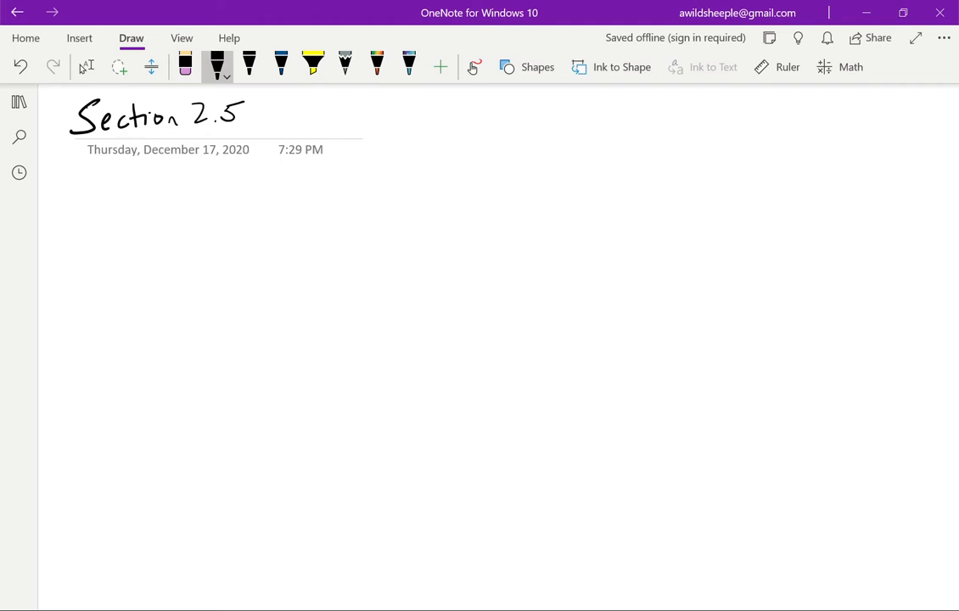
Step: Handwrite an underlined 'Def: A functor φ: J → I is cofinal if J^i is connected'
left_click_drag(102, 246, 128, 289)
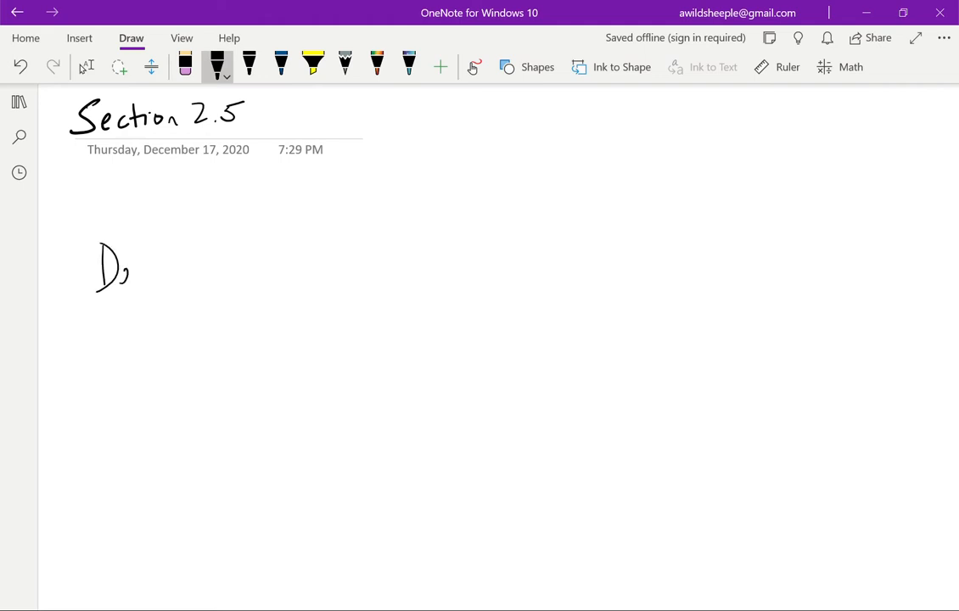
left_click_drag(127, 272, 174, 263)
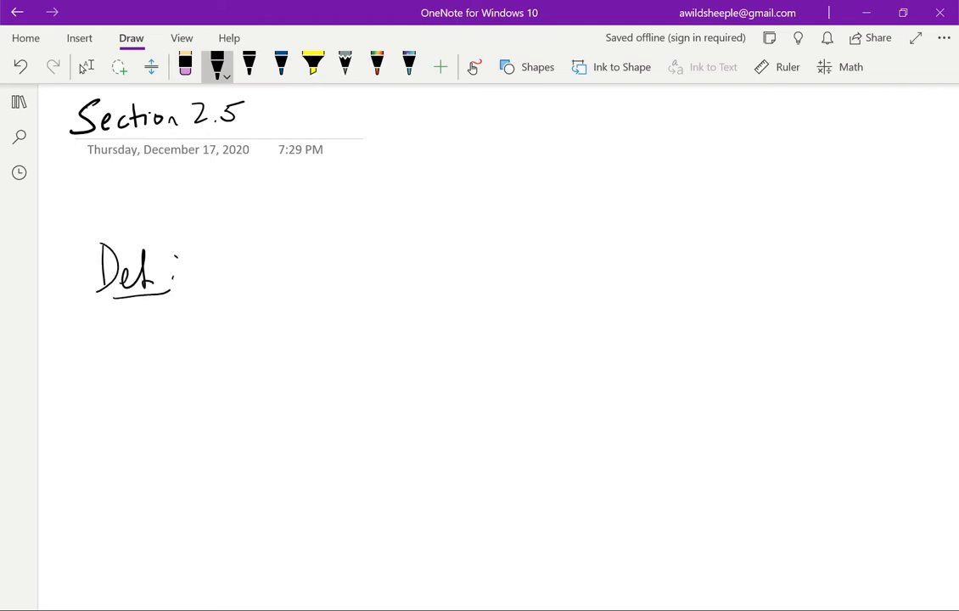
left_click_drag(212, 280, 306, 255)
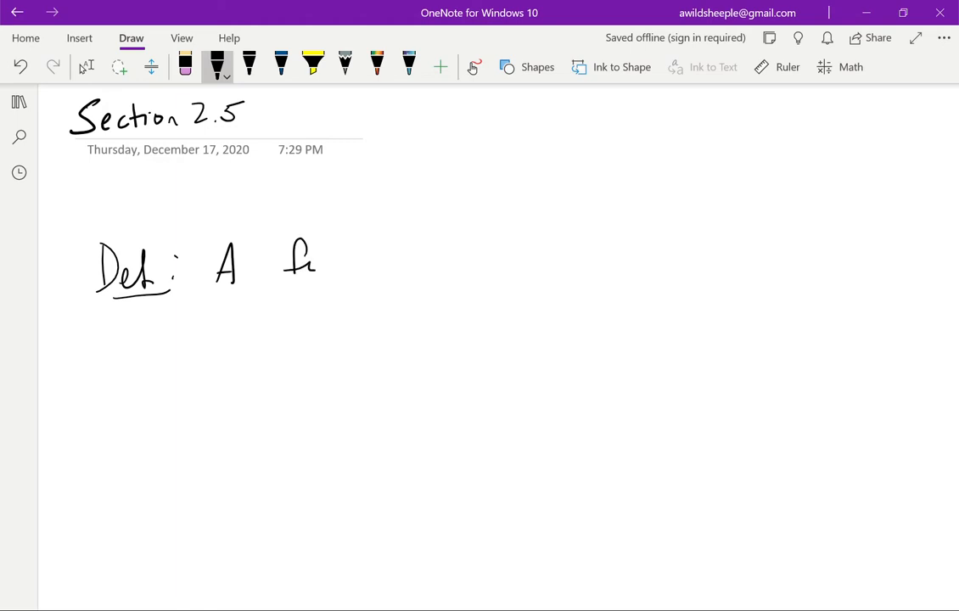
left_click_drag(314, 272, 450, 254)
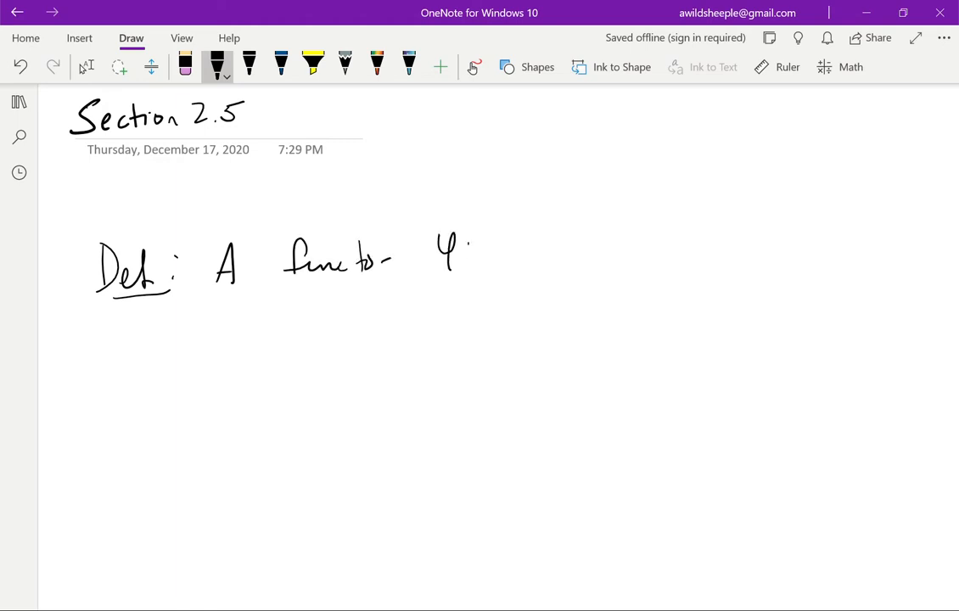
left_click_drag(475, 254, 586, 252)
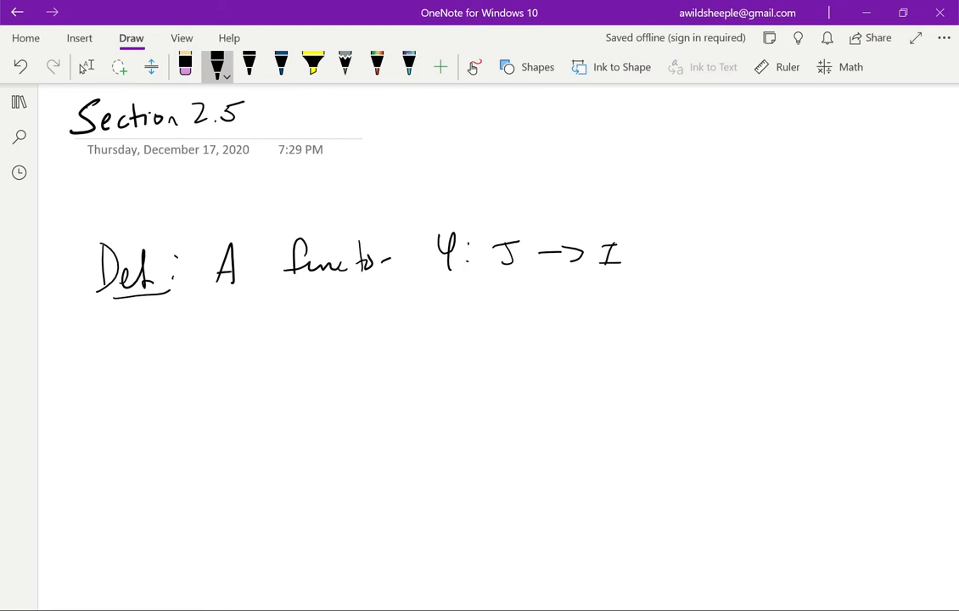
left_click_drag(688, 259, 820, 255)
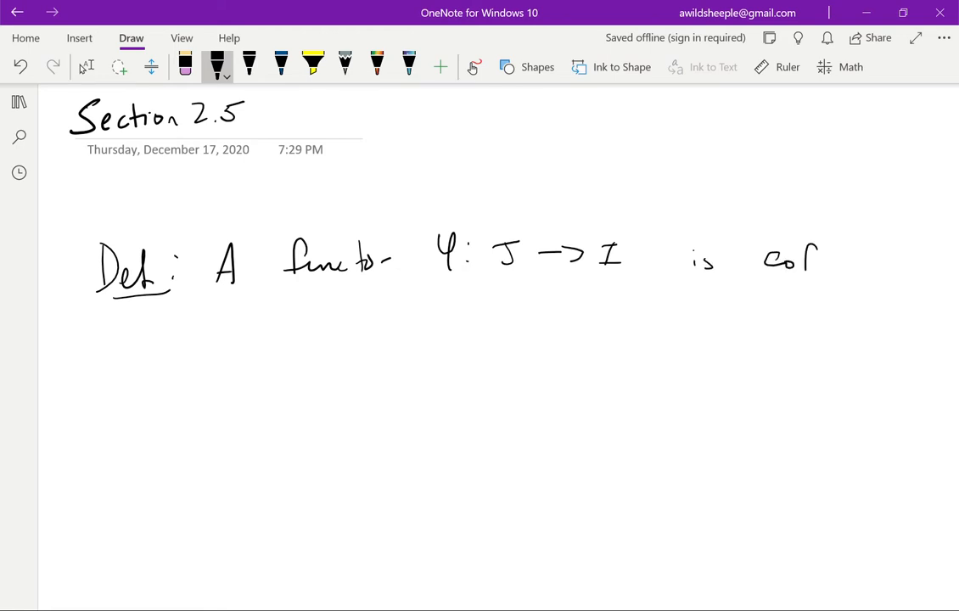
left_click_drag(815, 259, 849, 268)
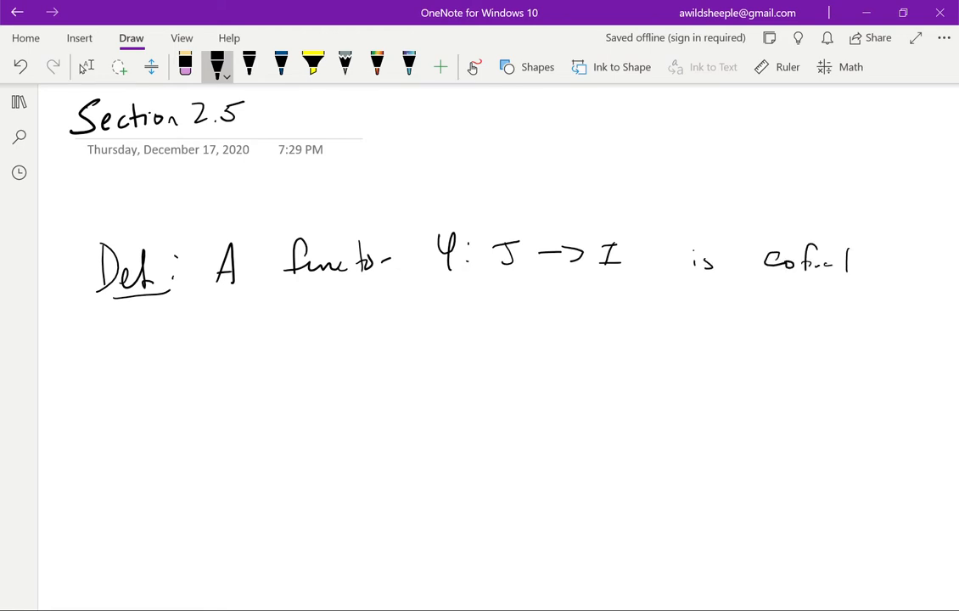
left_click_drag(127, 340, 263, 327)
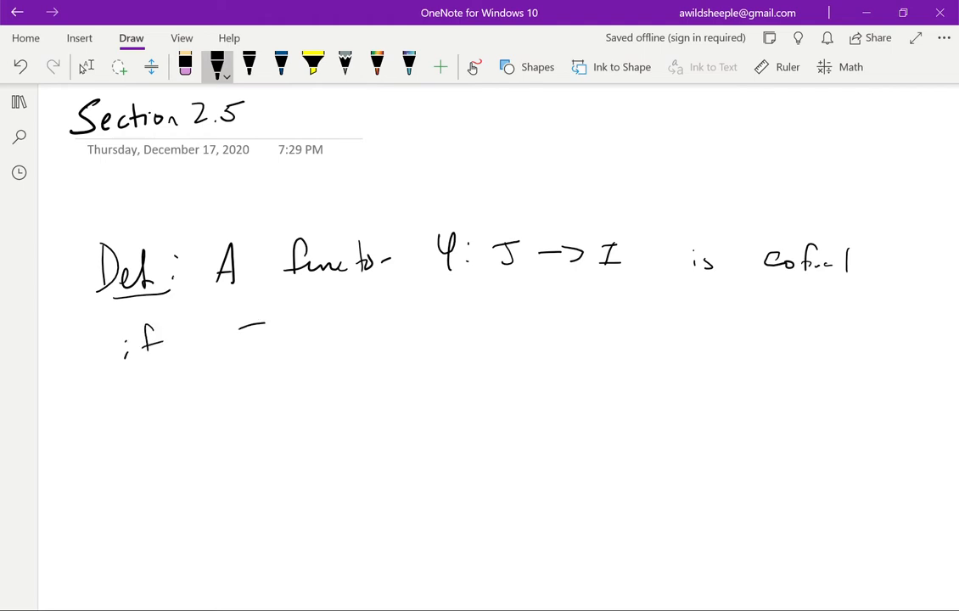
left_click_drag(238, 331, 356, 331)
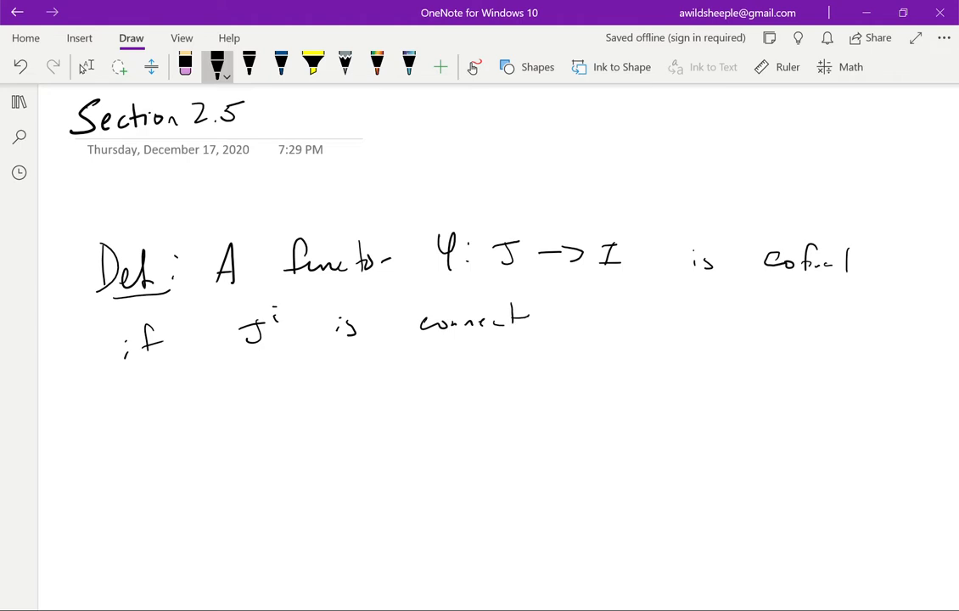
left_click_drag(531, 318, 552, 327)
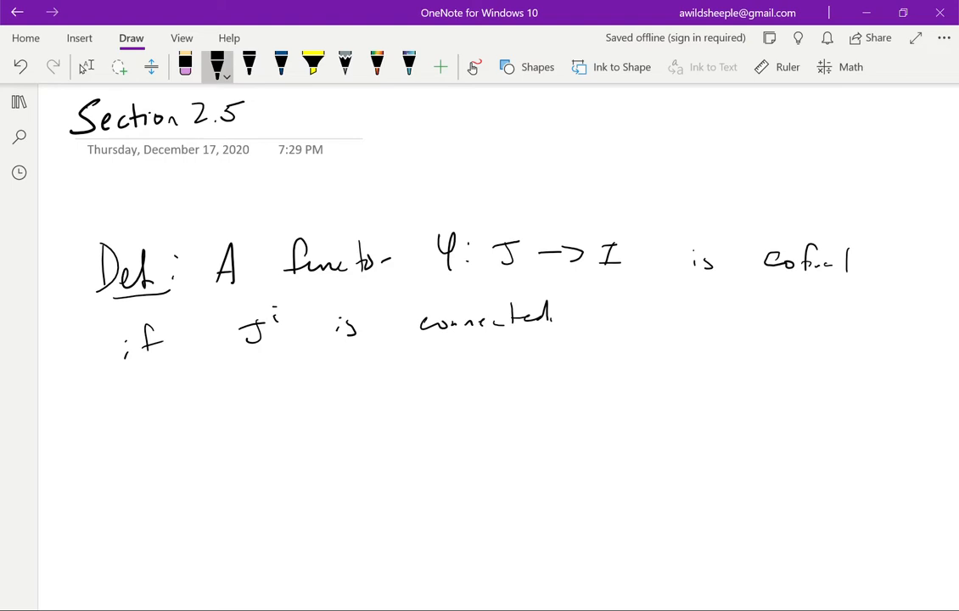
Step: Append 'for every i' to the definition and ink 'final if J_i is connected for every i'
left_click_drag(595, 301, 616, 318)
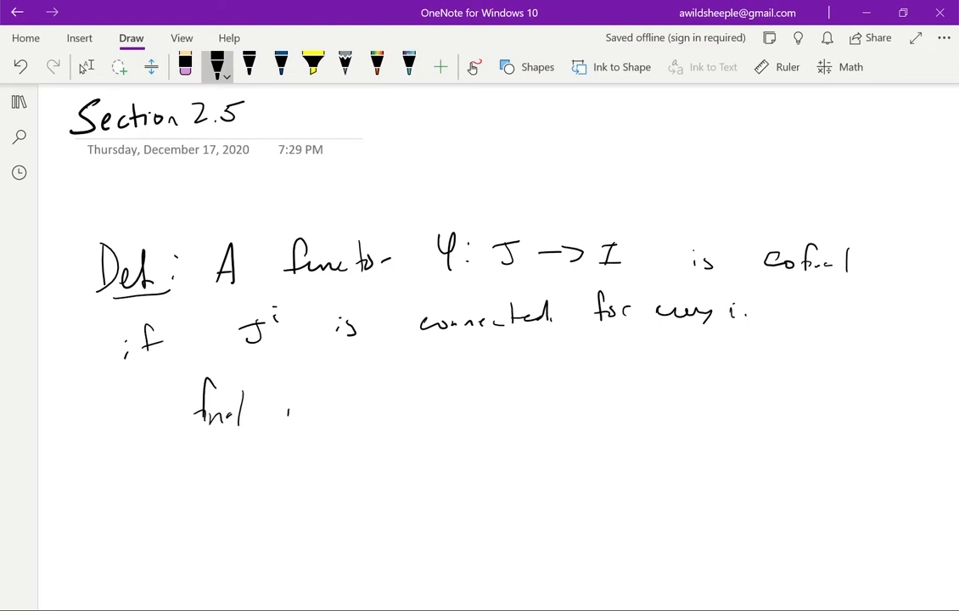
left_click_drag(280, 403, 416, 404)
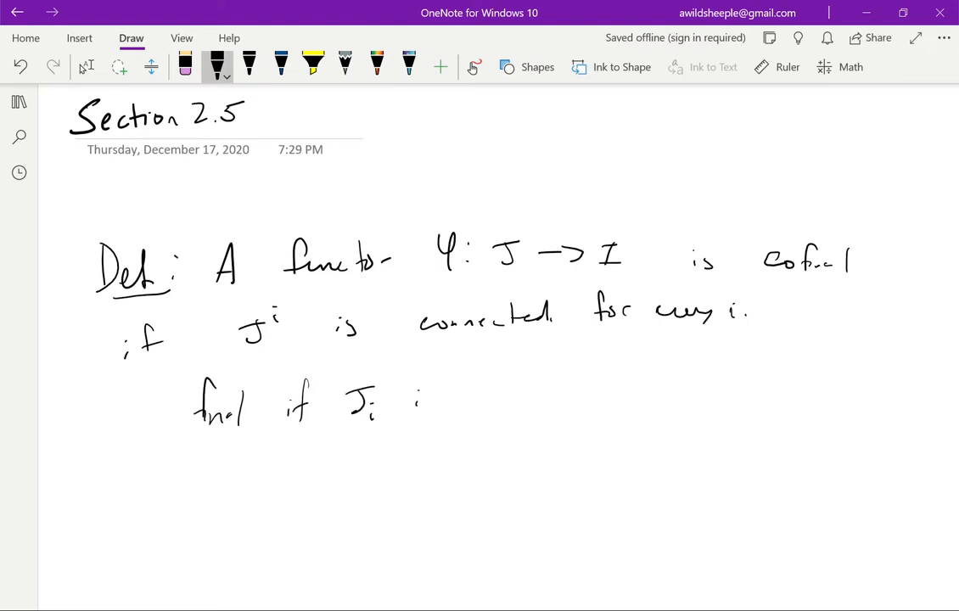
left_click_drag(417, 408, 526, 399)
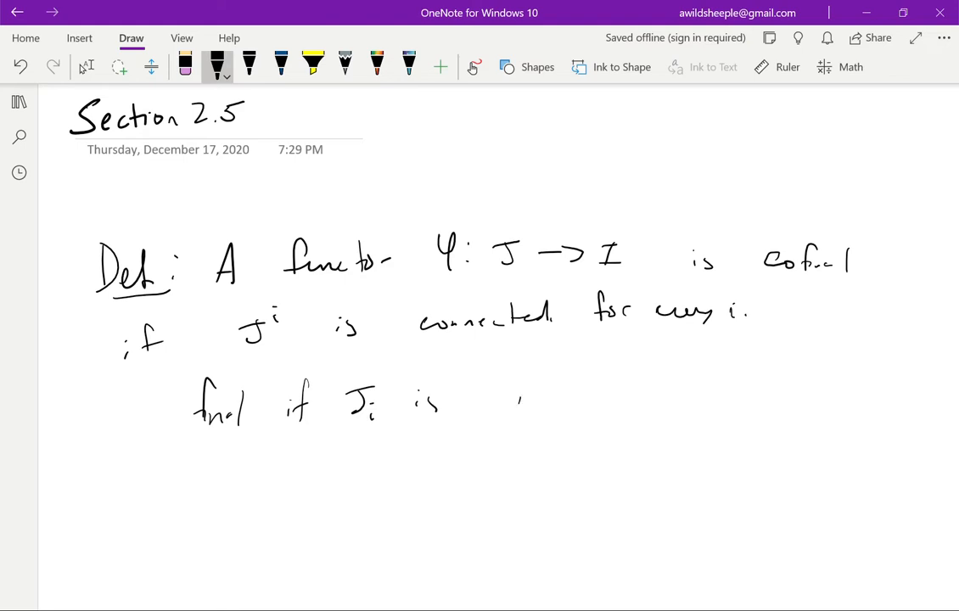
left_click_drag(509, 403, 628, 403)
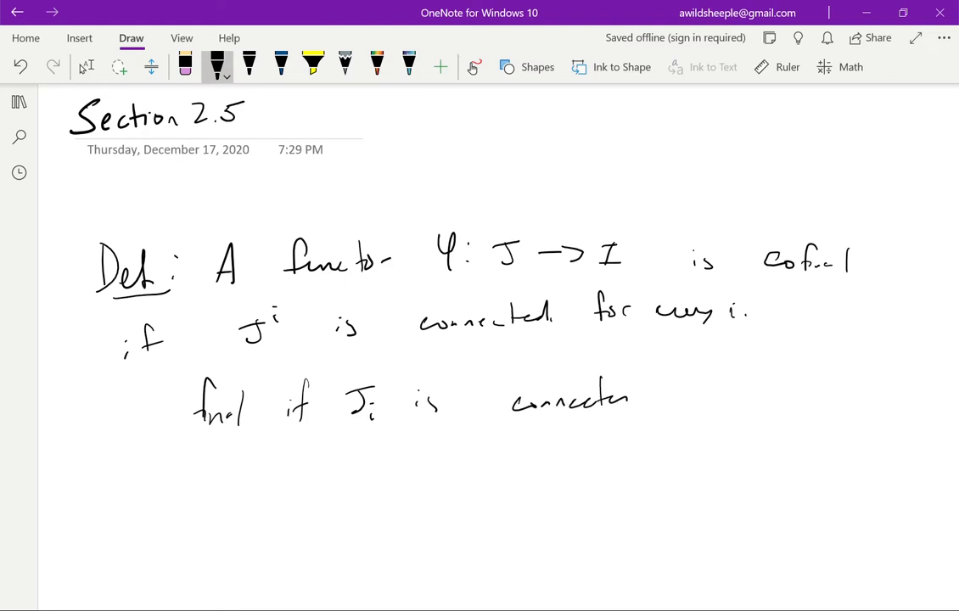
left_click_drag(619, 395, 764, 394)
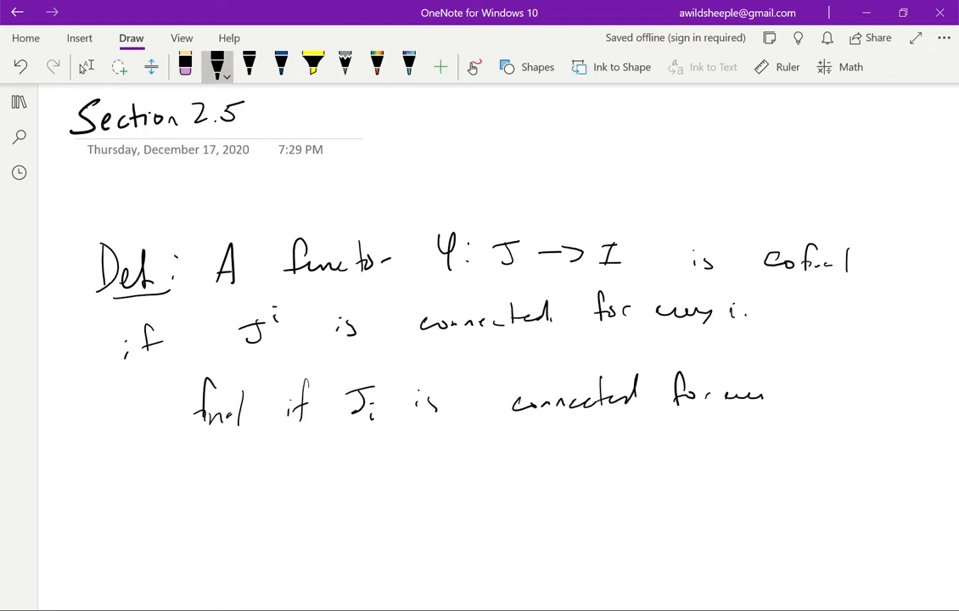
left_click_drag(765, 394, 793, 395)
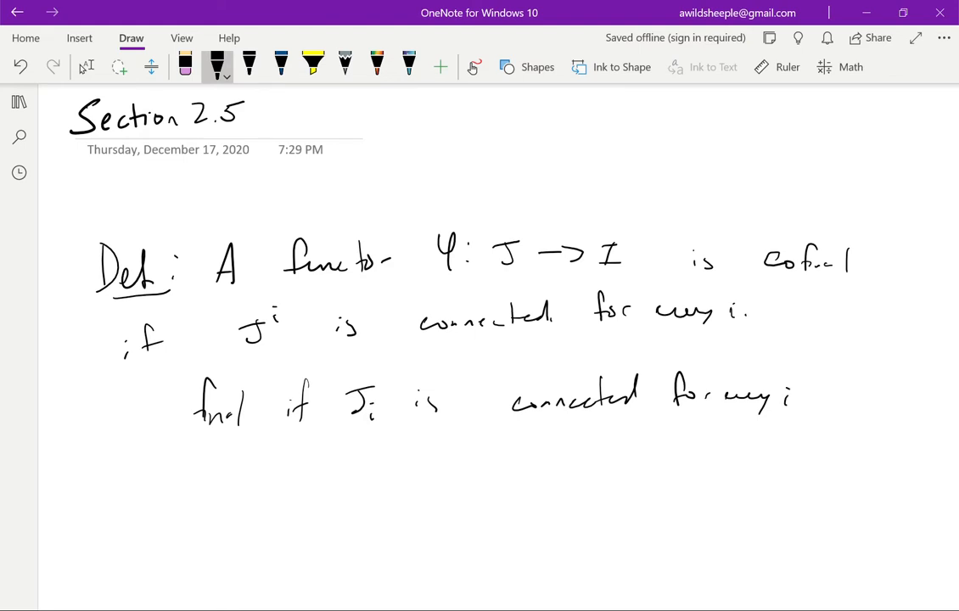
left_click(86, 67)
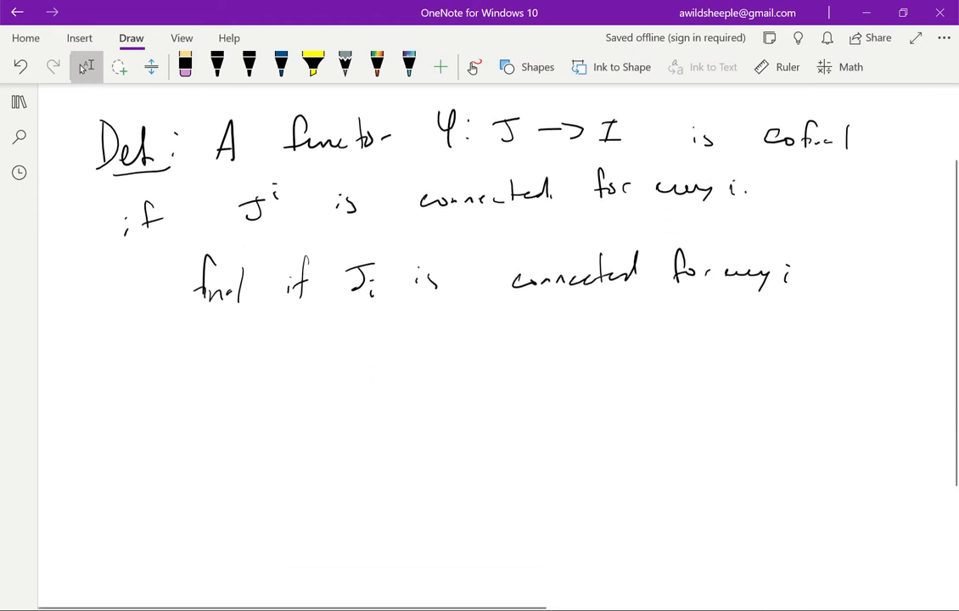
Step: Ink the 'Prop' label with 'TFAE' above and item '1) φ is cofinal'
left_click_drag(115, 382, 195, 433)
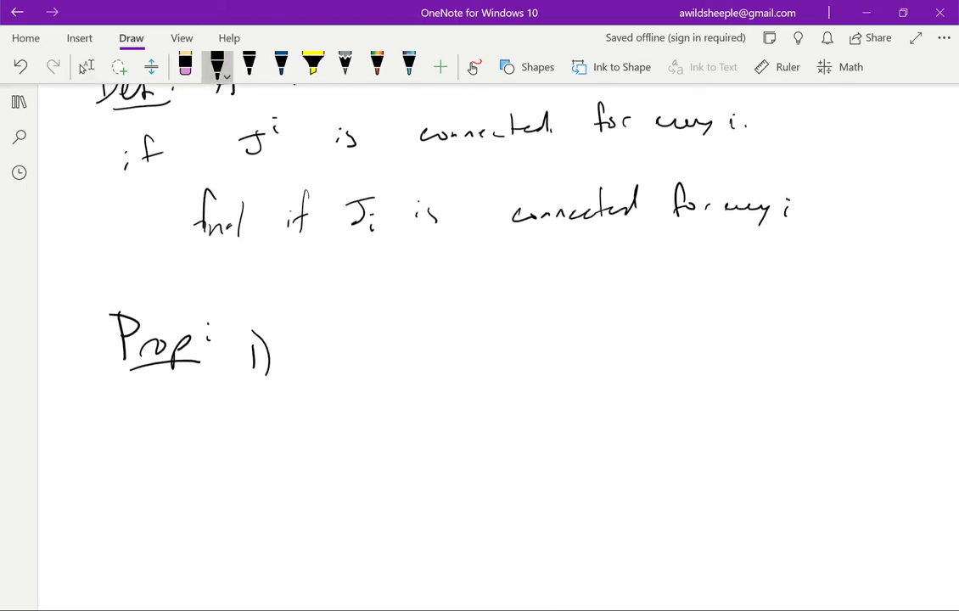
left_click_drag(319, 293, 411, 293)
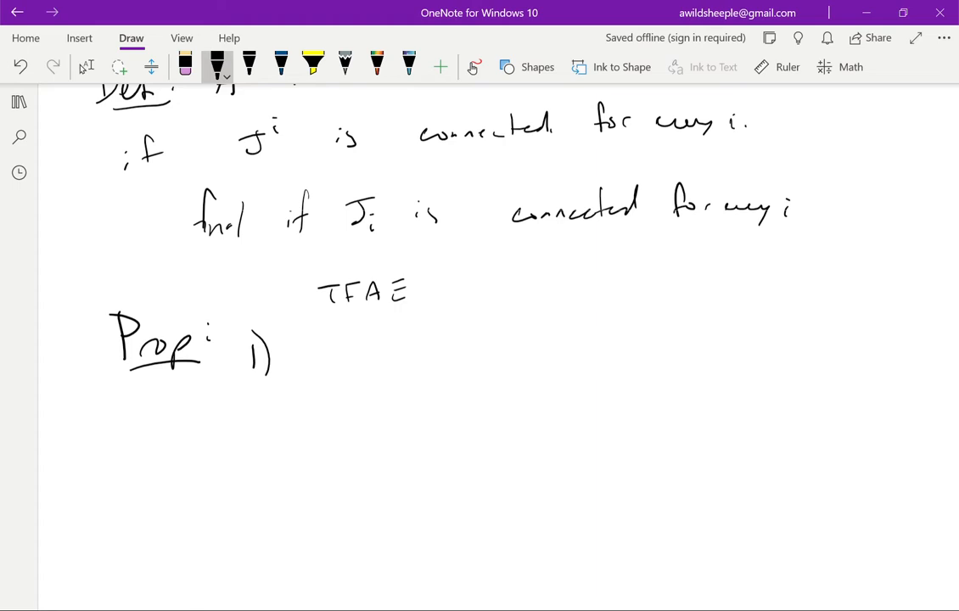
left_click_drag(314, 332, 378, 365)
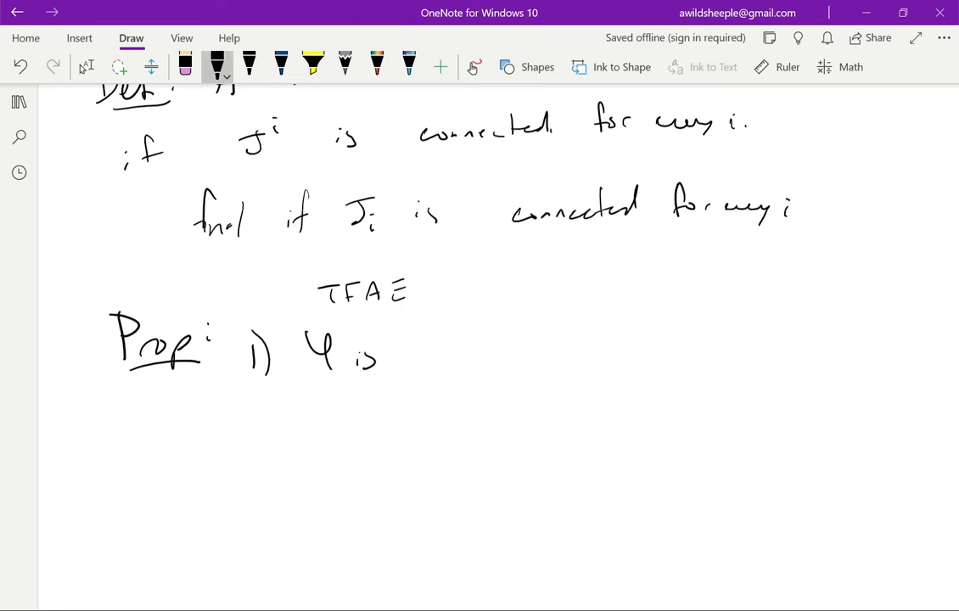
left_click_drag(407, 357, 501, 352)
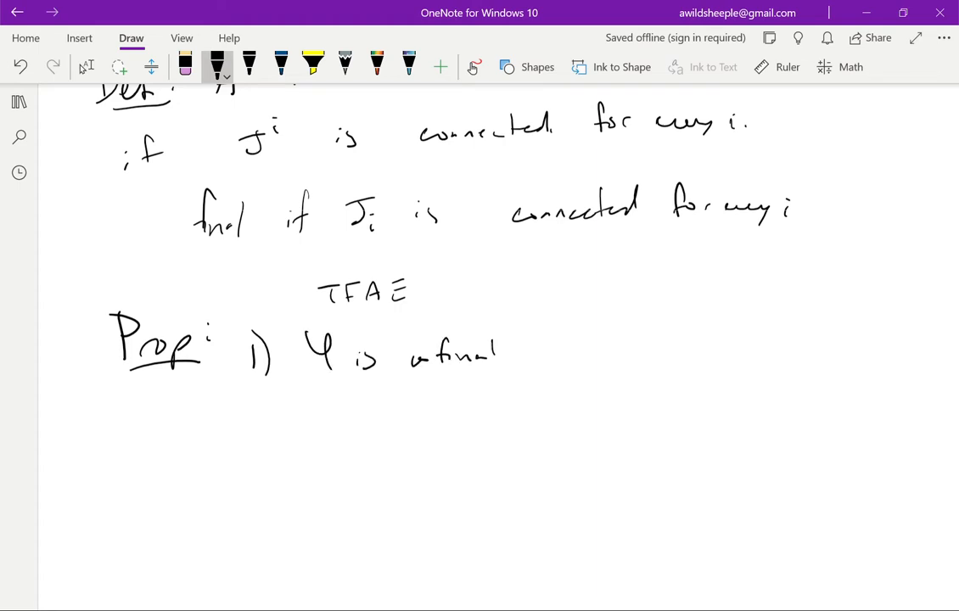
Step: Number item 2) and, with the pen reselected, write 'For any i ∈ I,'
left_click_drag(246, 408, 276, 433)
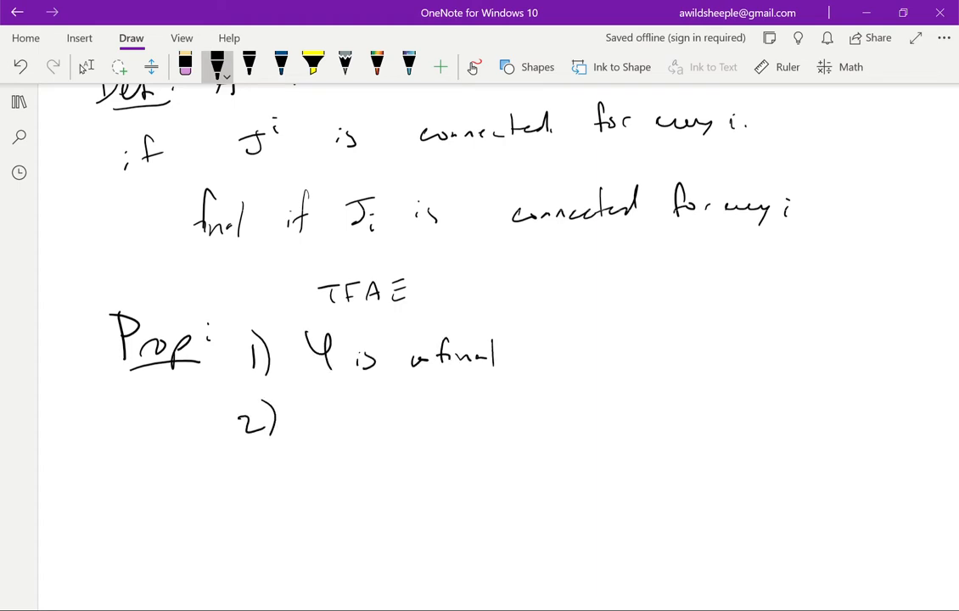
scroll("down", 3)
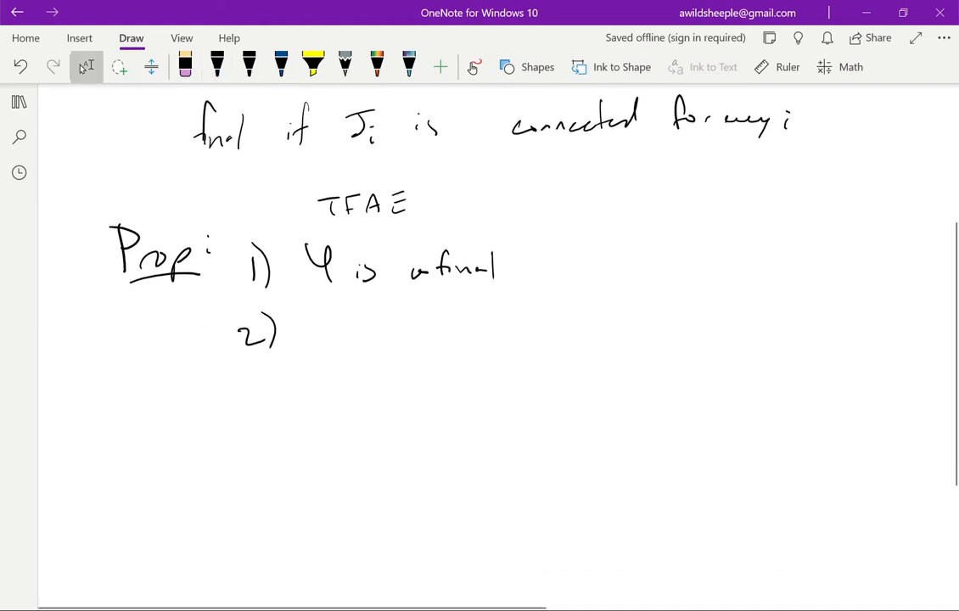
left_click(217, 67)
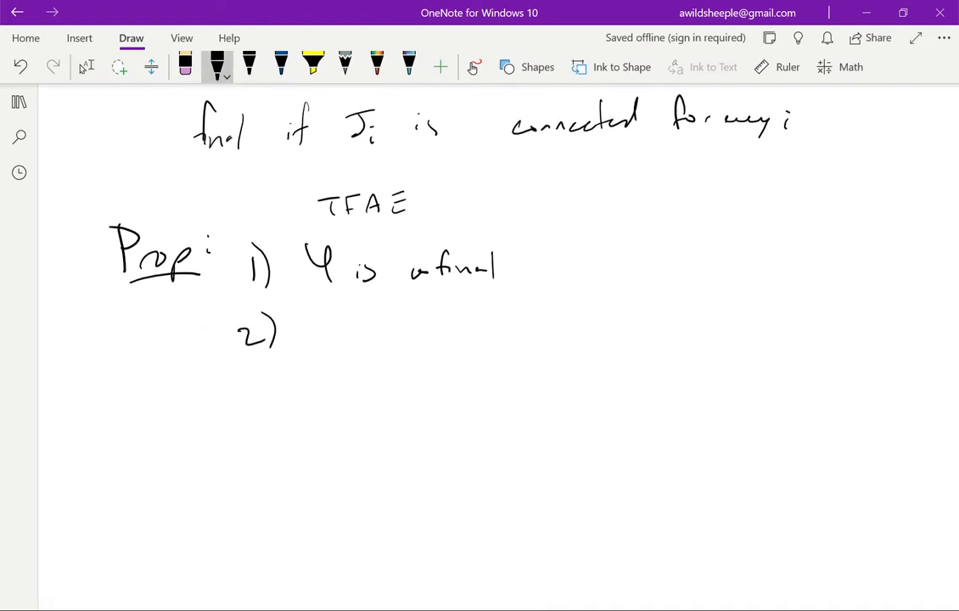
left_click_drag(301, 322, 340, 339)
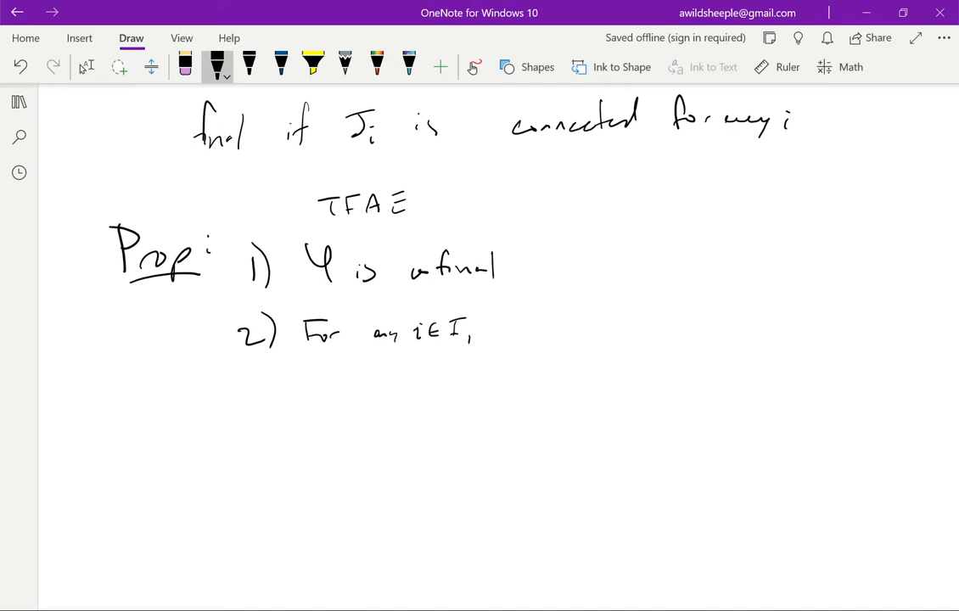
Step: Finish 'For any i ∈ I,' and start writing Hom with a subscript after it
left_click_drag(530, 319, 582, 327)
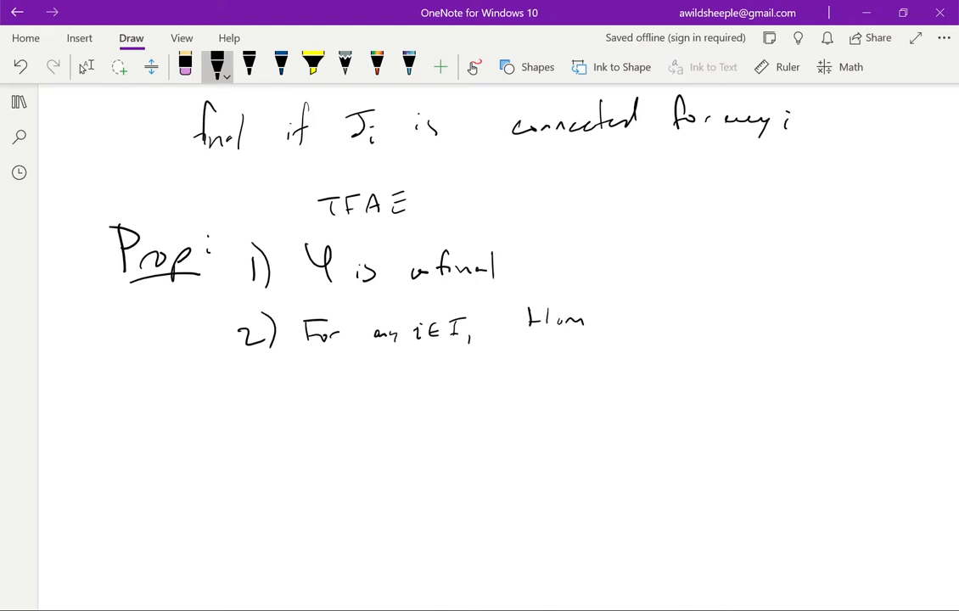
left_click_drag(530, 339, 565, 338)
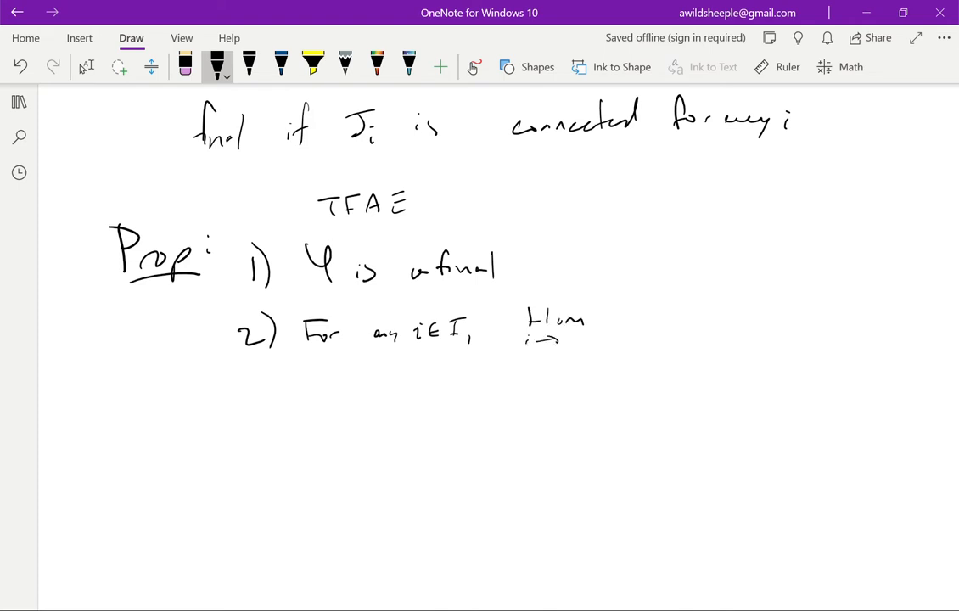
left_click_drag(556, 339, 573, 344)
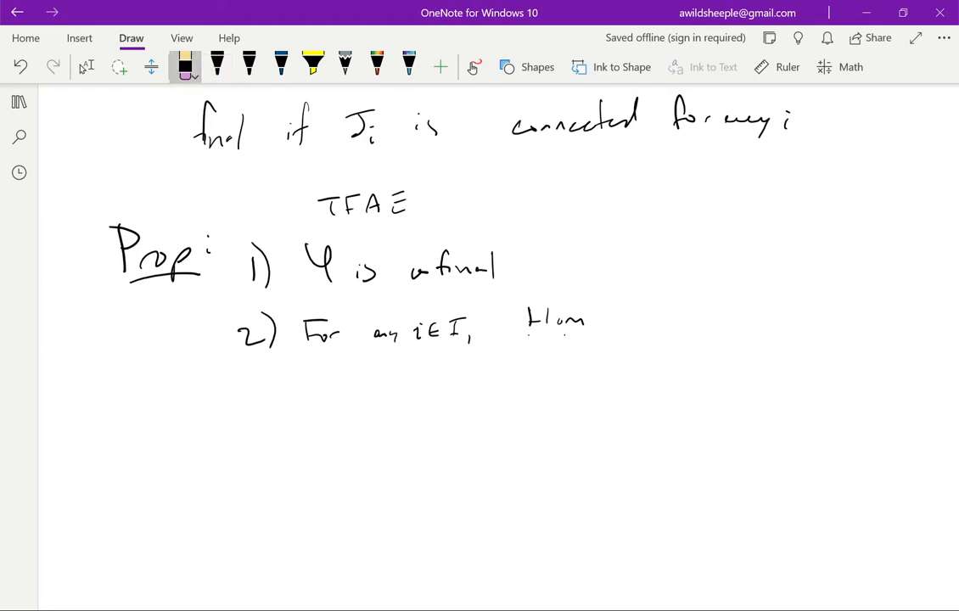
Step: Erase the miswritten Hom strokes and return to the black pen
left_click_drag(535, 330, 531, 352)
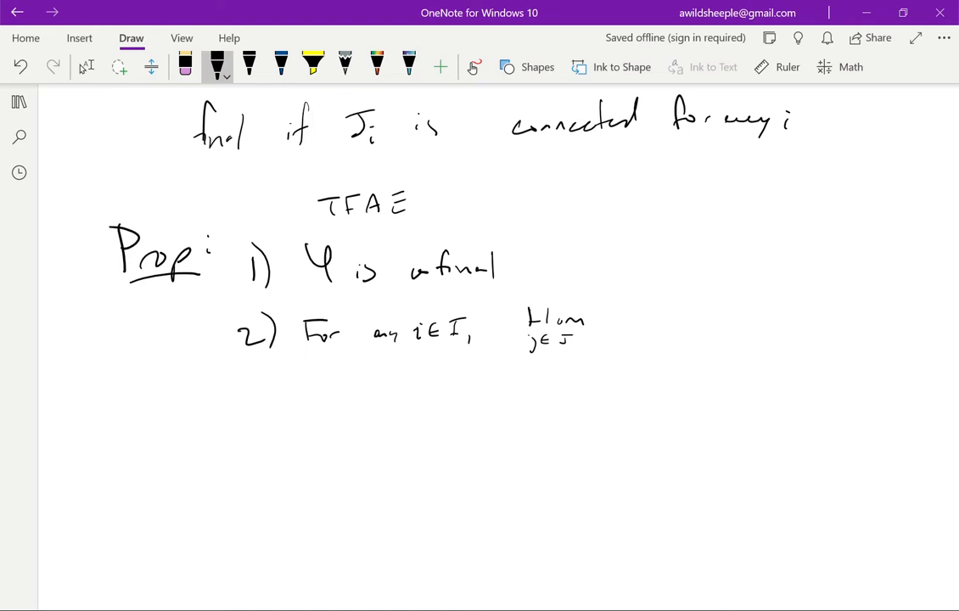
left_click(185, 66)
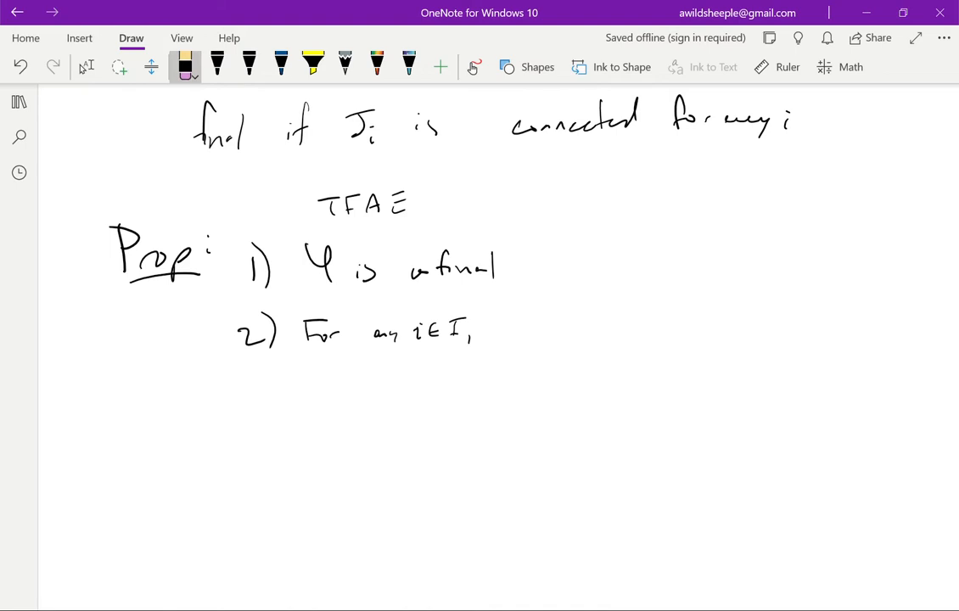
left_click(217, 64)
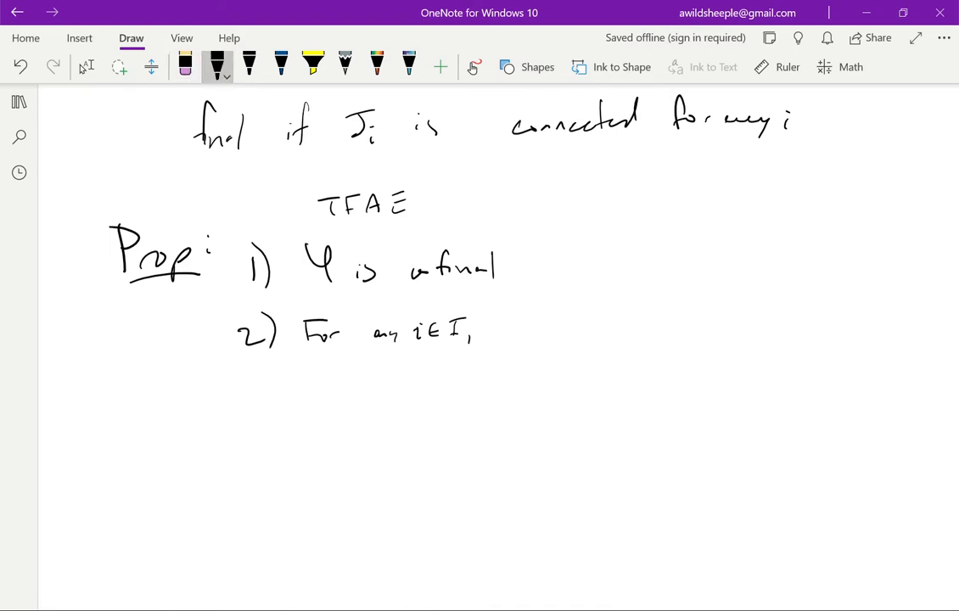
Step: Ink 'lim j∈J Hom_I(i, φ(j)) ≅ {*}' for item 2, then write '3)' below
left_click_drag(501, 331, 552, 323)
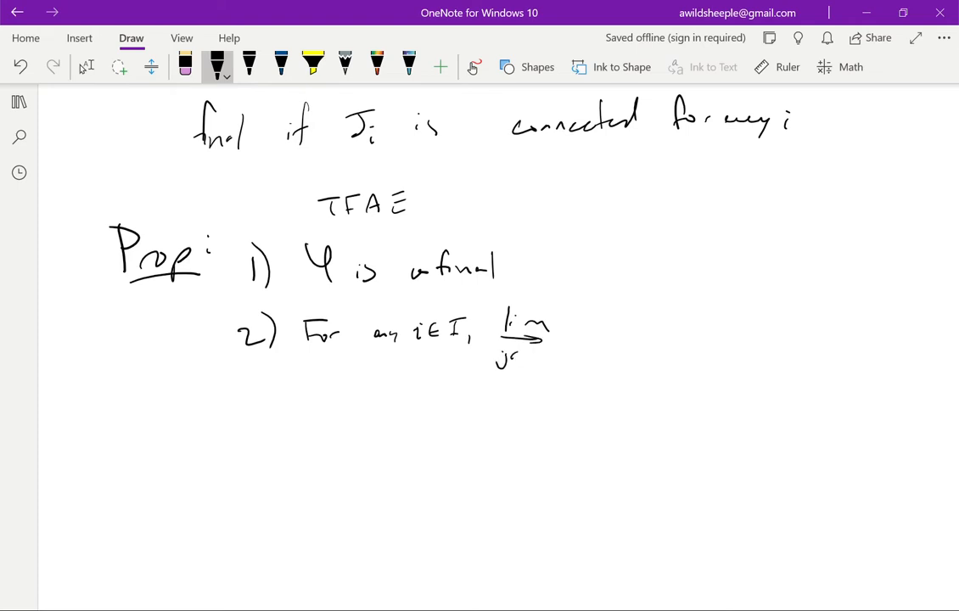
left_click_drag(510, 352, 607, 315)
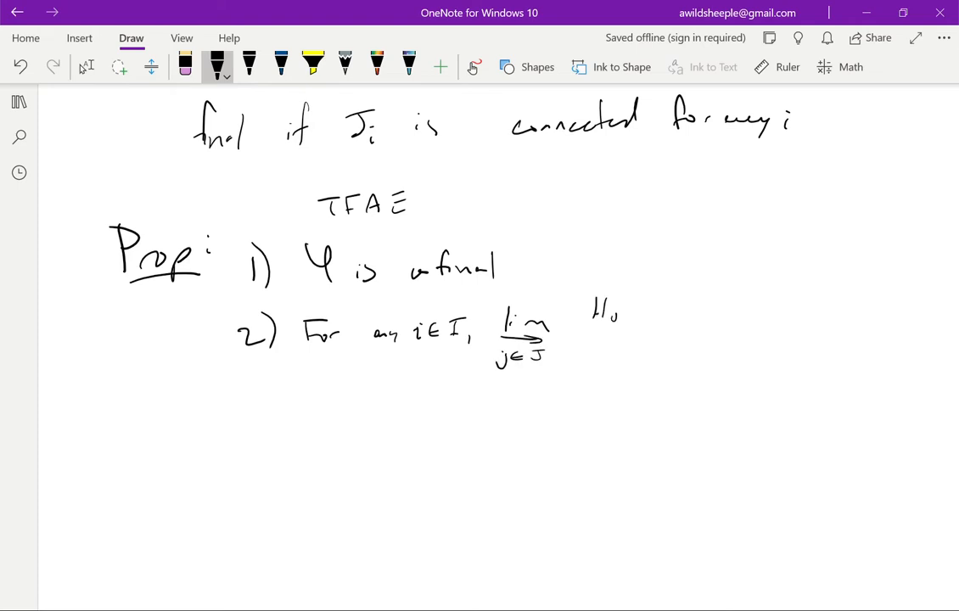
left_click_drag(645, 318, 684, 340)
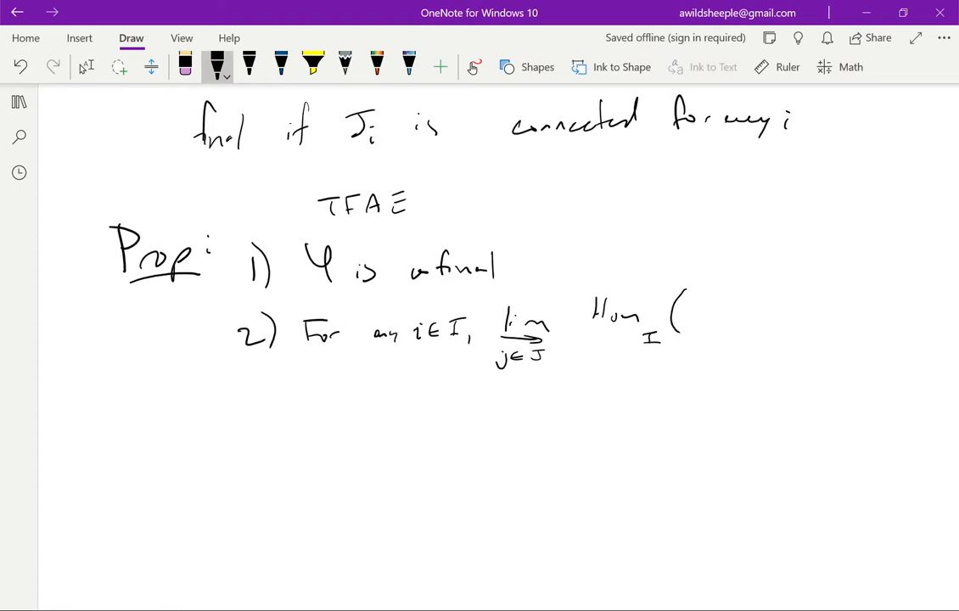
left_click_drag(697, 310, 730, 319)
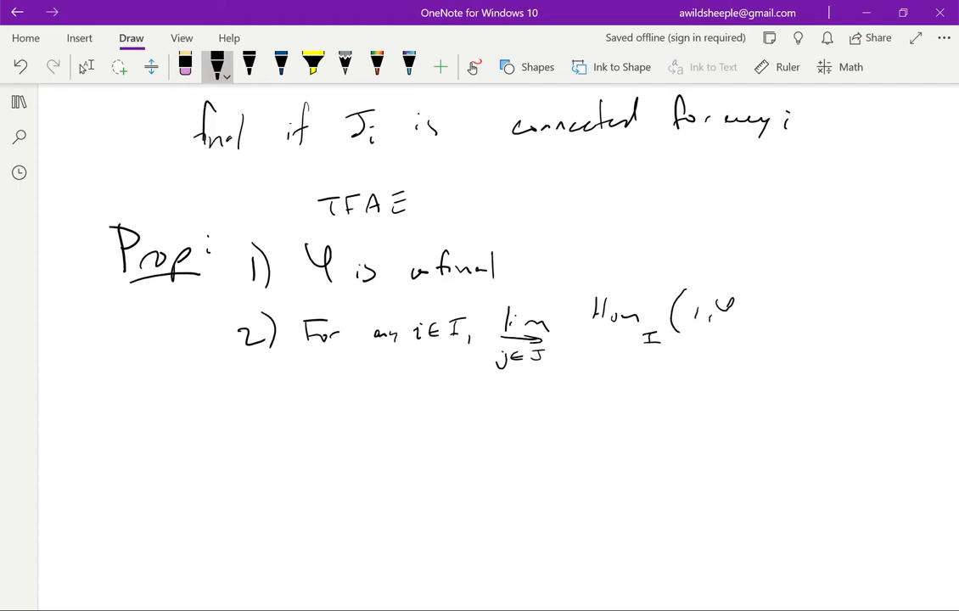
left_click_drag(739, 314, 807, 310)
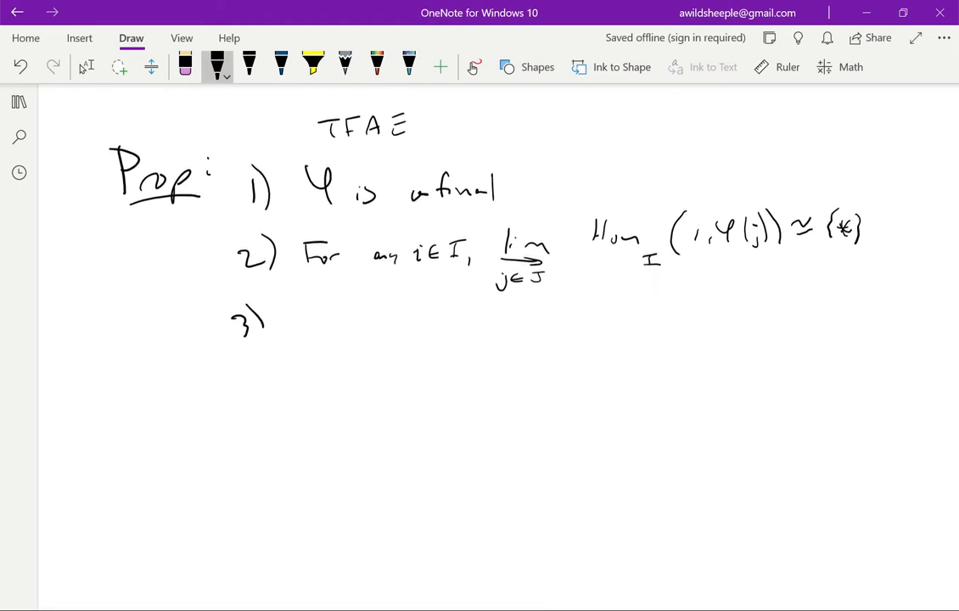
Step: Handwrite item 3: 'For any ρ: I^op → Set, lim ρ → lim ρ∘φ^op is a bijection'
left_click_drag(297, 310, 327, 339)
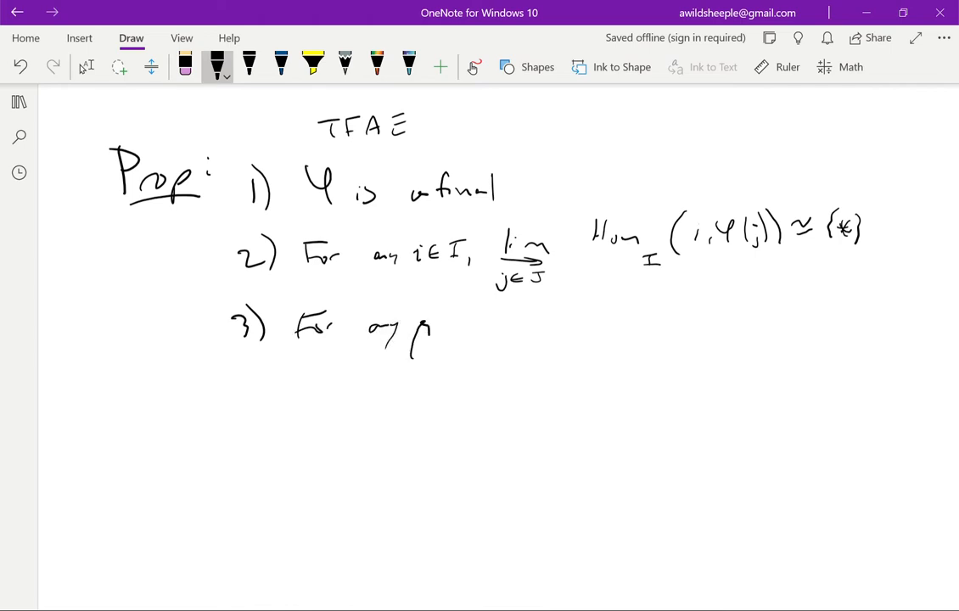
left_click_drag(441, 327, 526, 323)
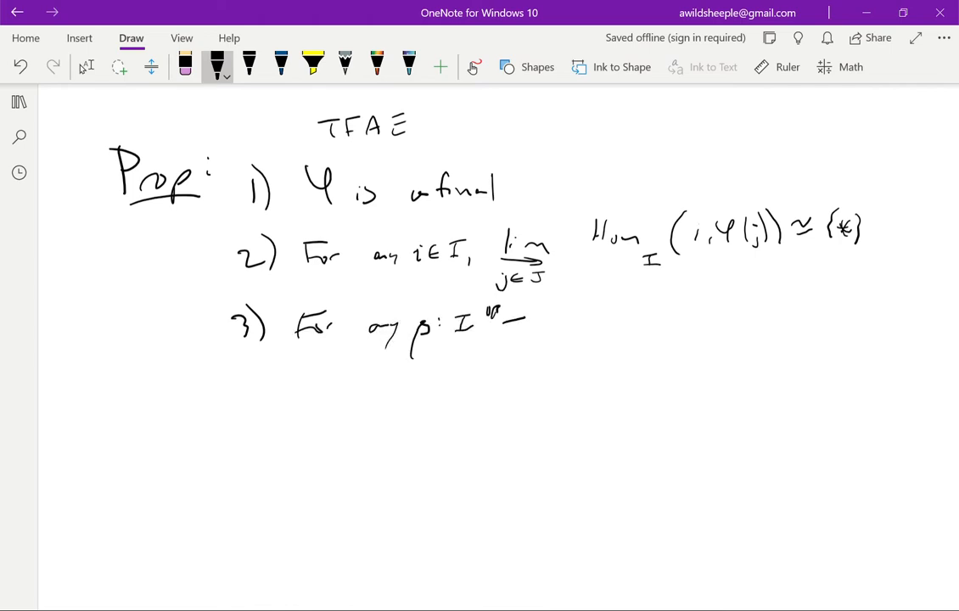
left_click_drag(505, 321, 582, 321)
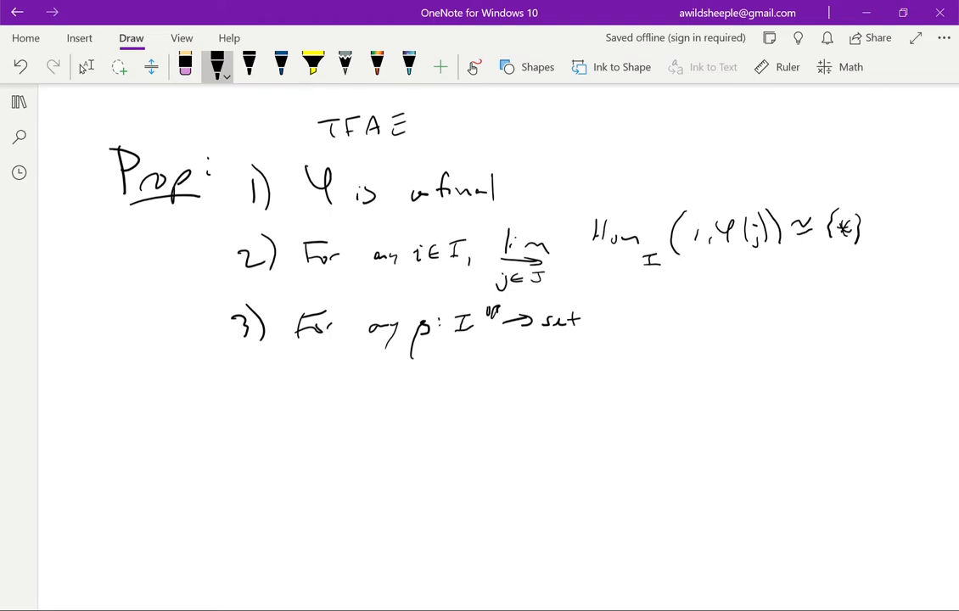
left_click_drag(602, 323, 662, 331)
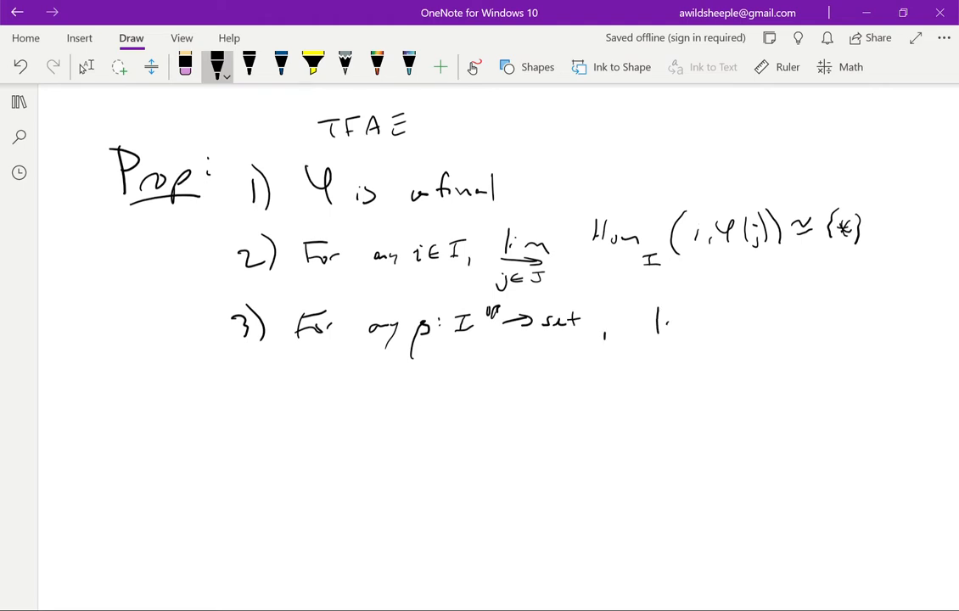
left_click_drag(650, 336, 696, 318)
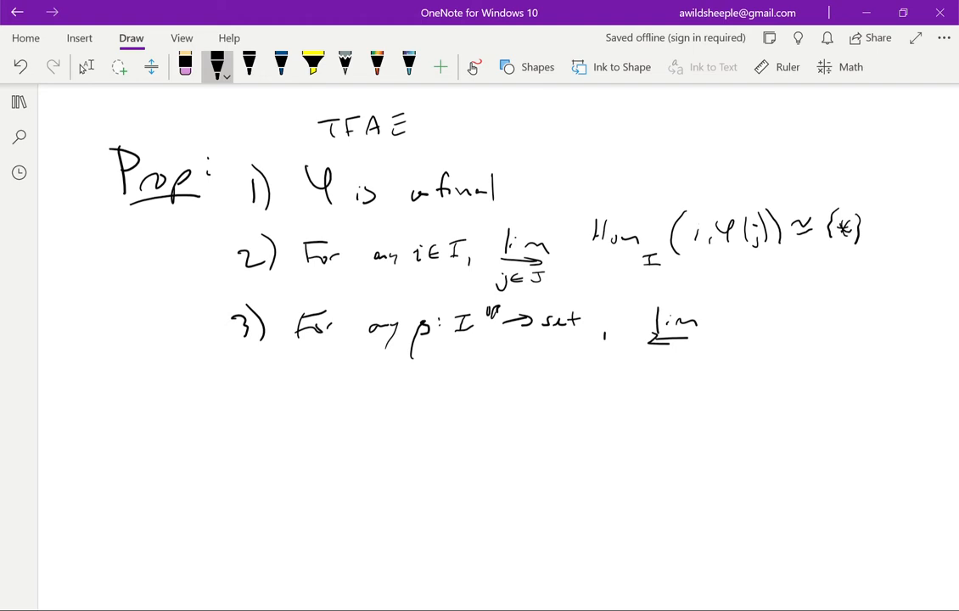
left_click_drag(705, 340, 781, 325)
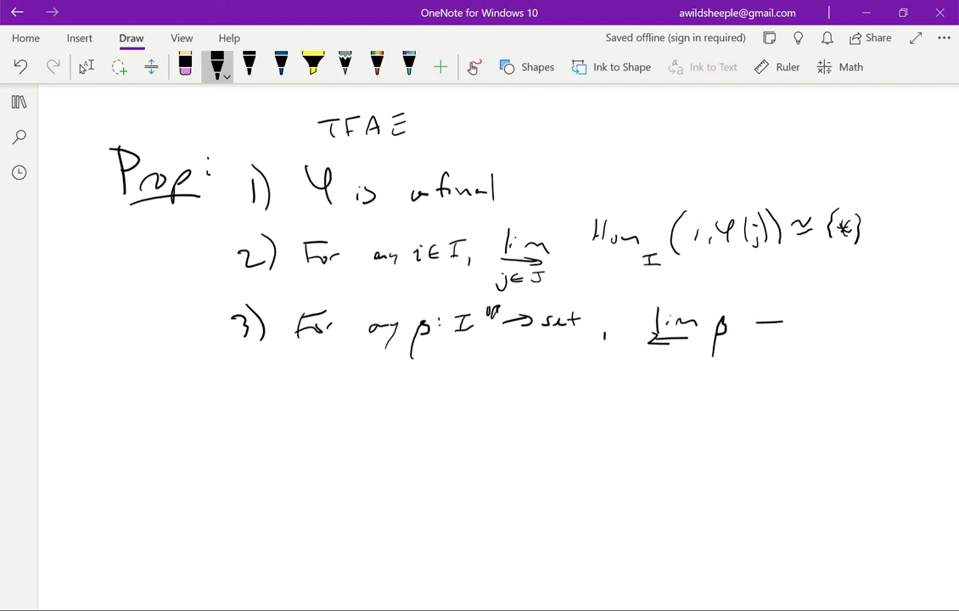
left_click_drag(765, 327, 832, 331)
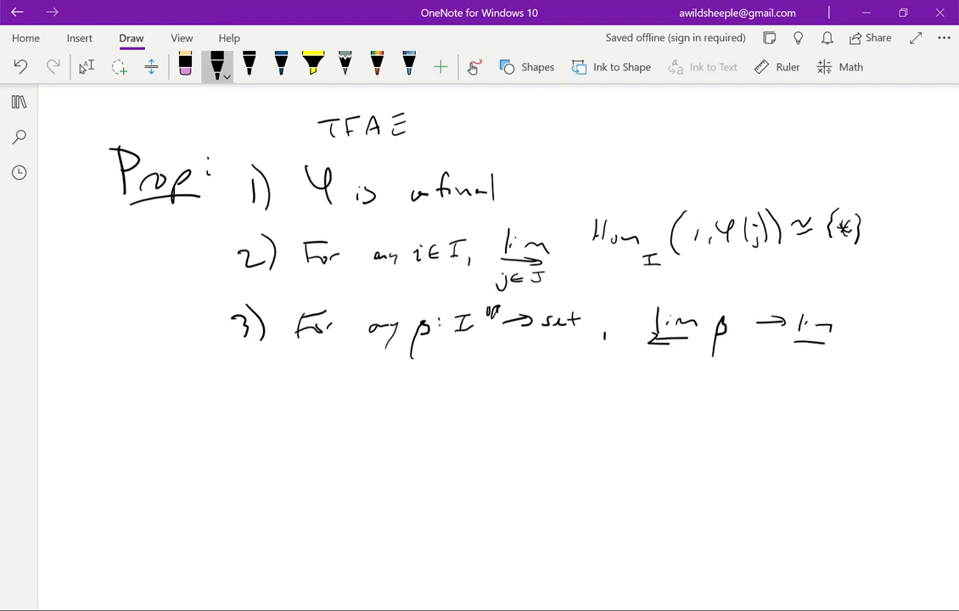
left_click_drag(828, 331, 904, 331)
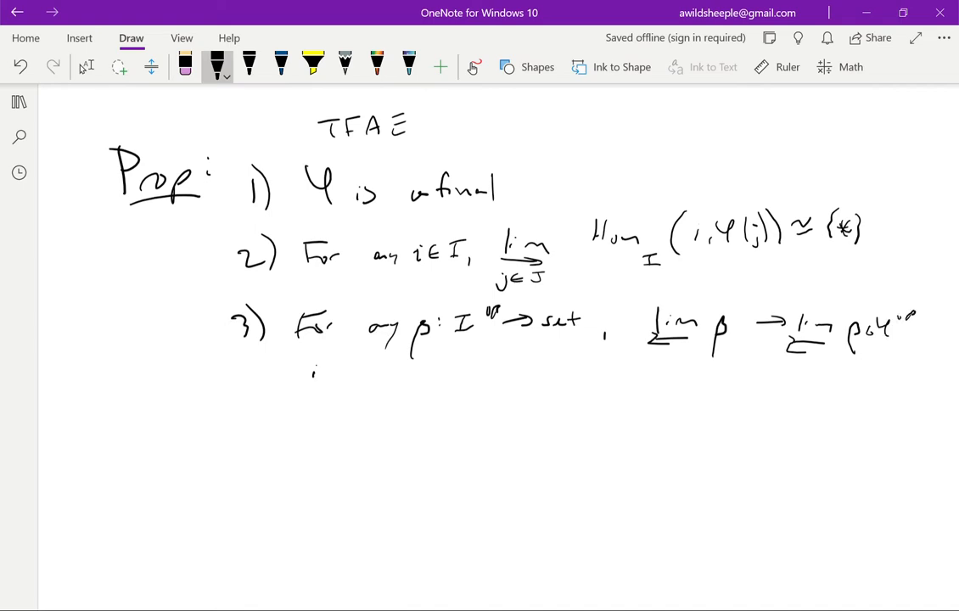
left_click_drag(314, 369, 454, 382)
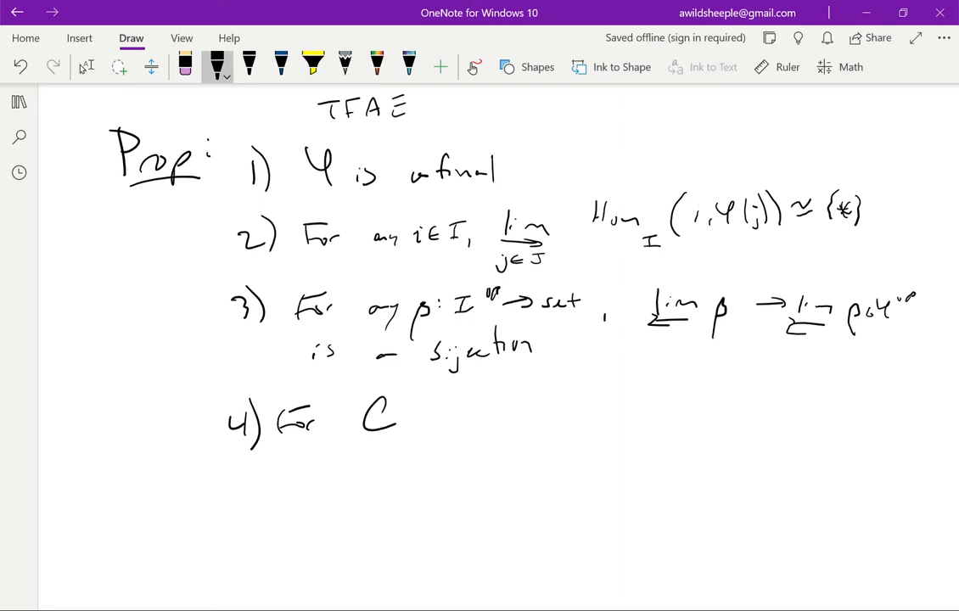
Step: Begin item 4 with 'For C, ρ: J^op → C'
left_click_drag(429, 425, 484, 416)
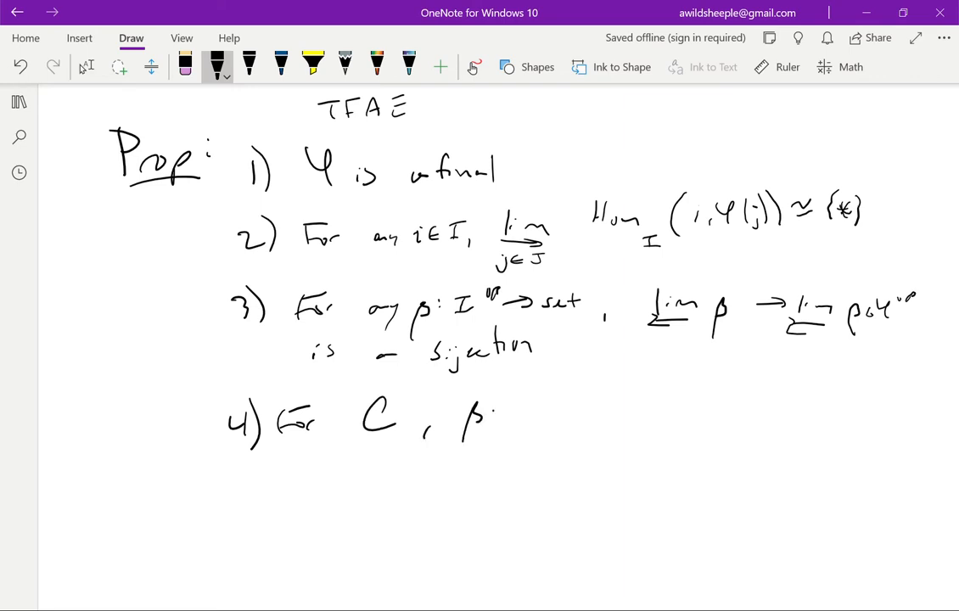
left_click_drag(509, 416, 603, 416)
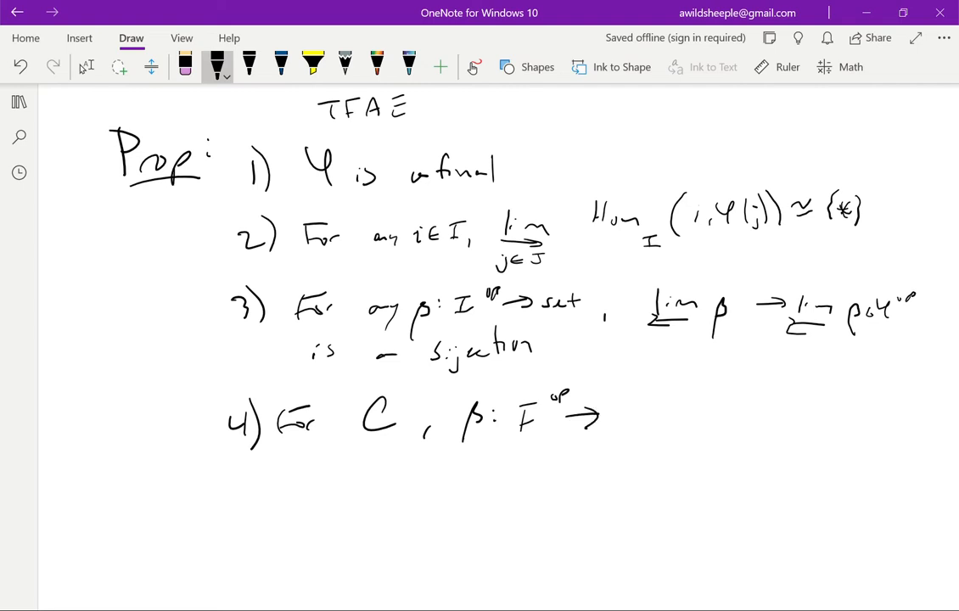
left_click_drag(628, 416, 632, 433)
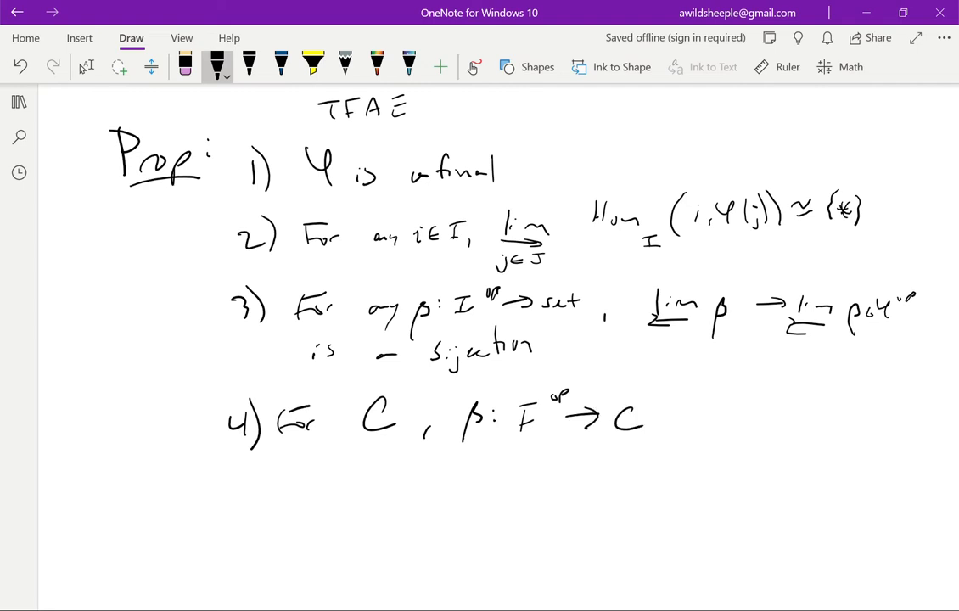
Step: Ink 'lim ρ → lim ρ∘φ^op is an isomorphism of presheaves' to complete item 4
scroll("up", 3)
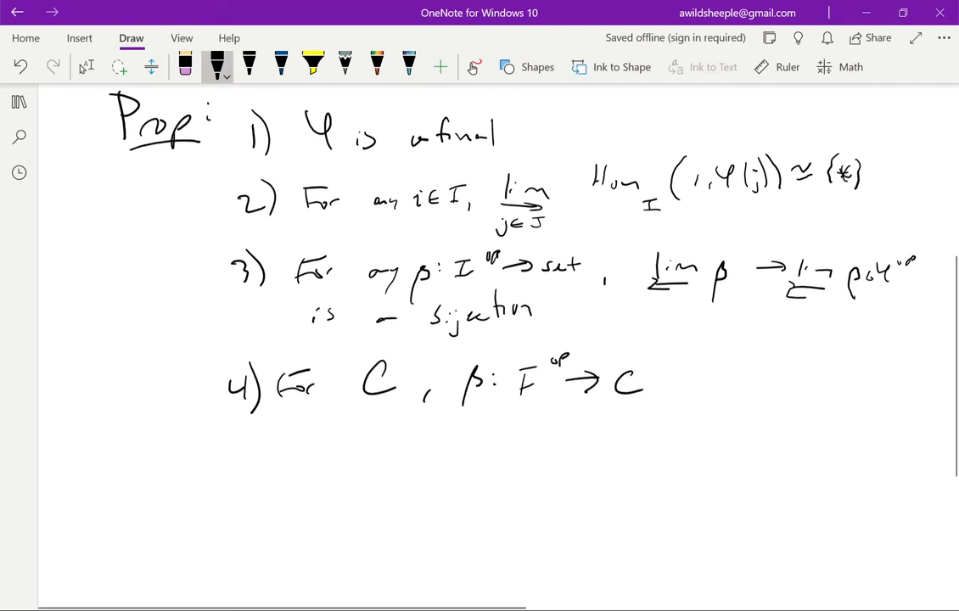
left_click_drag(687, 374, 739, 403)
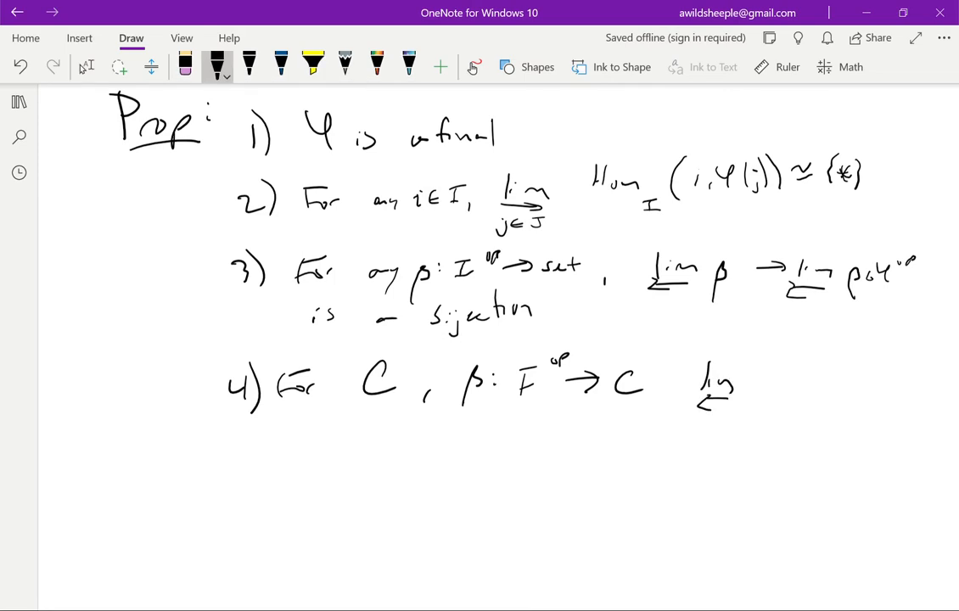
left_click_drag(747, 390, 811, 382)
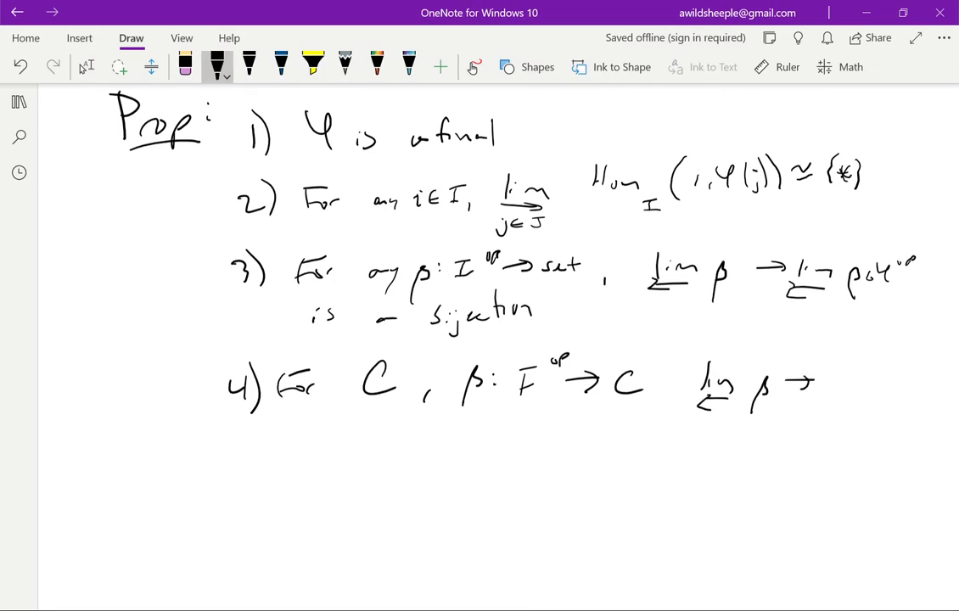
left_click_drag(819, 386, 879, 390)
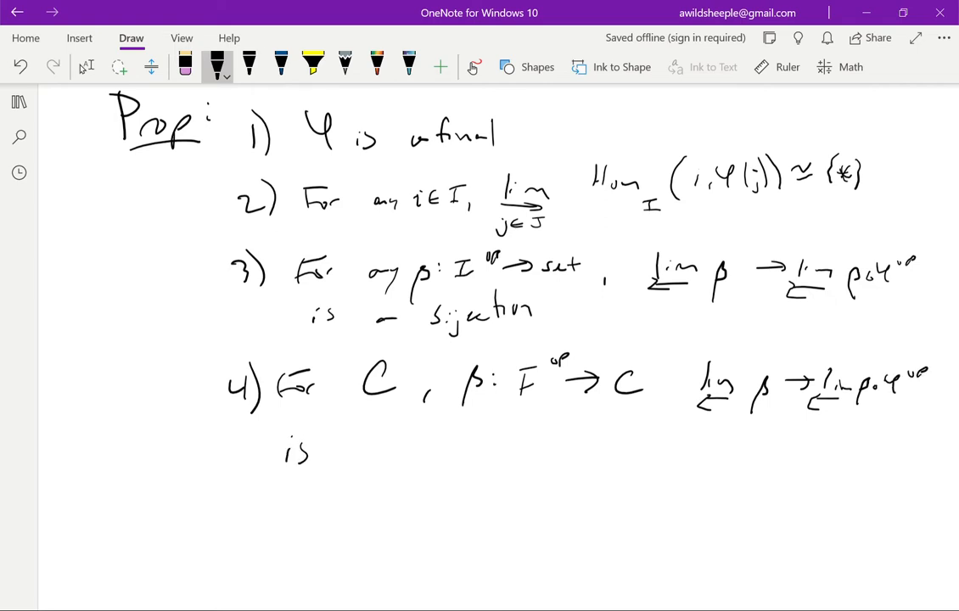
left_click_drag(348, 445, 467, 450)
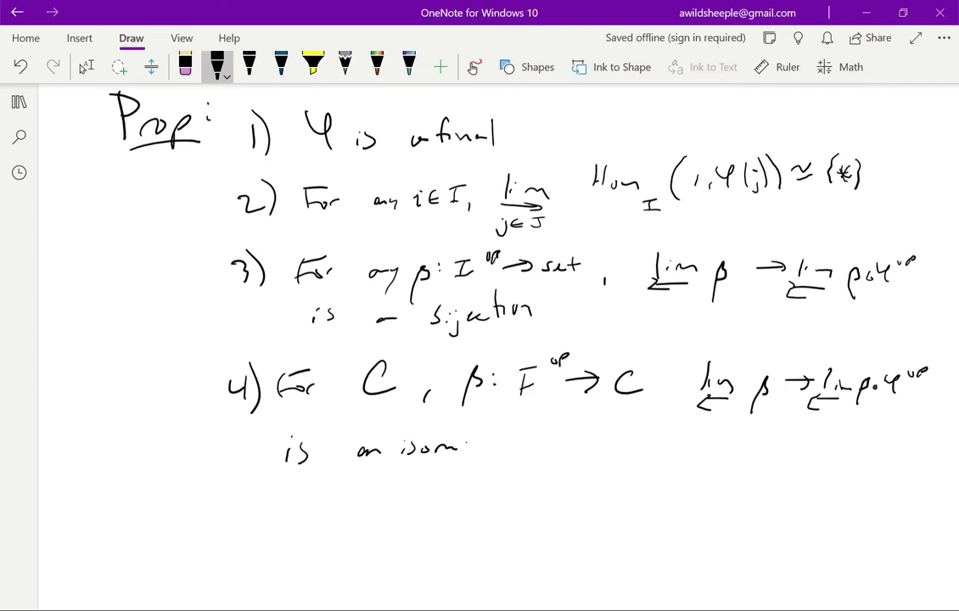
left_click_drag(471, 445, 547, 446)
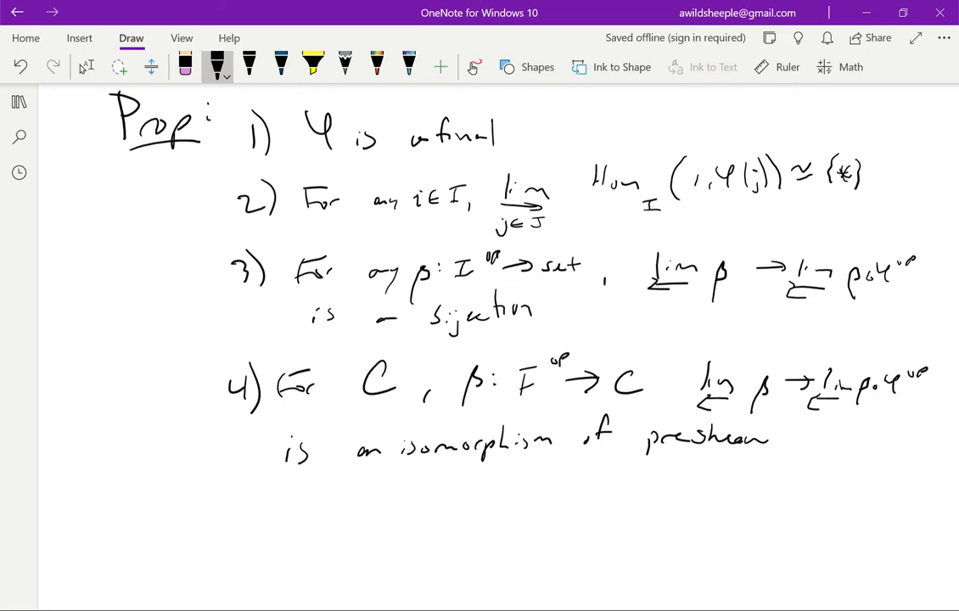
Step: Handwrite item '5) For α: I → Set, colim α → colim α∘φ is a bijection'
scroll("down", 3)
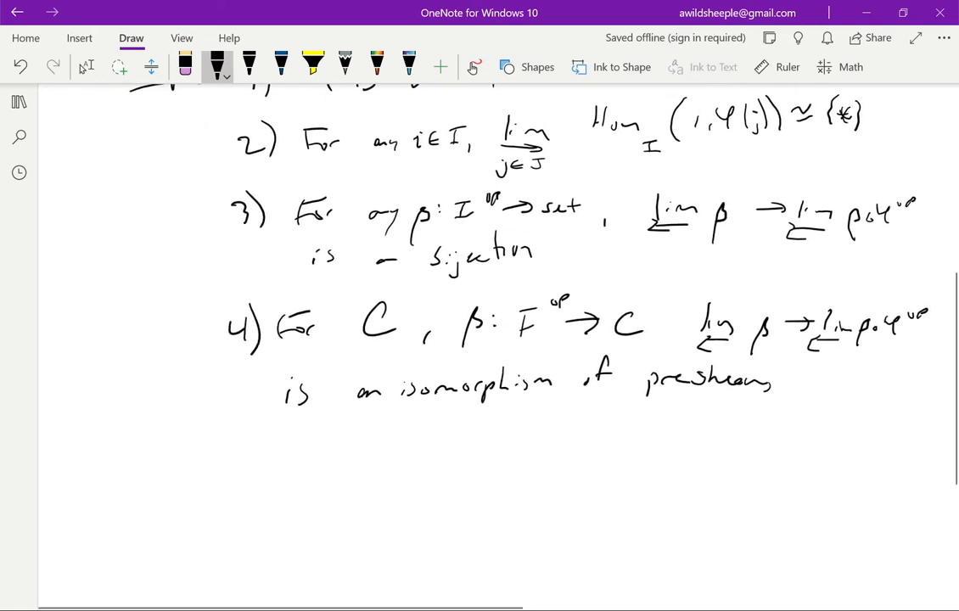
left_click_drag(225, 450, 255, 489)
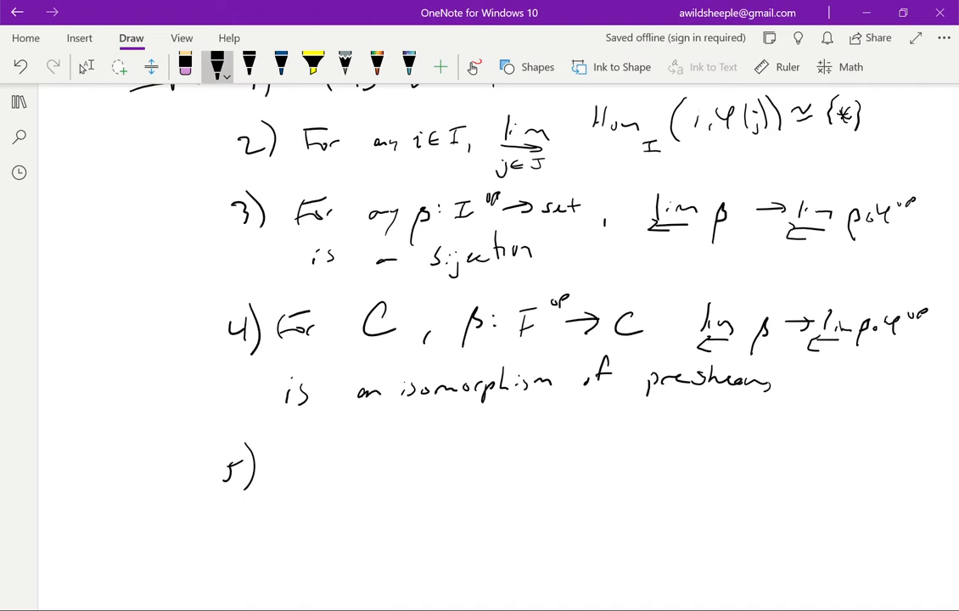
left_click_drag(271, 459, 310, 471)
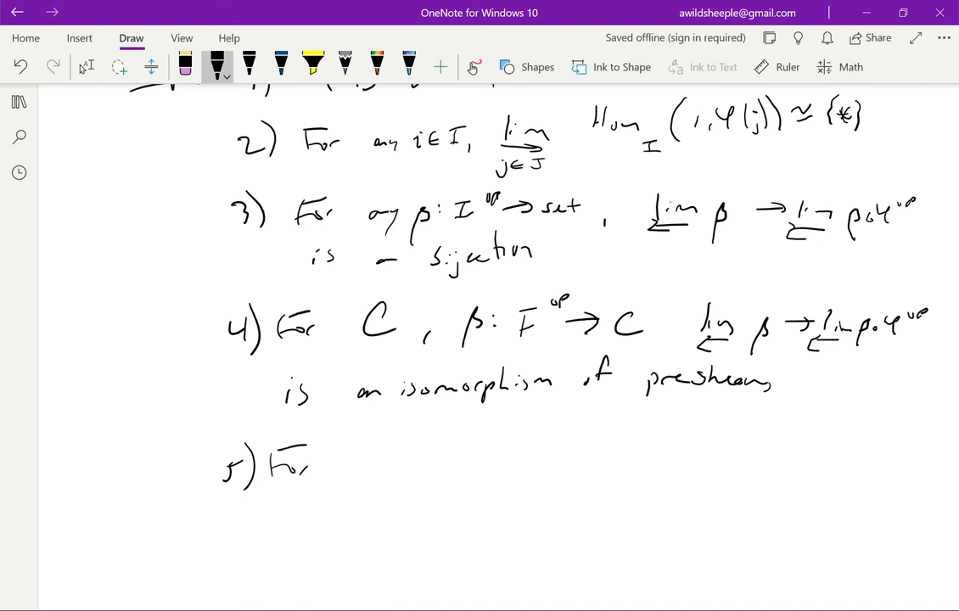
left_click_drag(365, 458, 484, 459)
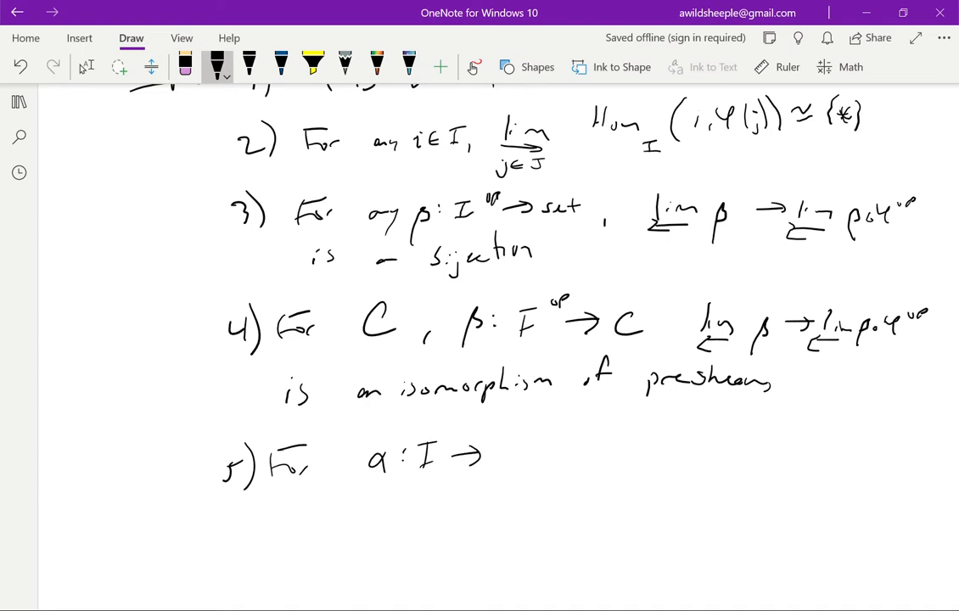
left_click_drag(488, 459, 552, 471)
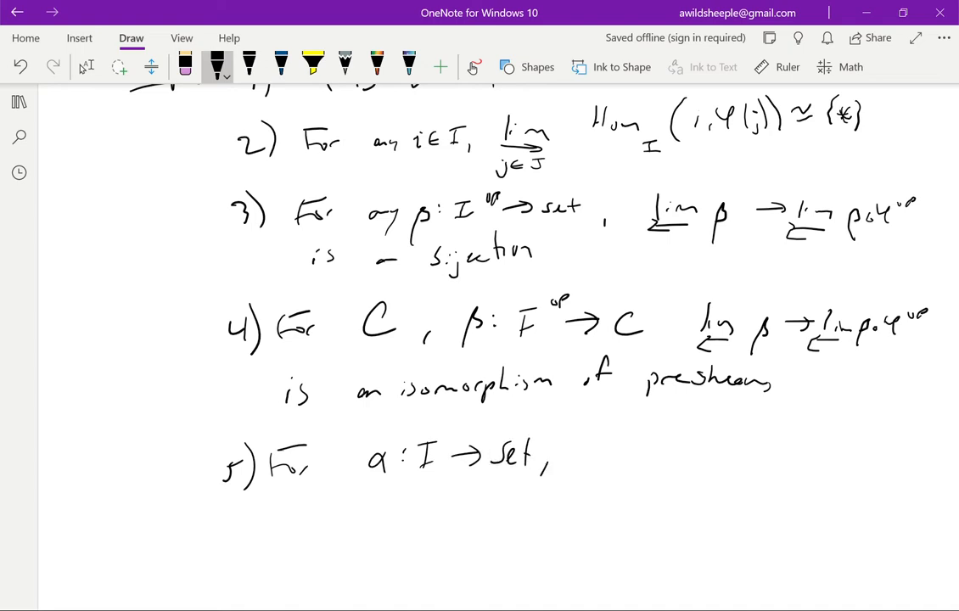
left_click_drag(594, 442, 633, 472)
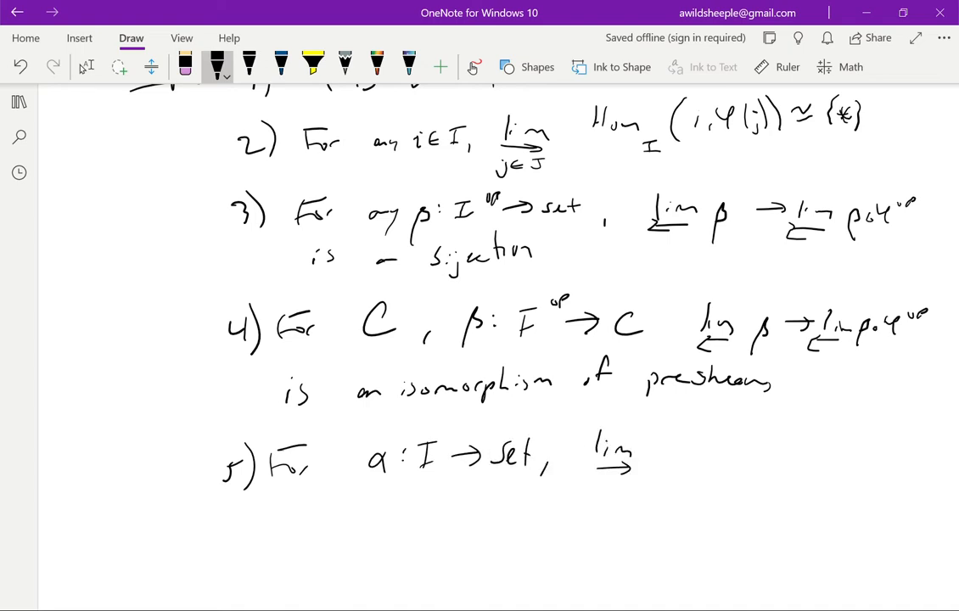
left_click_drag(658, 446, 756, 446)
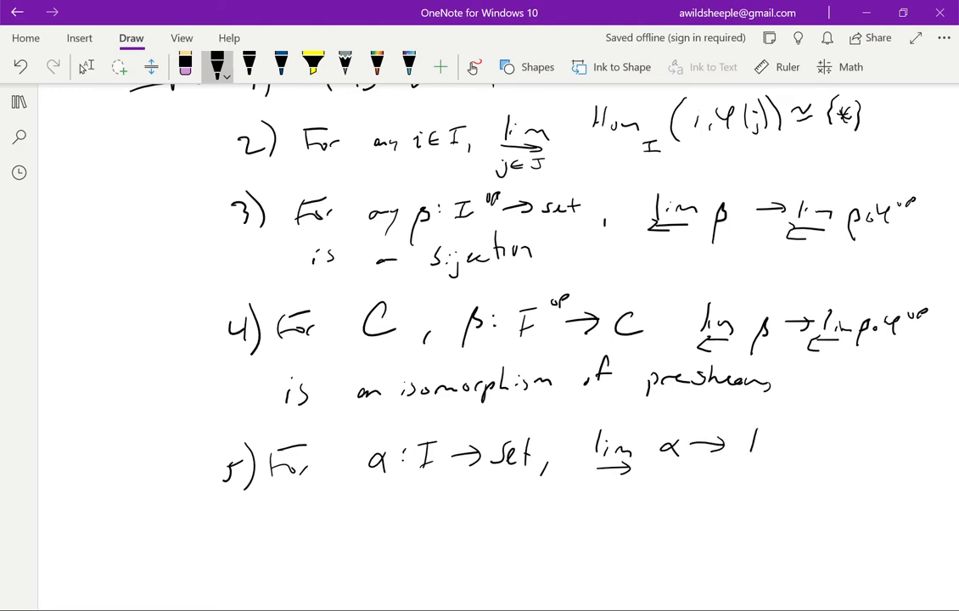
left_click_drag(739, 472, 819, 446)
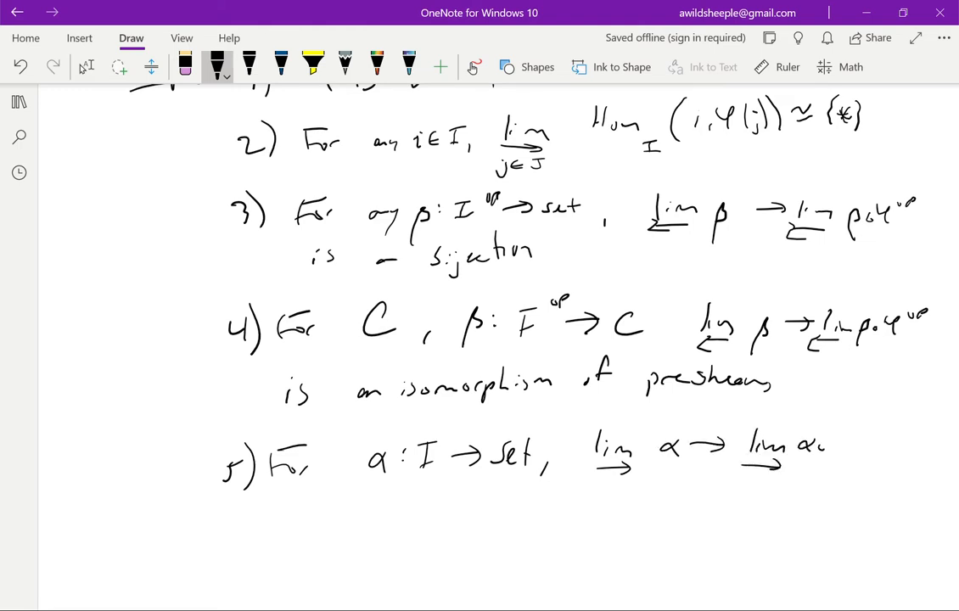
left_click_drag(836, 446, 878, 437)
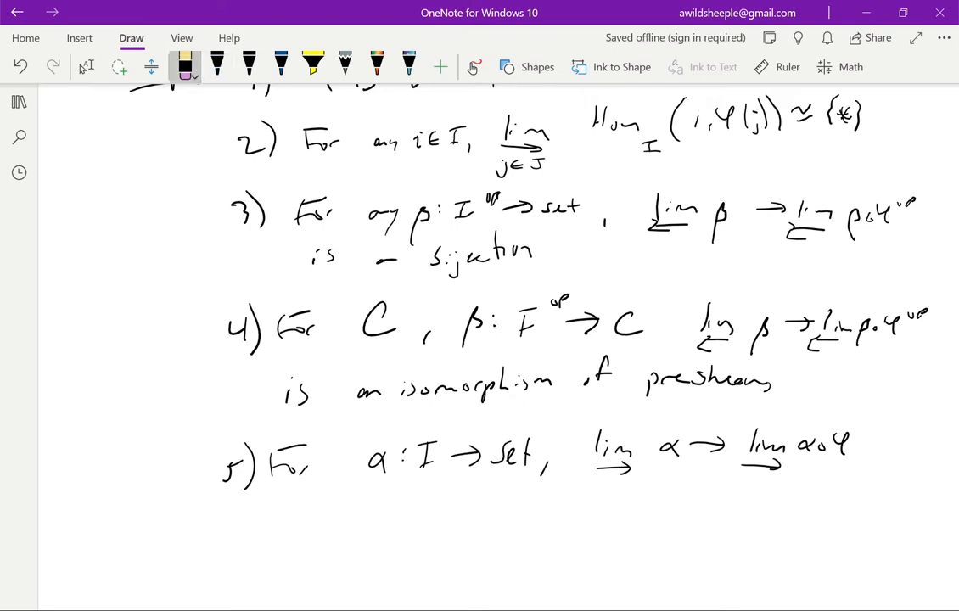
left_click(218, 65)
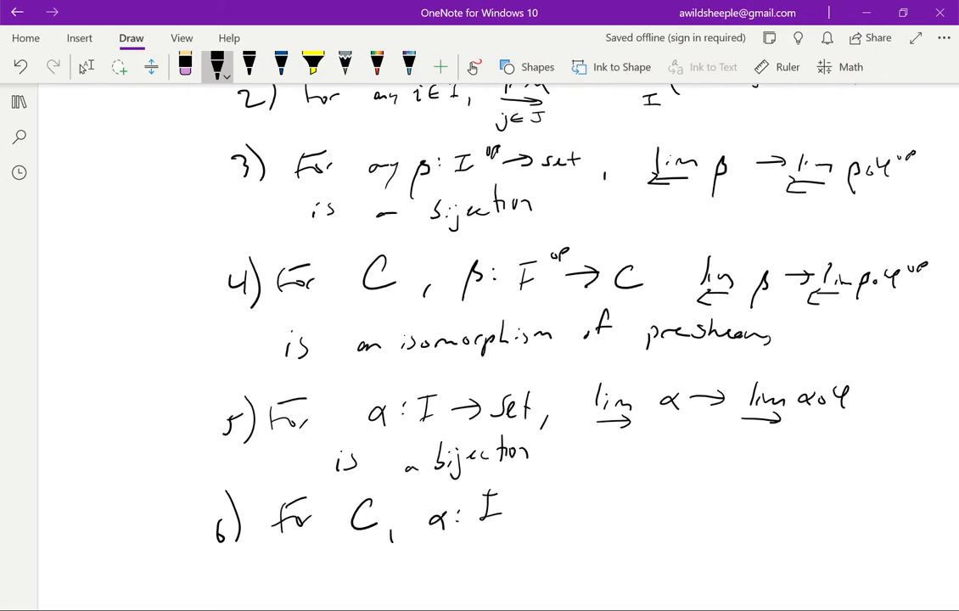
Step: Ink item 6: 'for C, α: I → C, colim α → colim α∘φ is an isomorphism of presheaves'
left_click_drag(510, 509, 662, 509)
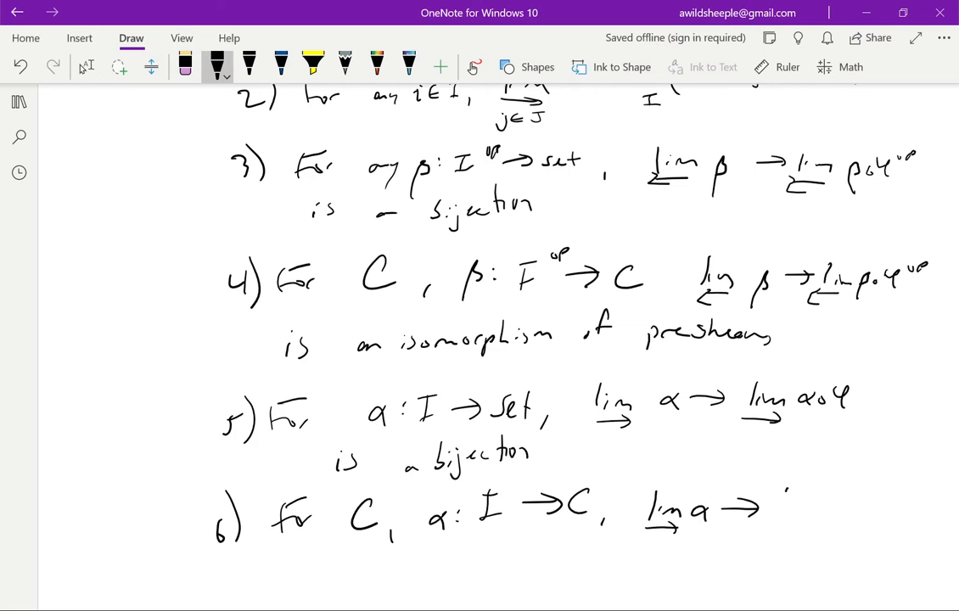
left_click_drag(772, 509, 857, 526)
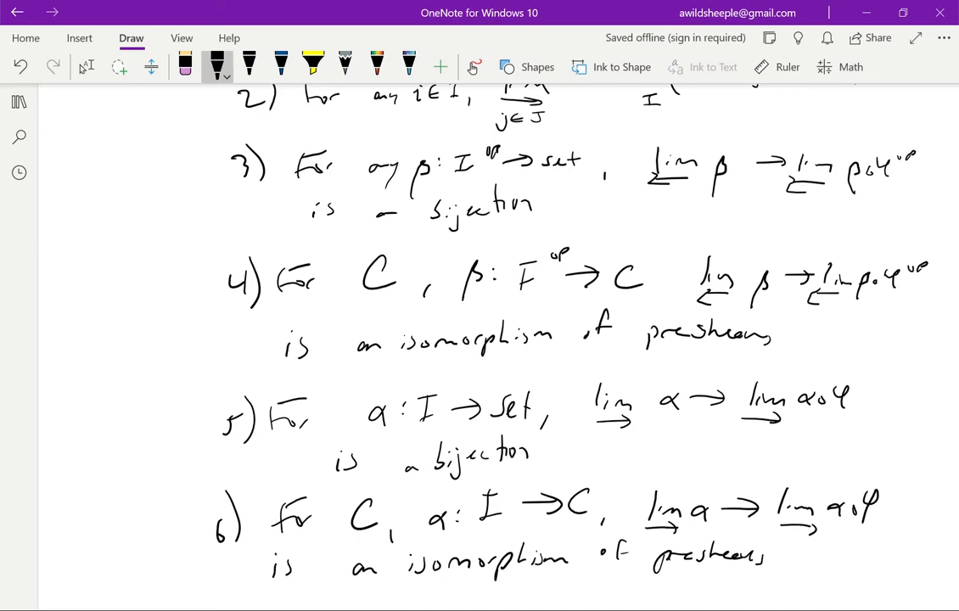
Step: Draw arrows linking items 3⇄4 and 5⇄6, plus a long 3⇄5 arrow labelled 'dual statement' and 'Yoneda'
scroll("up", 3)
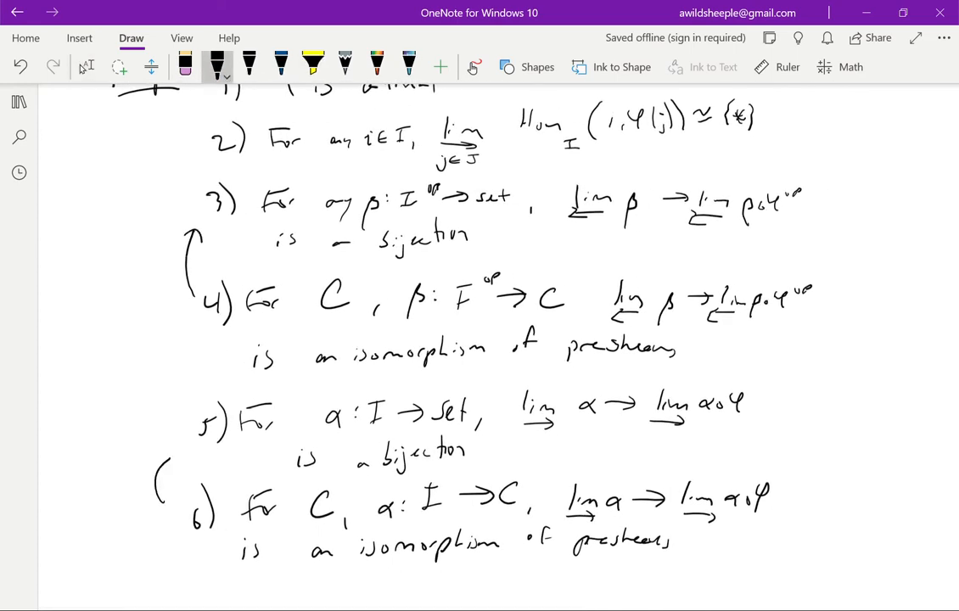
left_click_drag(158, 475, 170, 459)
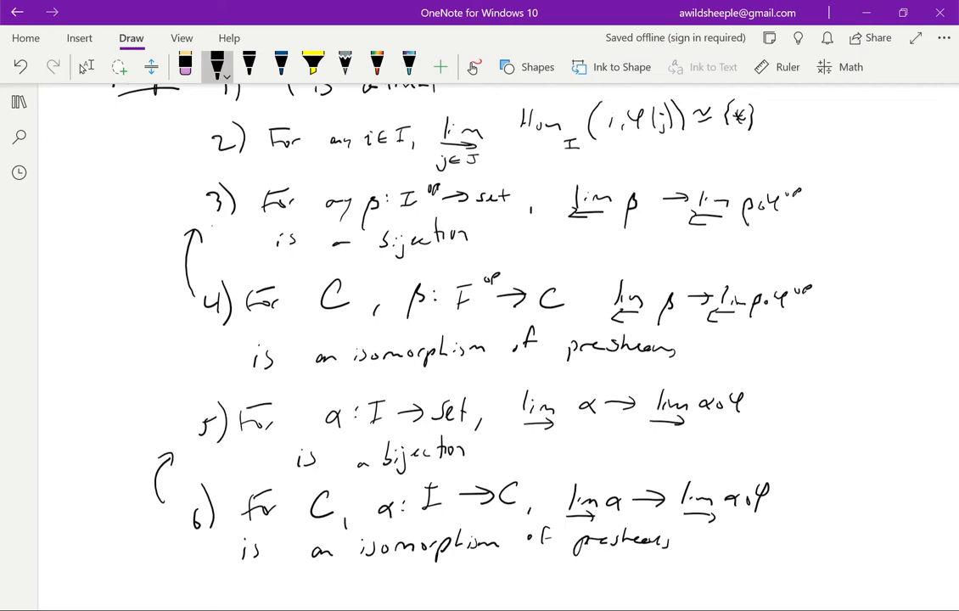
left_click_drag(204, 242, 210, 271)
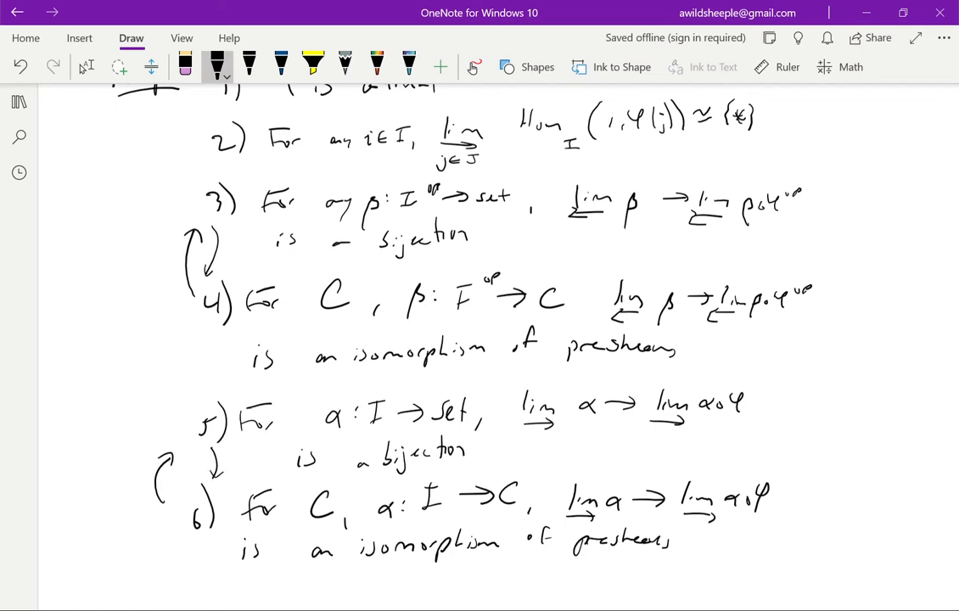
left_click_drag(94, 437, 149, 433)
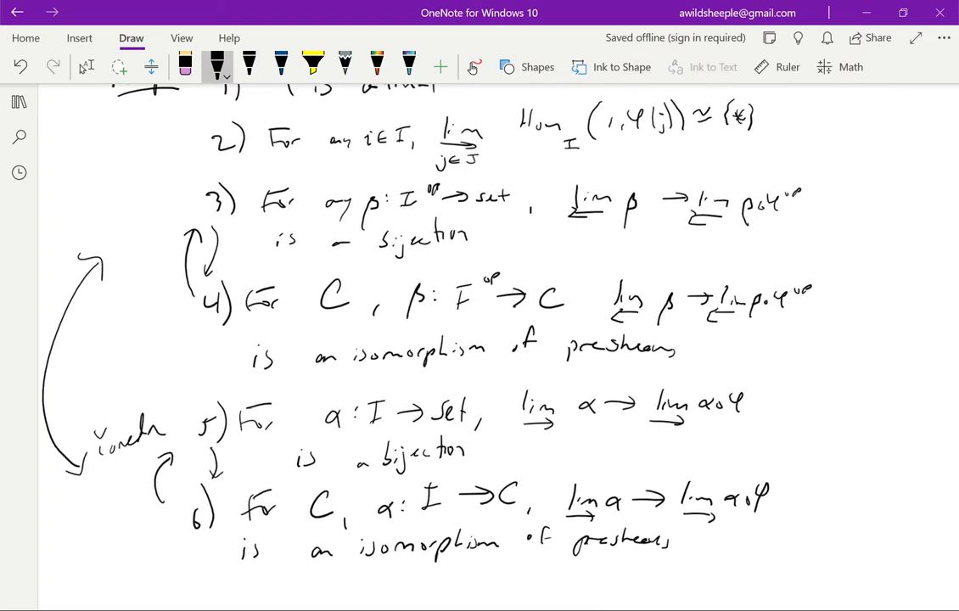
left_click_drag(53, 356, 89, 377)
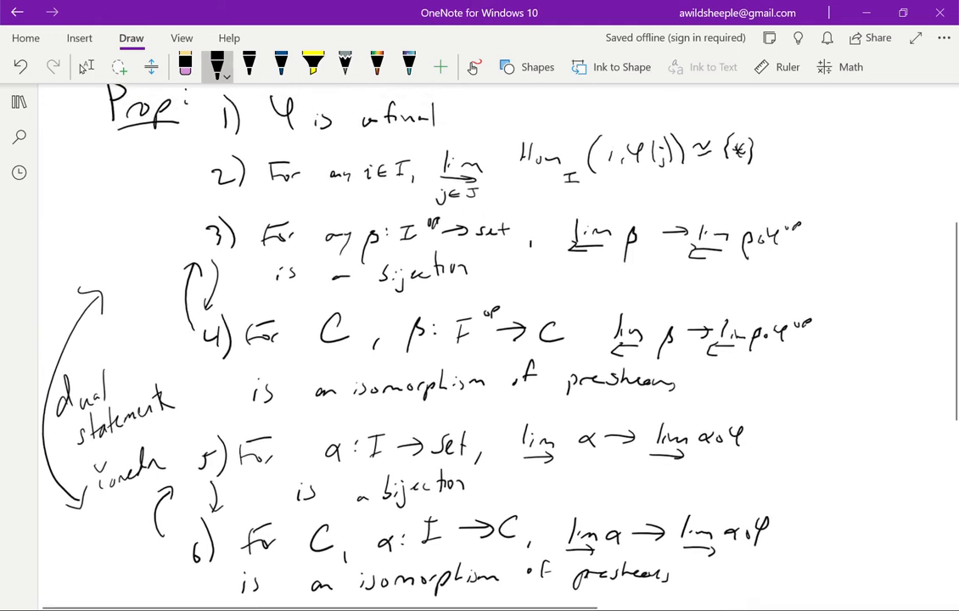
left_click(85, 67)
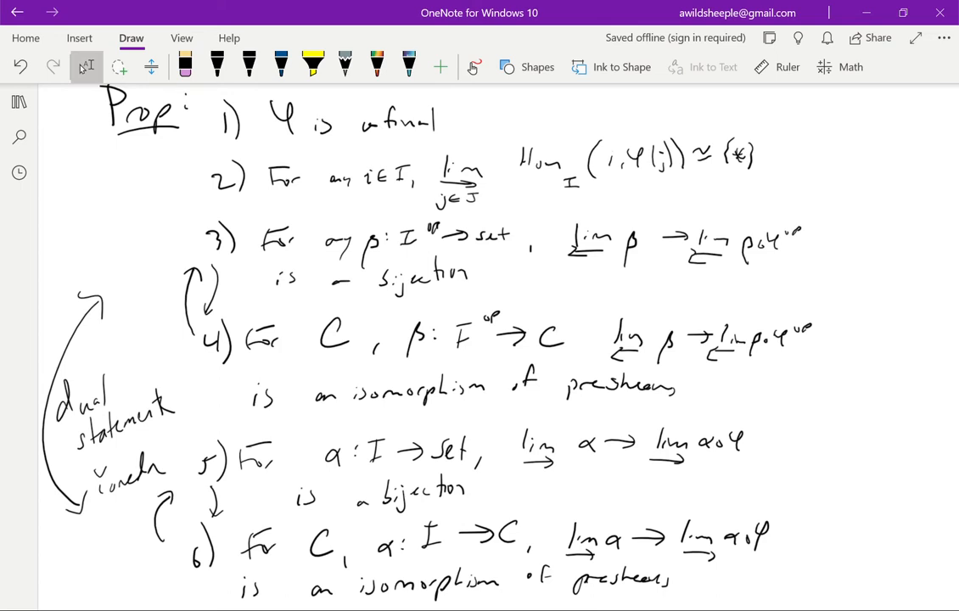
left_click(217, 66)
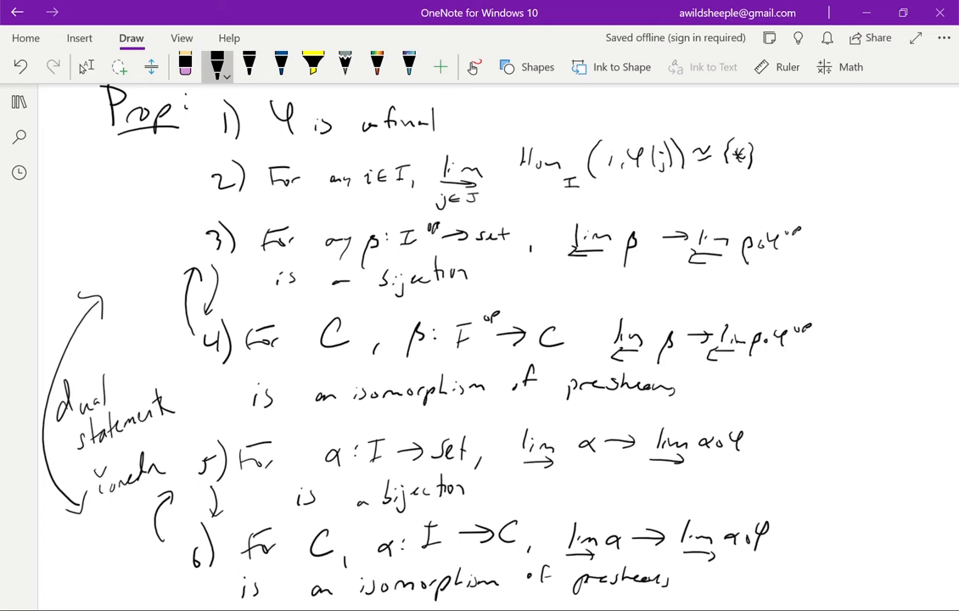
Step: Below a dividing line, write and underline the 'Lemma' heading
scroll("down", 3)
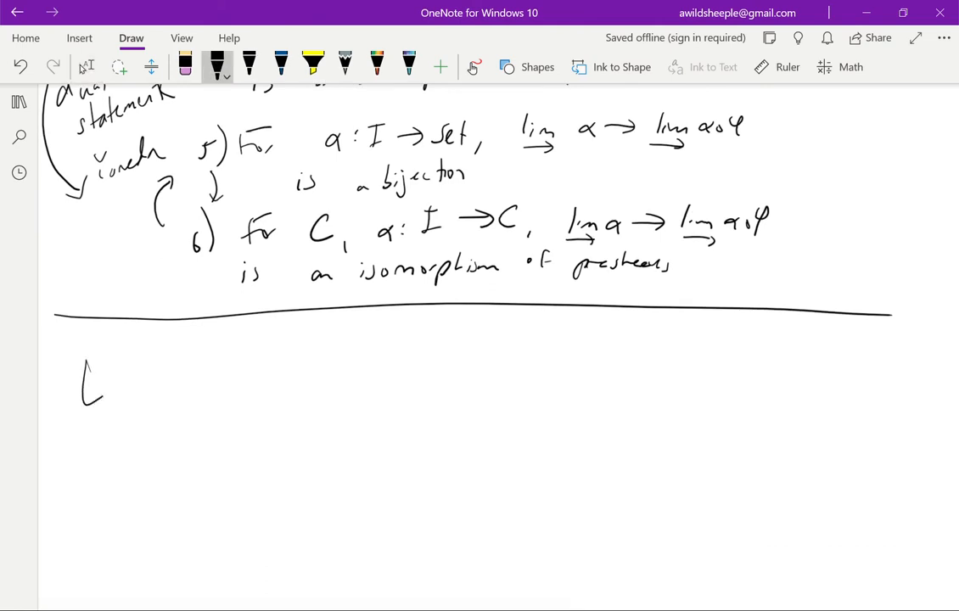
left_click_drag(110, 390, 204, 391)
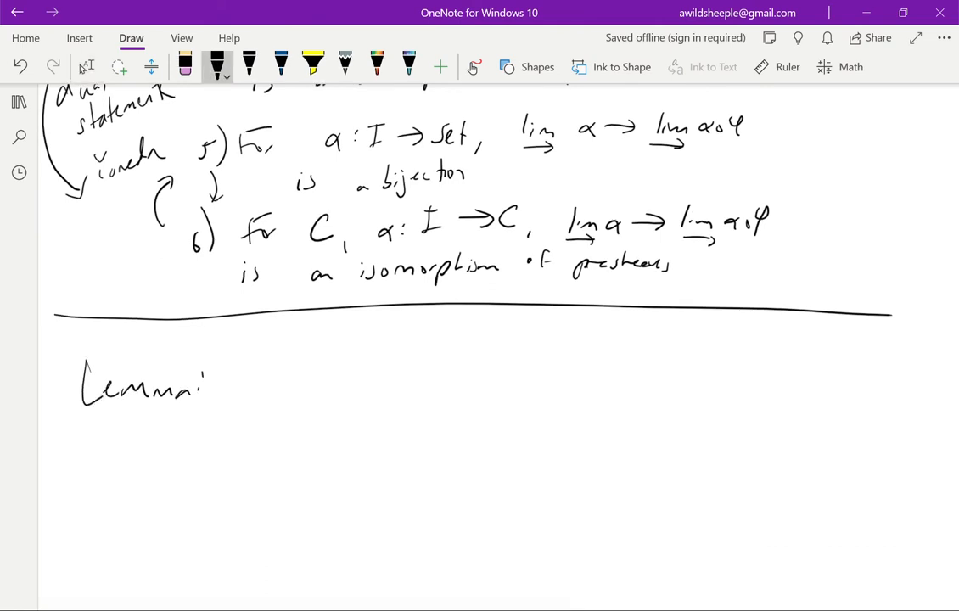
left_click_drag(83, 416, 194, 411)
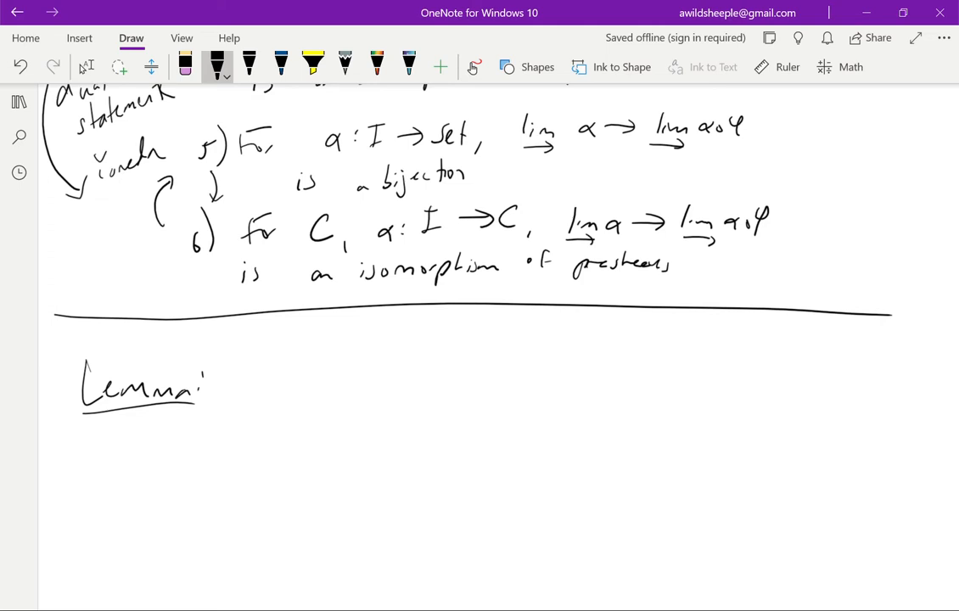
Step: Write 'let F: C → C′, G: C → C″' with a side note on A, B in C′, C″
left_click_drag(238, 374, 348, 361)
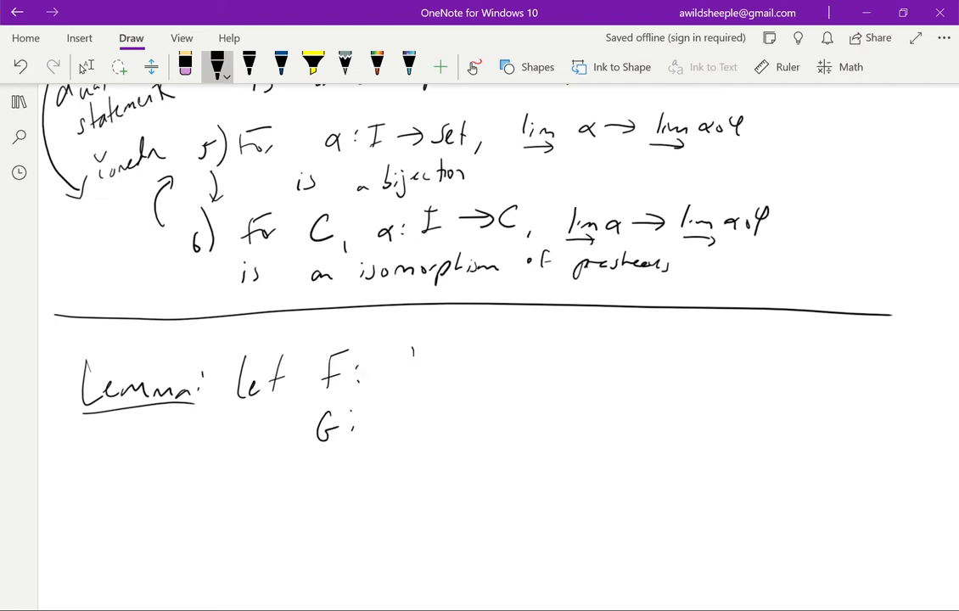
left_click_drag(395, 365, 543, 356)
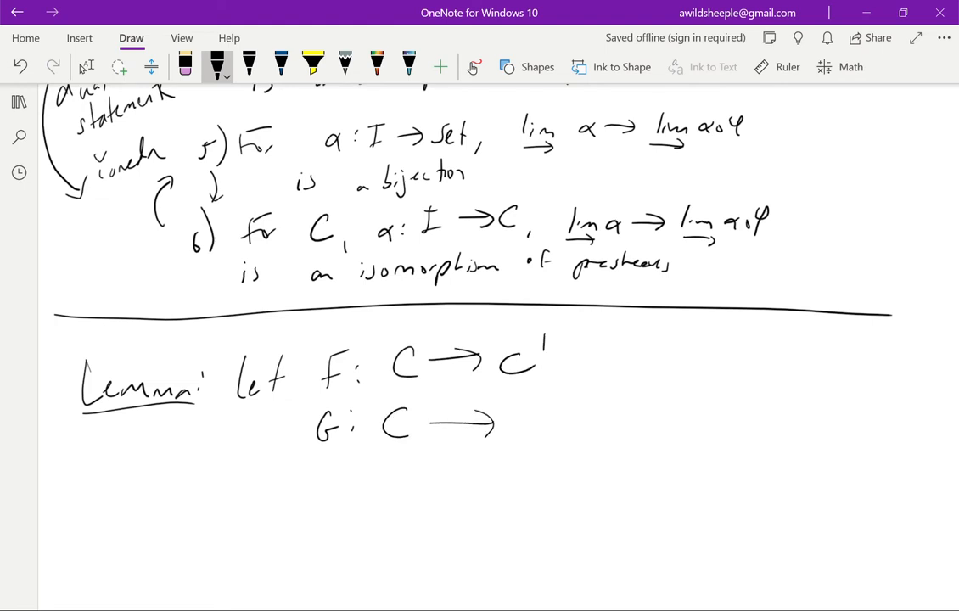
left_click_drag(509, 425, 548, 421)
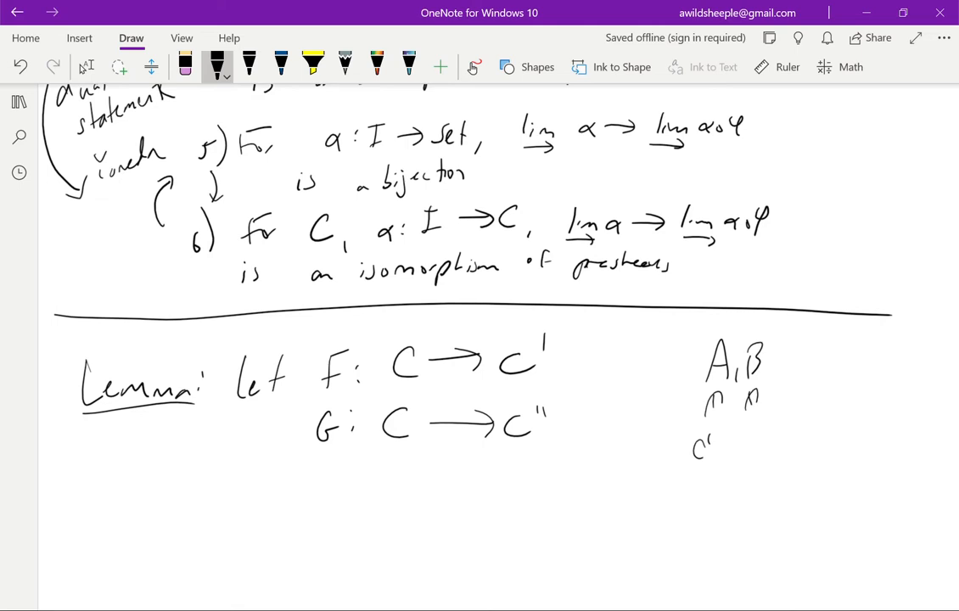
left_click_drag(747, 458, 769, 442)
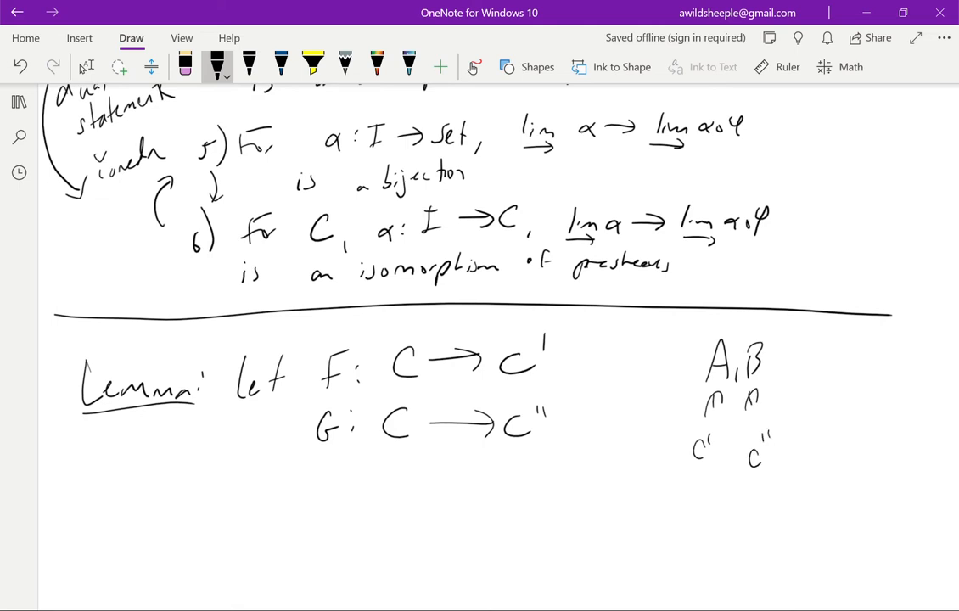
Step: Ink Hom_C′(A, F(X)) ≅ colim over A→F(X) of Hom_C″(G(X), B)
scroll("down", 3)
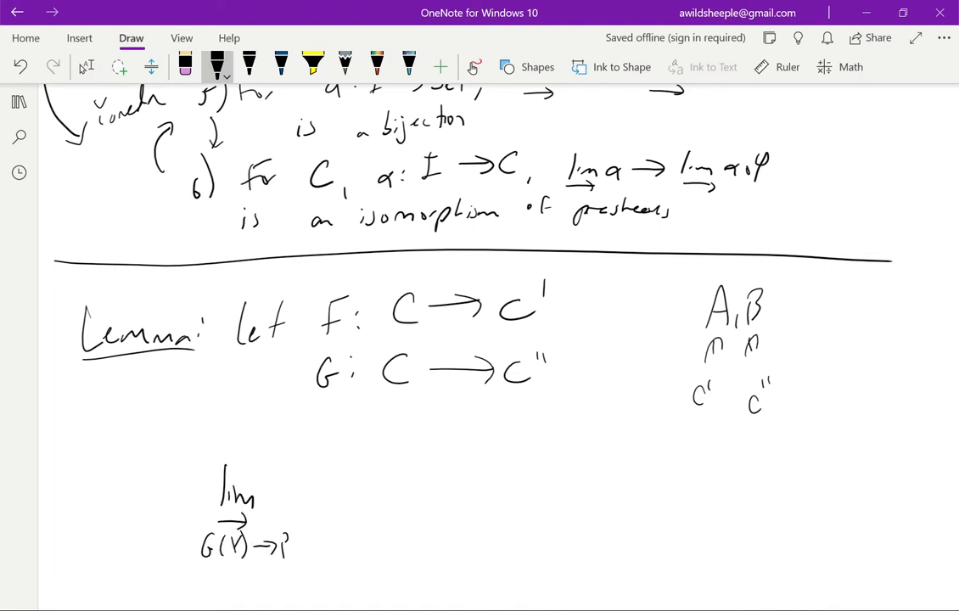
left_click_drag(276, 547, 293, 543)
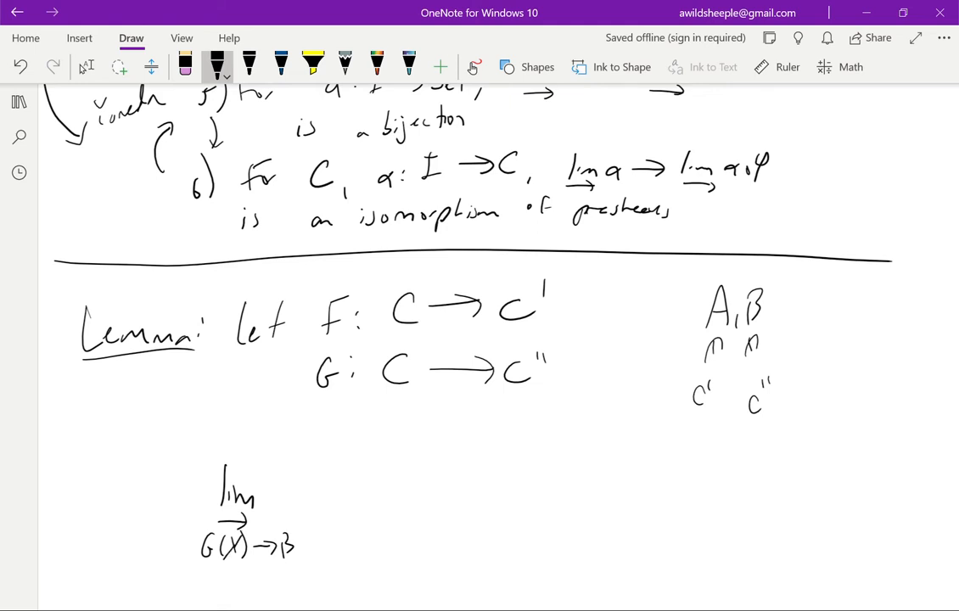
left_click_drag(327, 472, 390, 488)
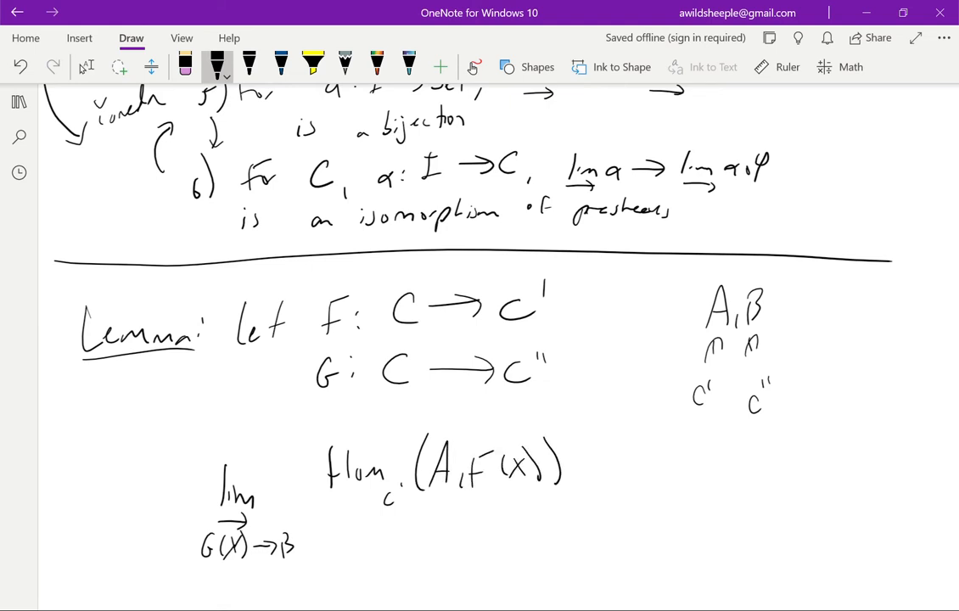
left_click_drag(577, 463, 607, 471)
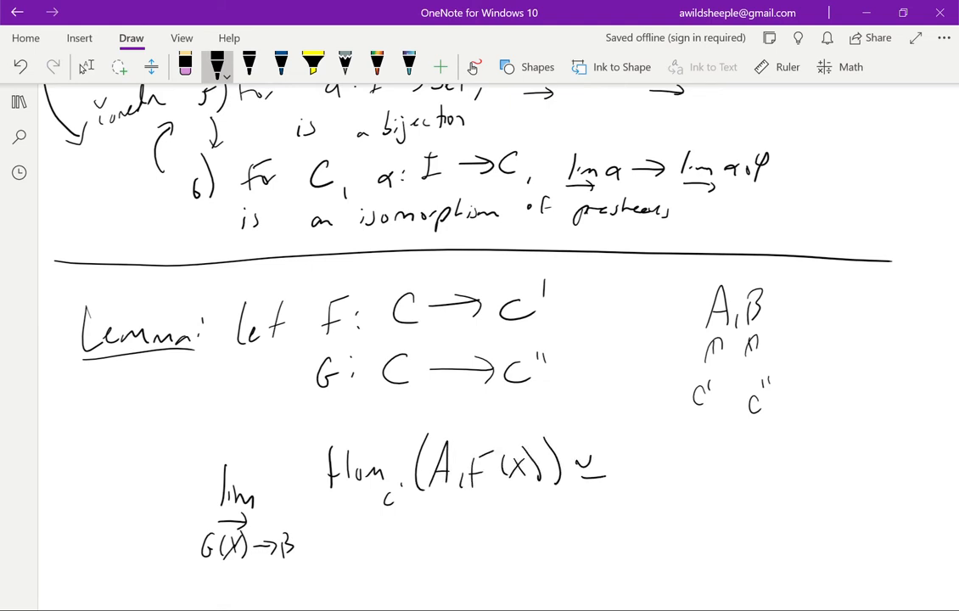
left_click_drag(645, 459, 687, 488)
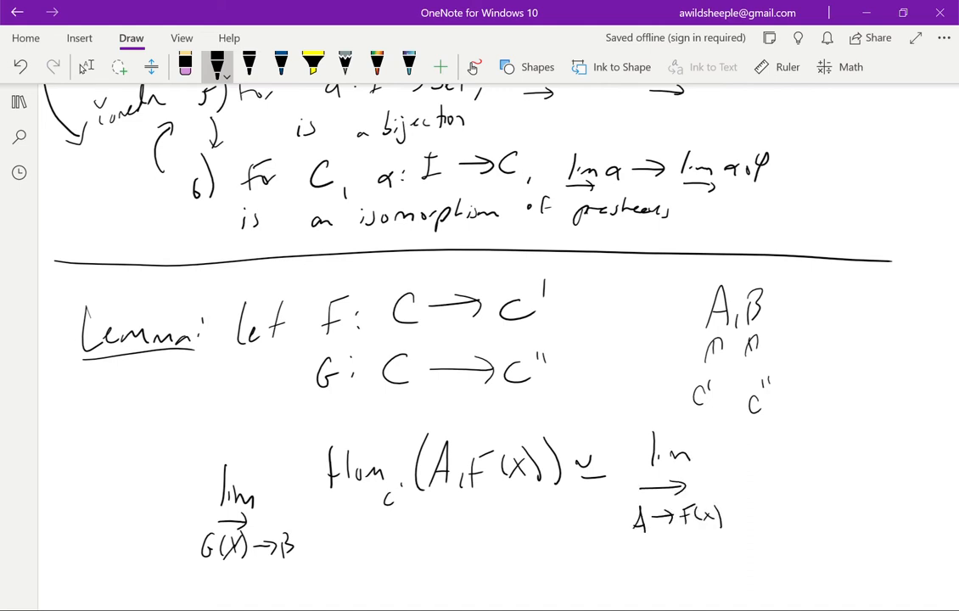
left_click_drag(739, 459, 811, 492)
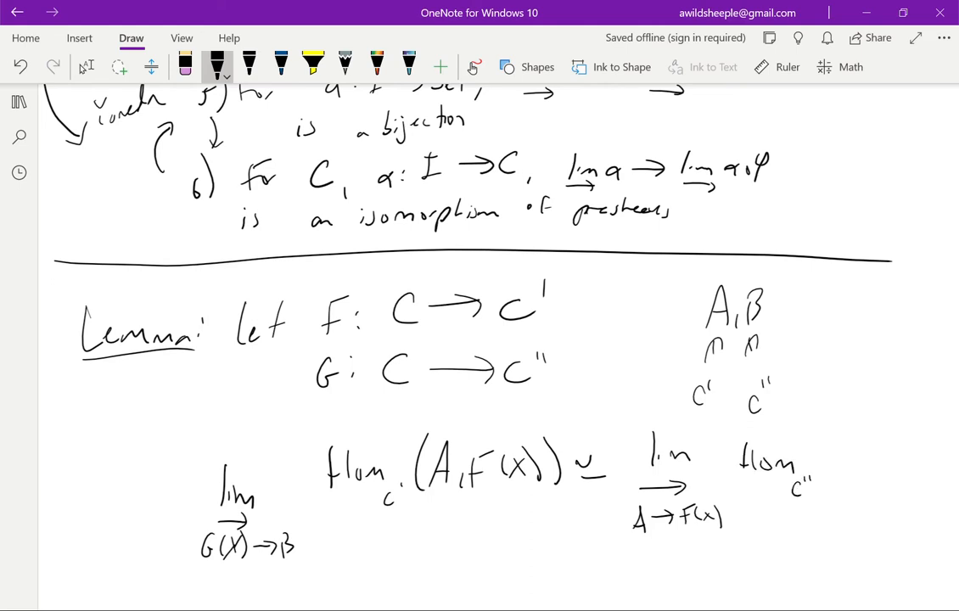
left_click_drag(828, 429, 858, 445)
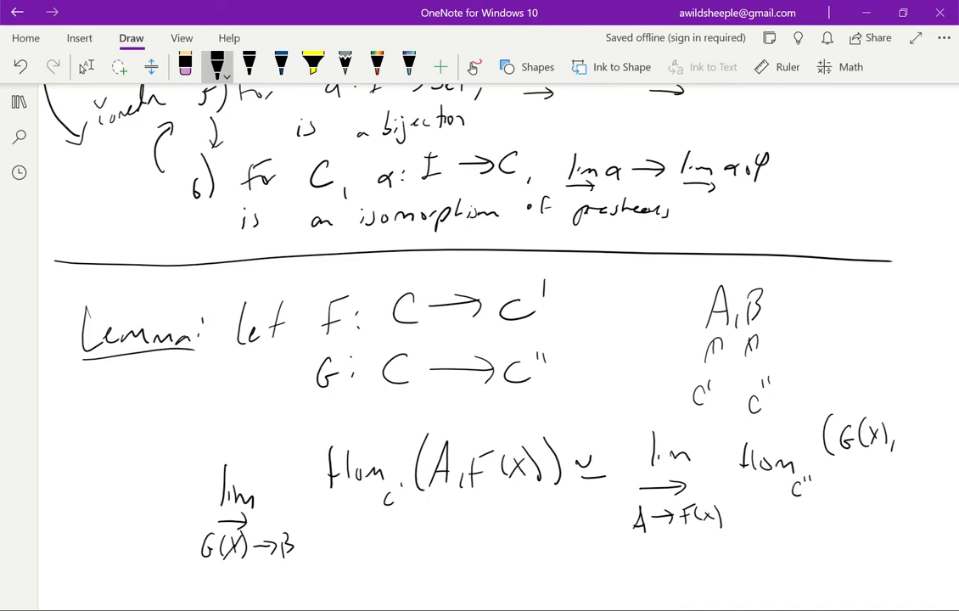
left_click_drag(895, 428, 913, 445)
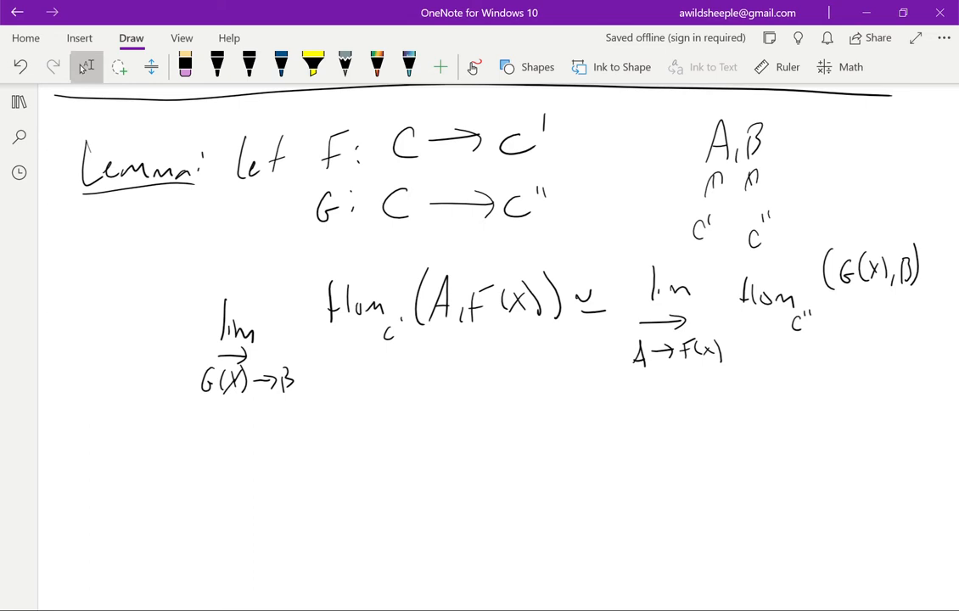
Step: Write 'Hint: construct a category J containing both relative Homs, isomorphic to C_B, (C^A)^op'
left_click_drag(109, 475, 174, 480)
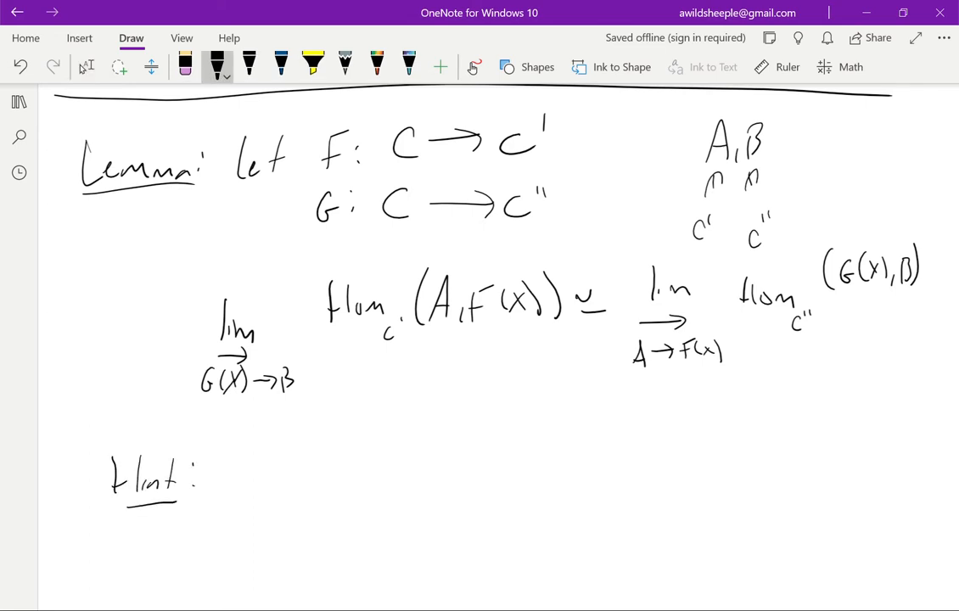
left_click_drag(263, 471, 293, 492)
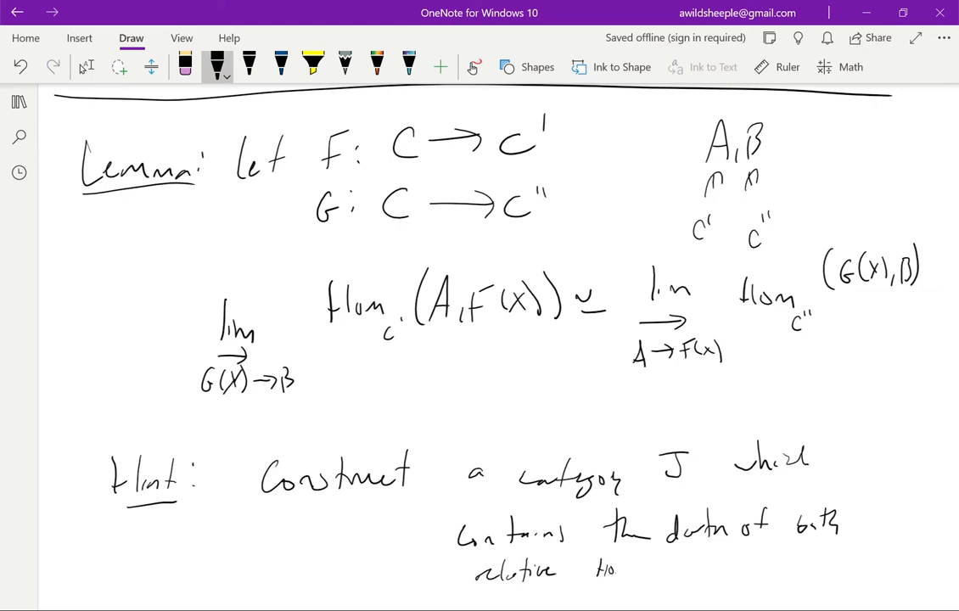
scroll("down", 3)
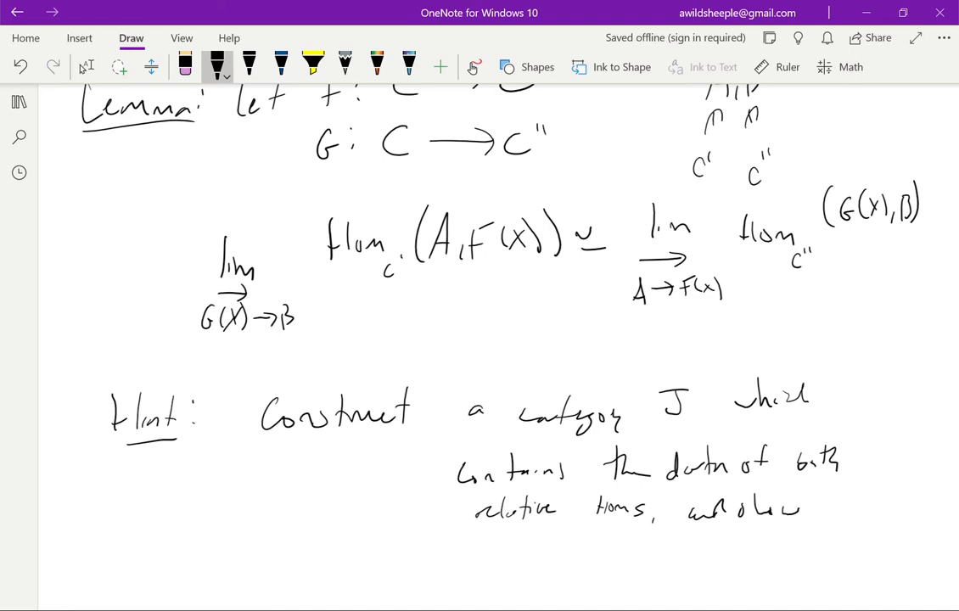
scroll("down", 3)
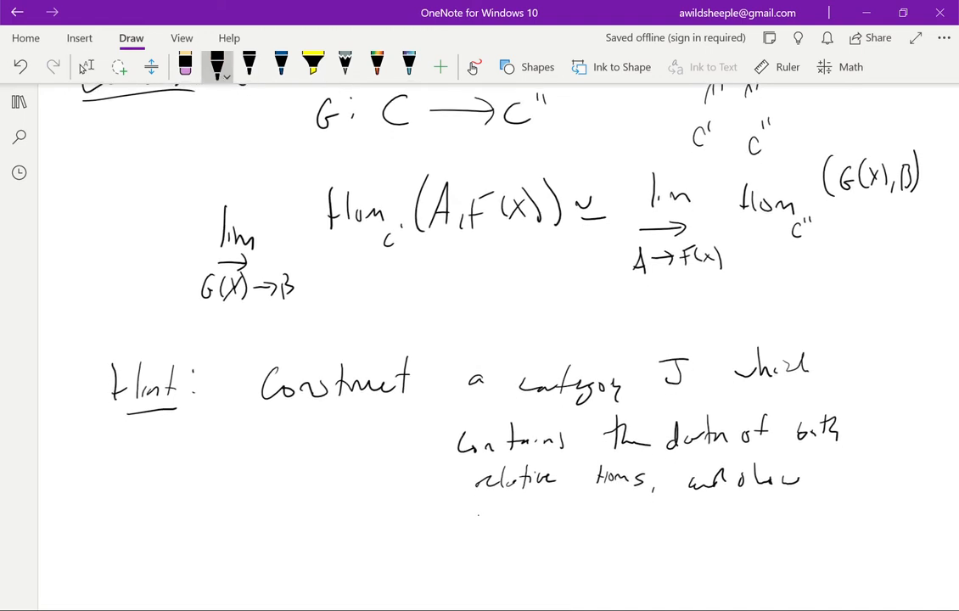
left_click_drag(476, 522, 543, 527)
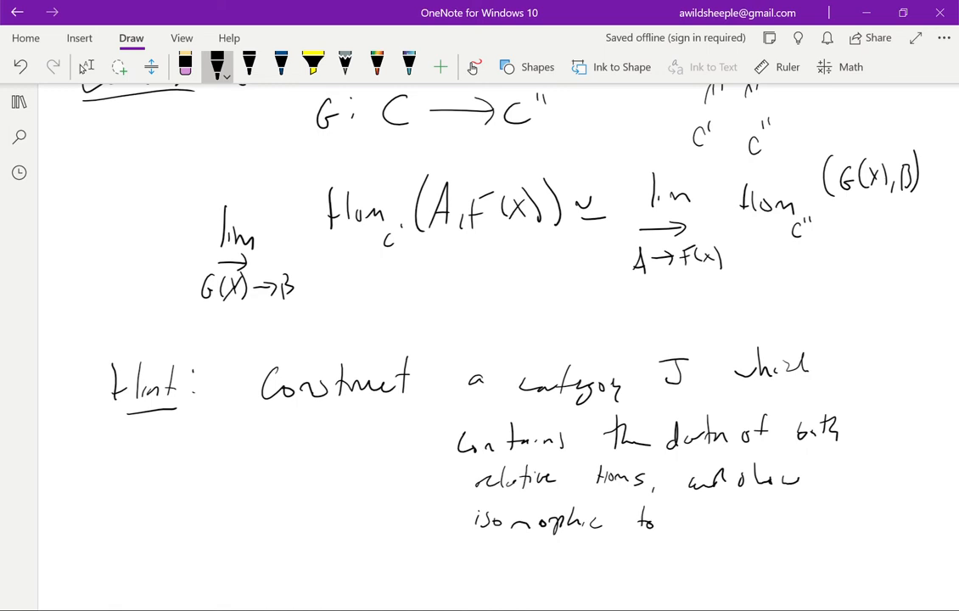
left_click_drag(696, 514, 717, 539)
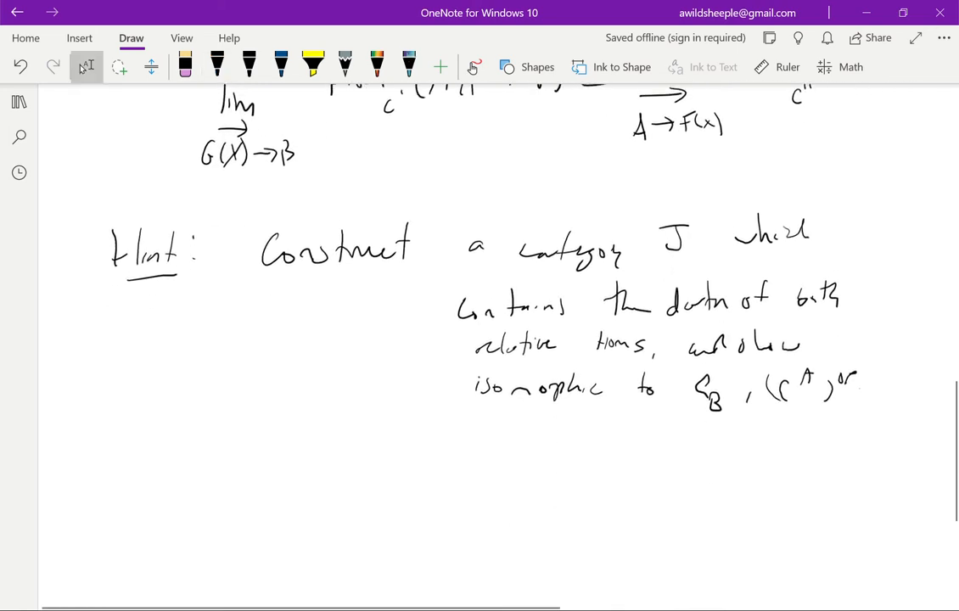
scroll("down", 3)
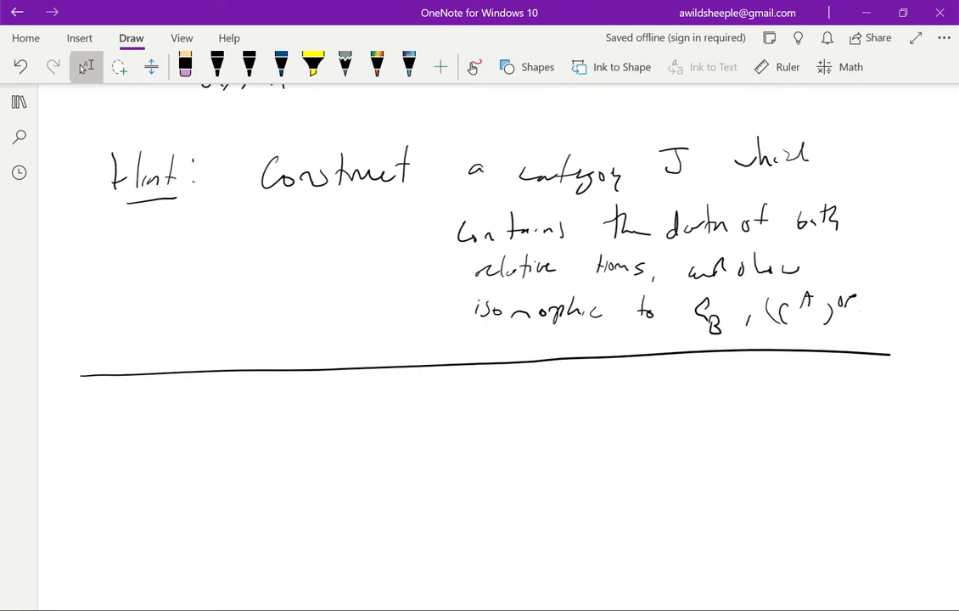
Step: Ink the first term colim_{j∈J} Hom_I(i, φ(j)) followed by an isomorphism sign
left_click_drag(211, 416, 191, 446)
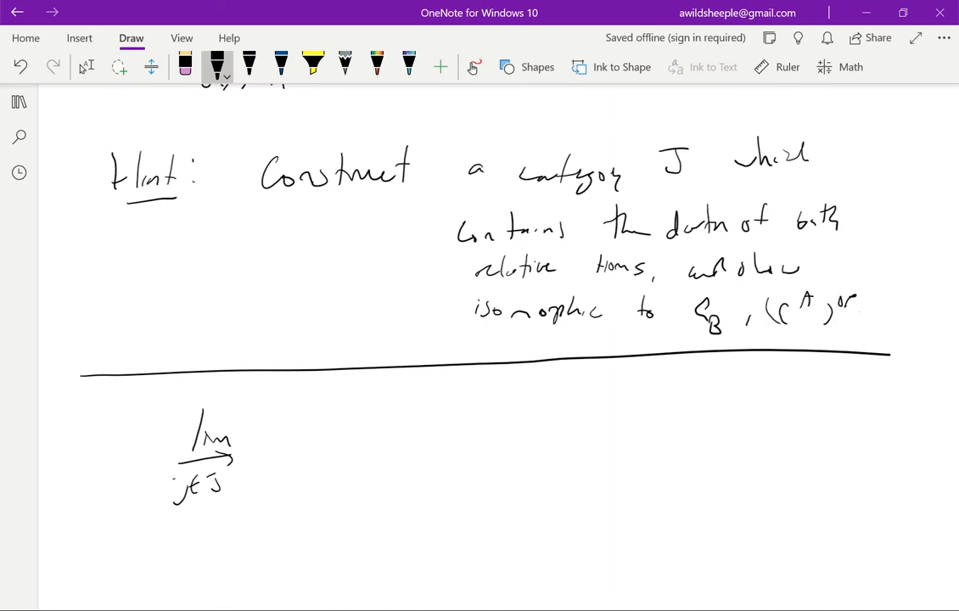
left_click_drag(272, 428, 321, 437)
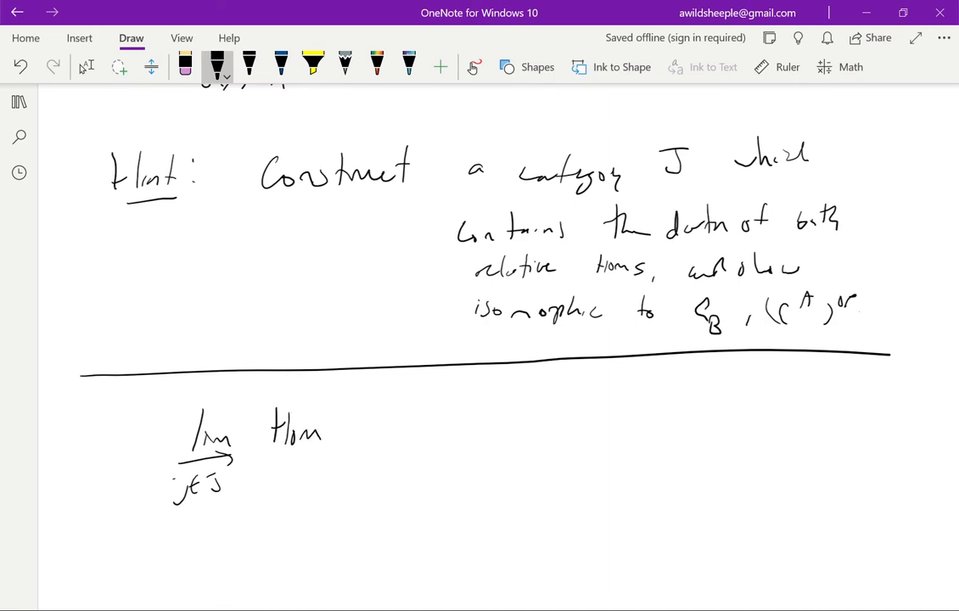
left_click_drag(348, 416, 412, 441)
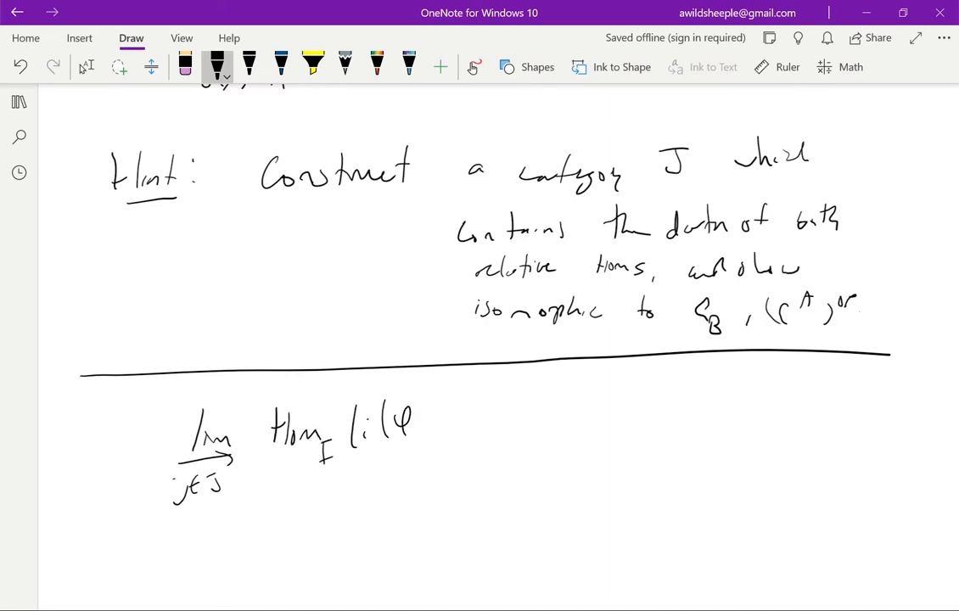
left_click_drag(416, 424, 459, 433)
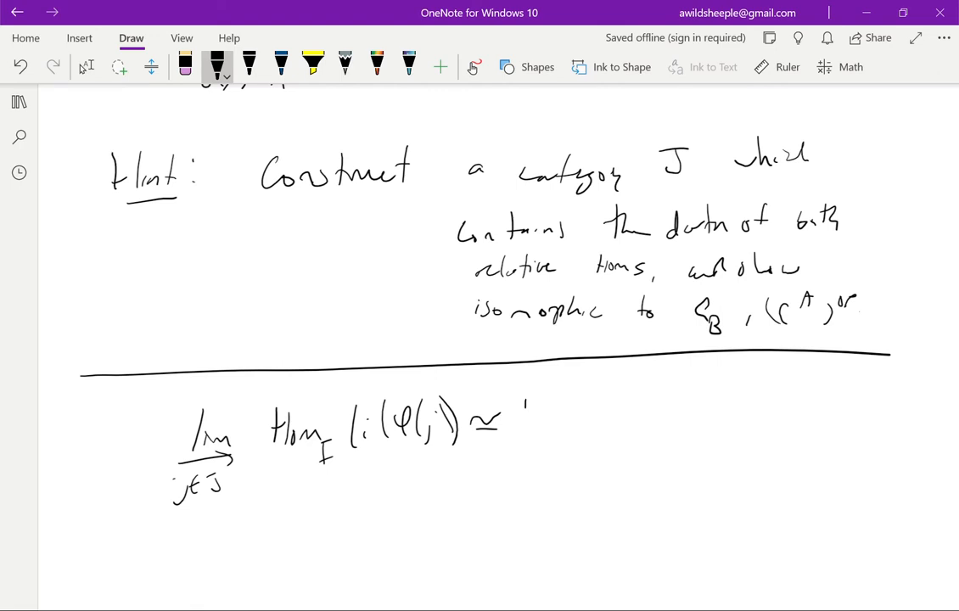
left_click_drag(527, 425, 581, 416)
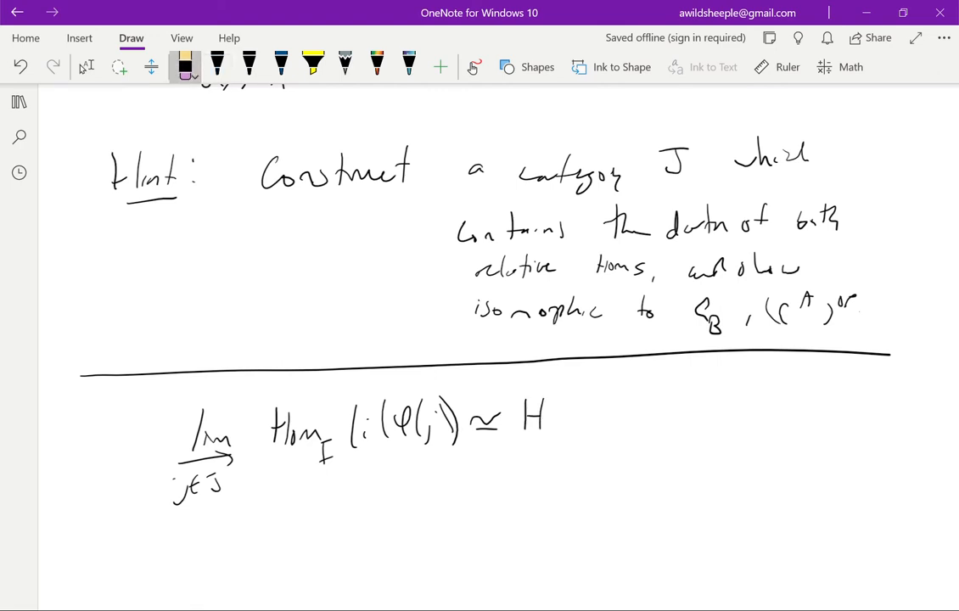
left_click(216, 66)
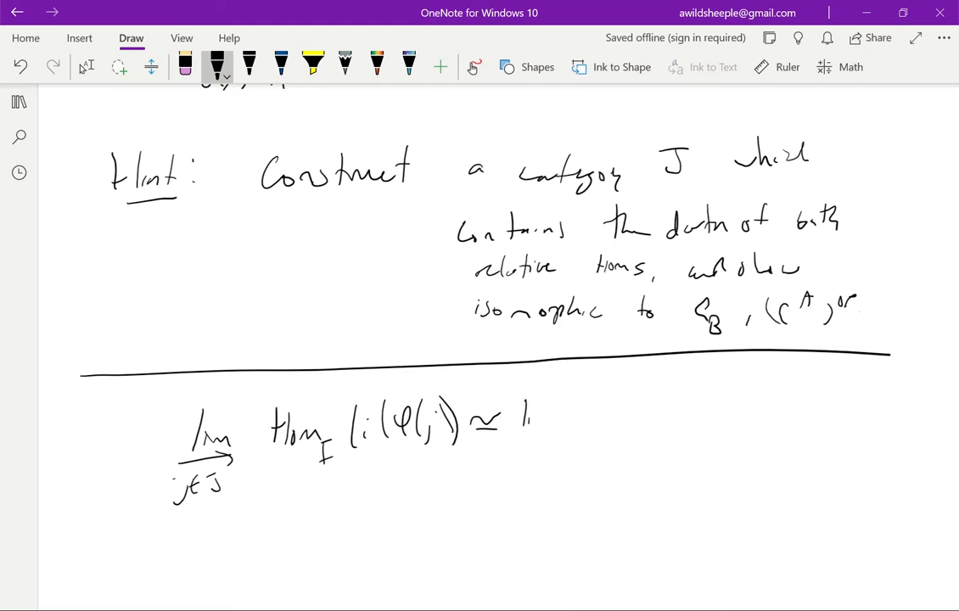
Step: Ink the second term colim_{j∈J′} Hom_Set(ρ(j), {*}) and another isomorphism sign
left_click_drag(530, 416, 561, 454)
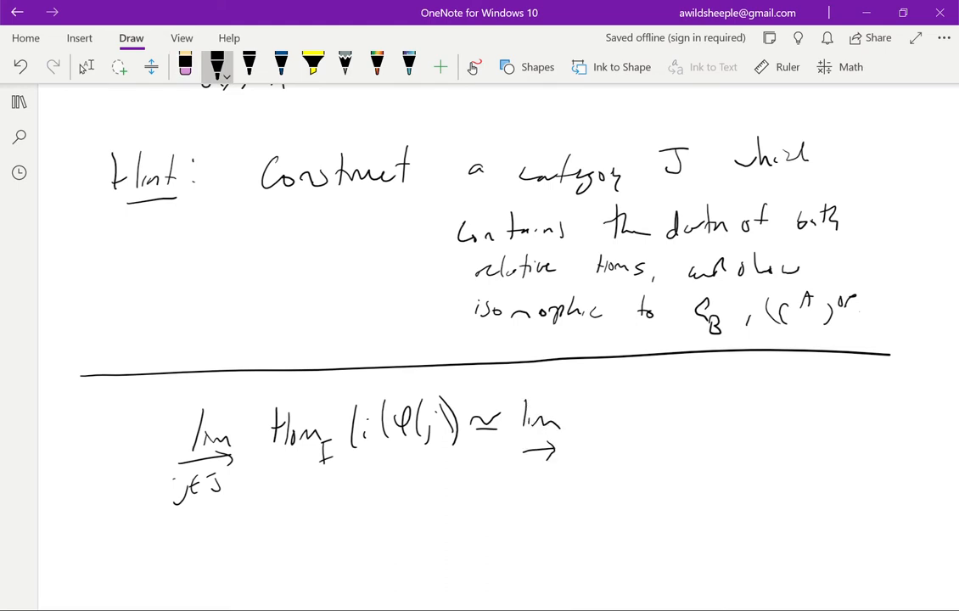
left_click_drag(514, 471, 560, 471)
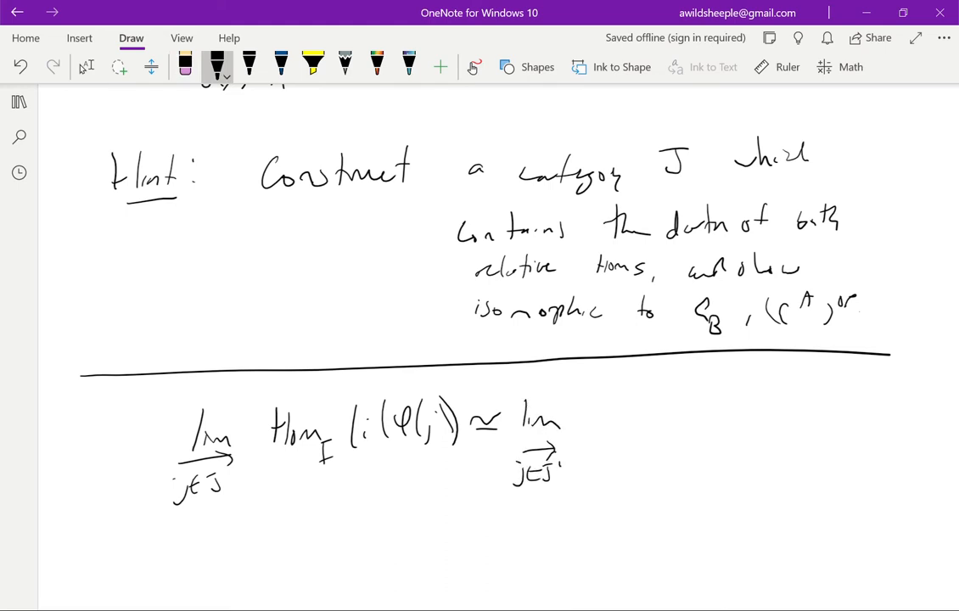
left_click_drag(598, 416, 620, 420)
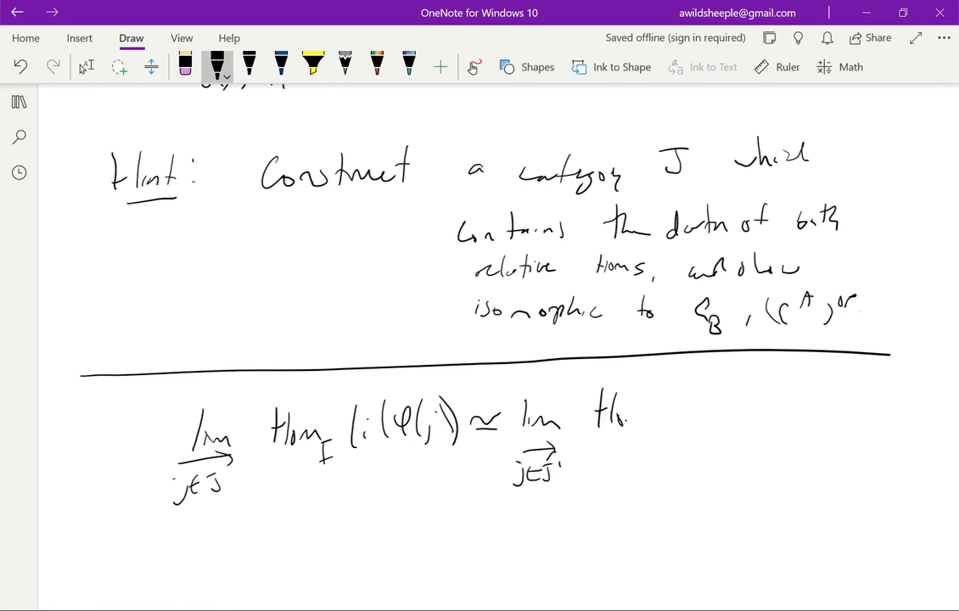
left_click_drag(620, 416, 670, 459)
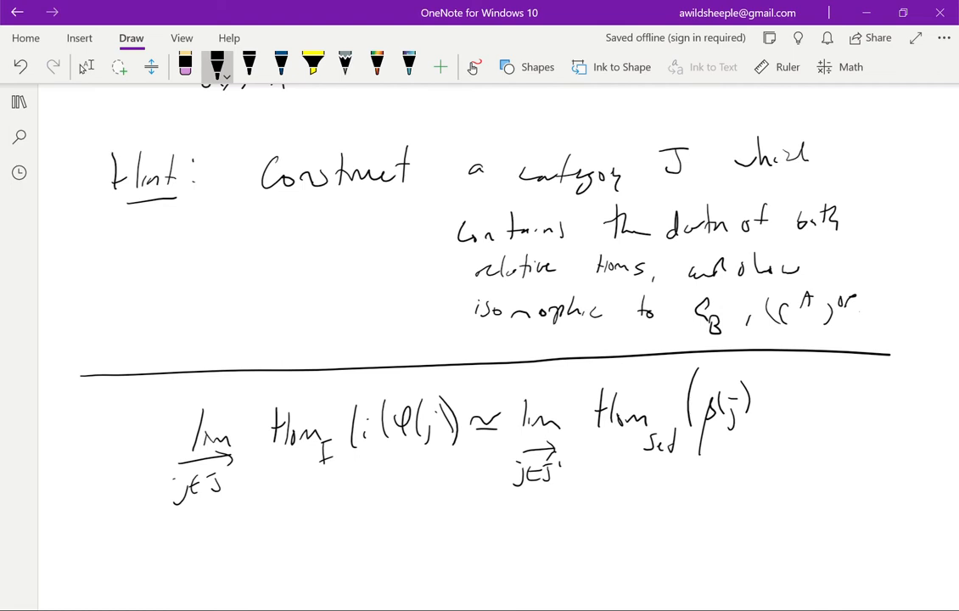
left_click_drag(759, 429, 786, 399)
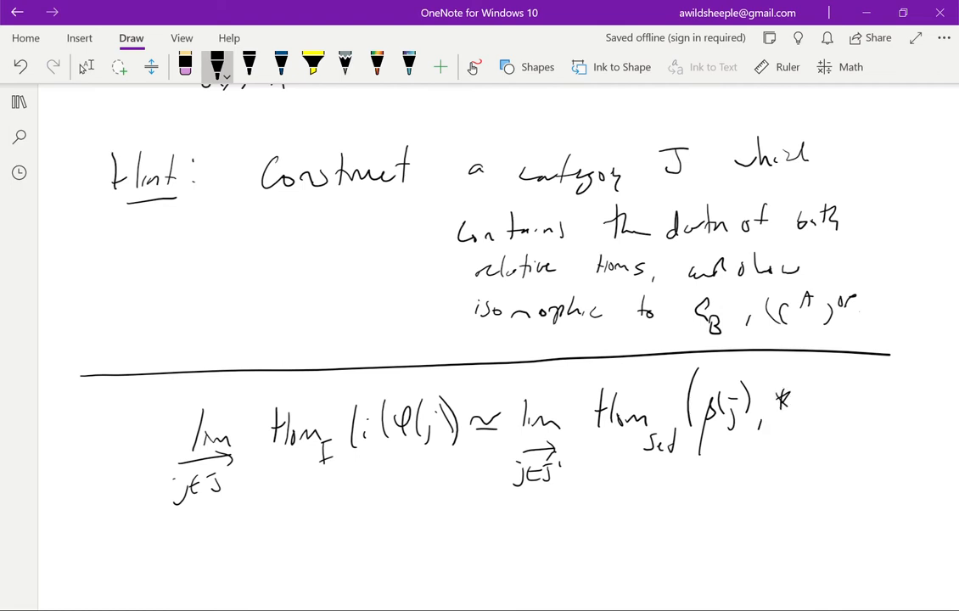
left_click_drag(764, 391, 823, 416)
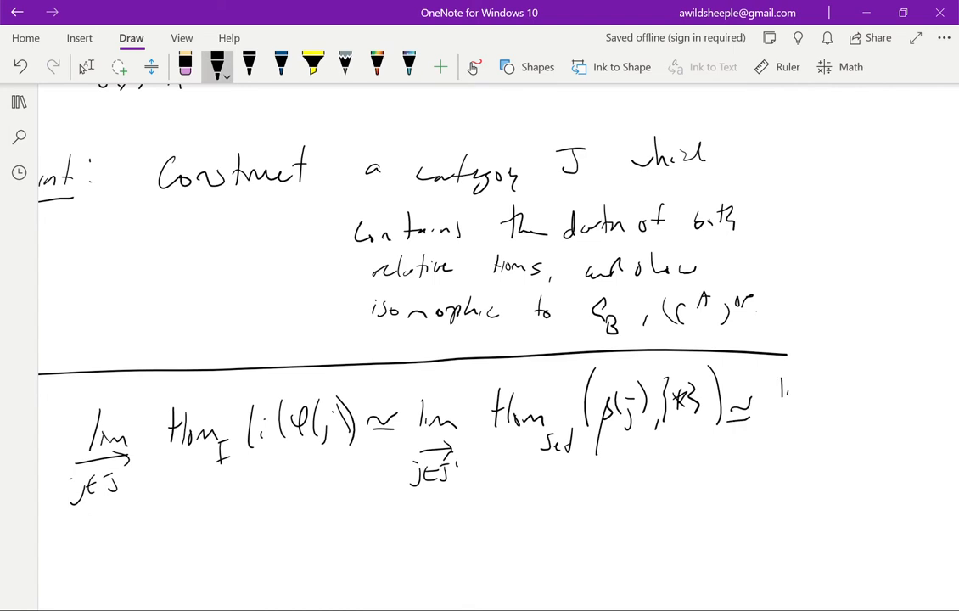
Step: Finish the chain with colim β(j) ≅ π₀(J′)
left_click_drag(781, 390, 820, 425)
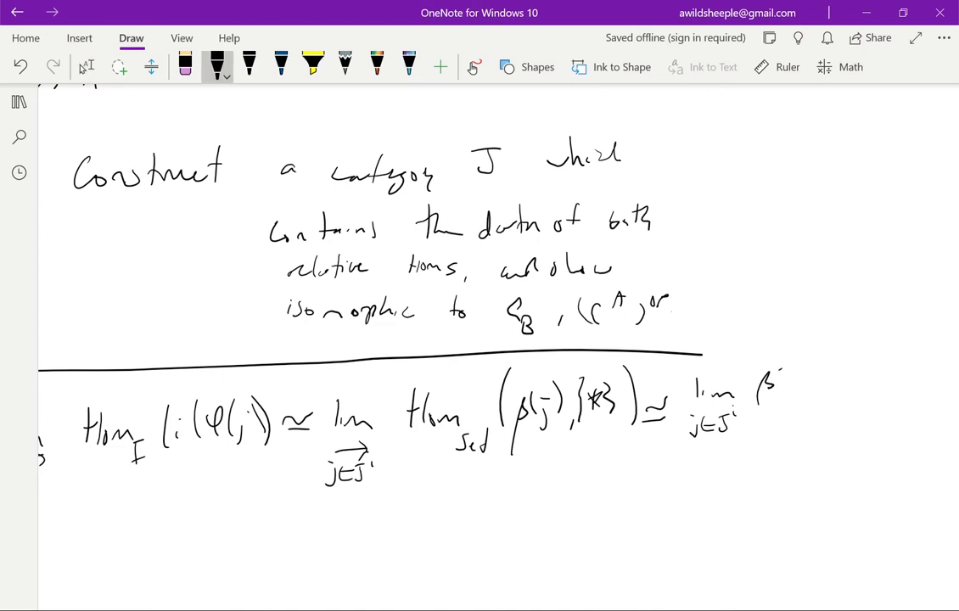
left_click_drag(772, 386, 807, 400)
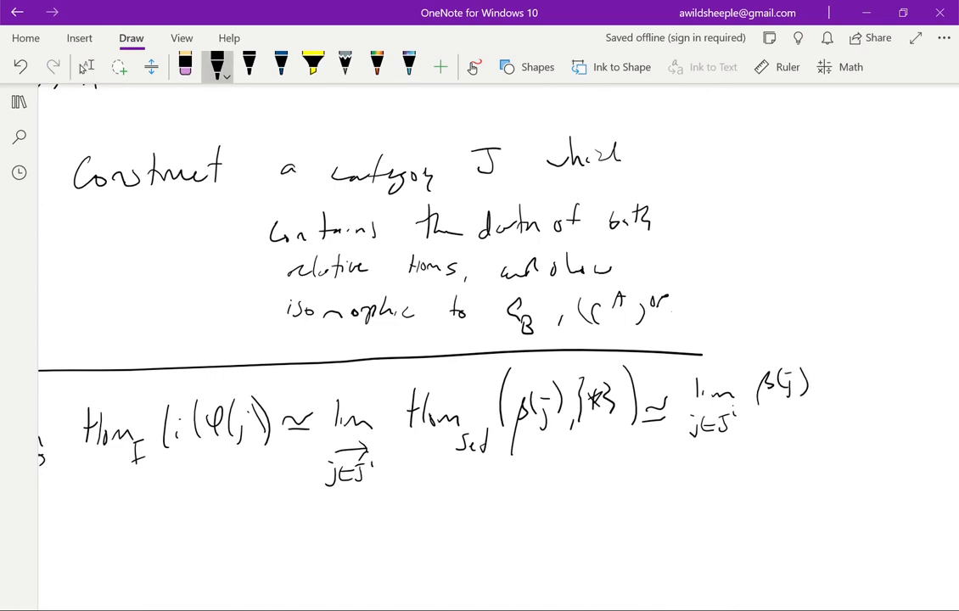
left_click_drag(820, 374, 837, 391)
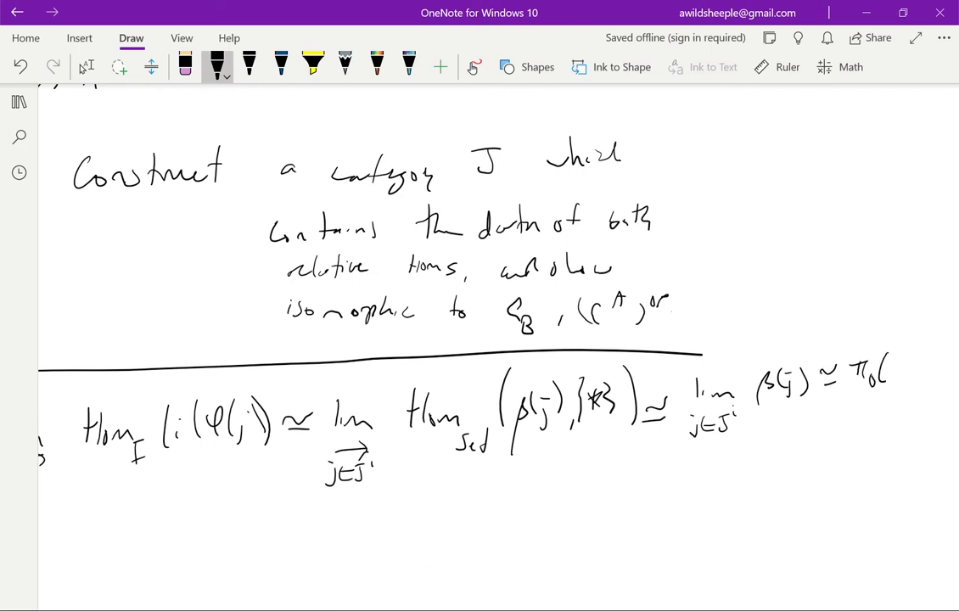
left_click_drag(883, 378, 925, 399)
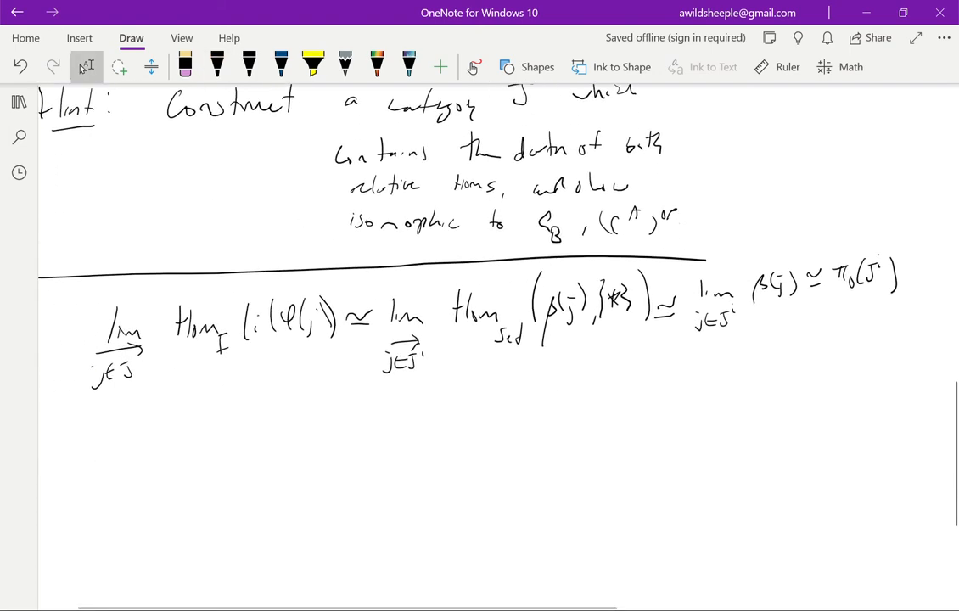
Step: Annotate {*} as 'constant functor takes value {*}', mark φ, ρ, then scroll up
left_click_drag(561, 390, 564, 348)
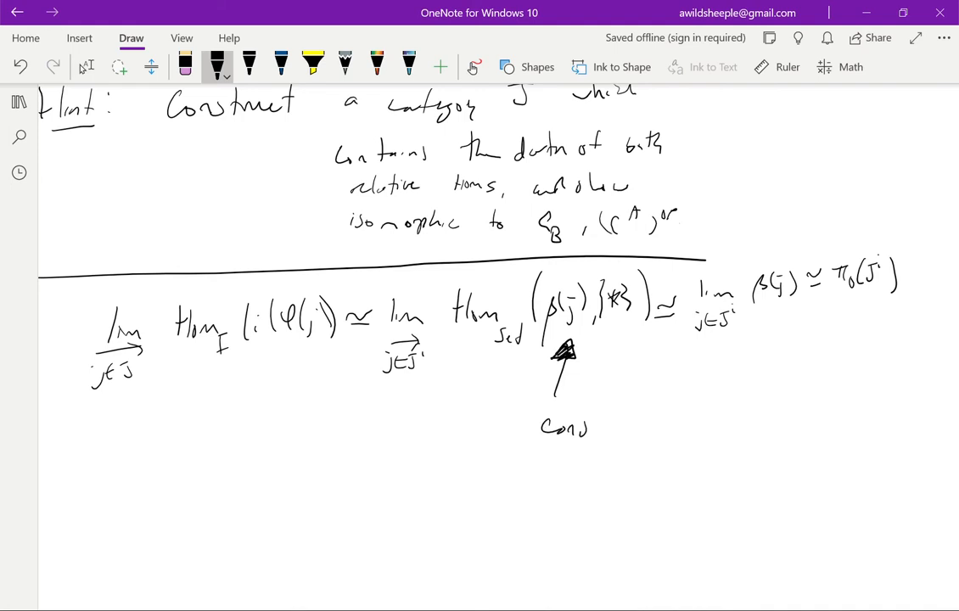
left_click_drag(586, 424, 692, 425)
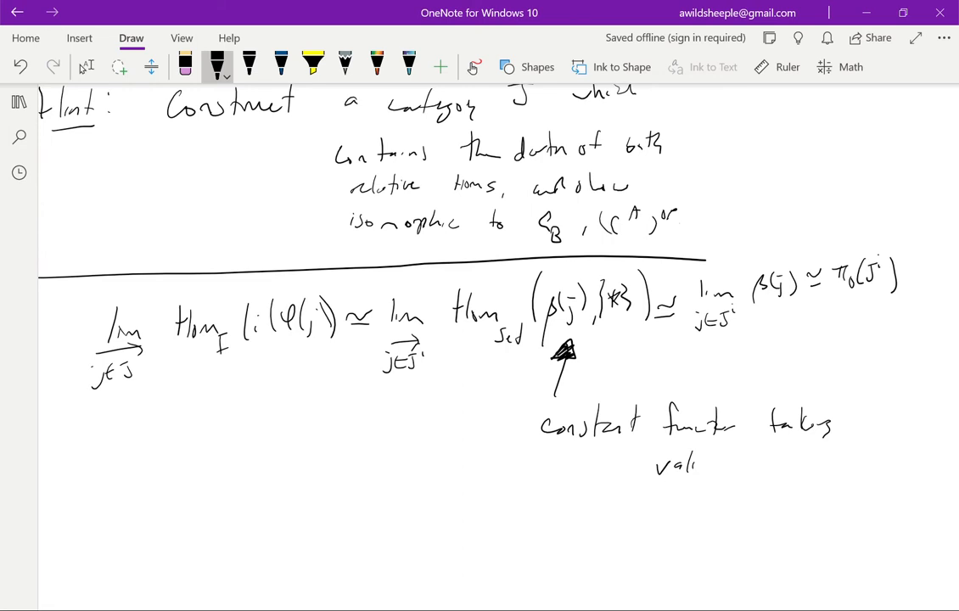
left_click_drag(747, 450, 782, 475)
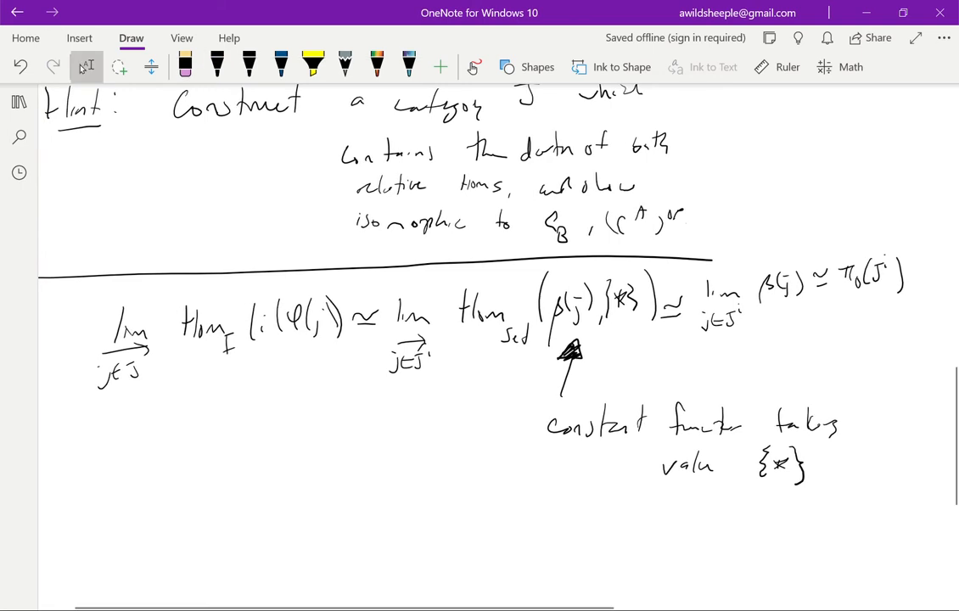
left_click_drag(358, 352, 360, 412)
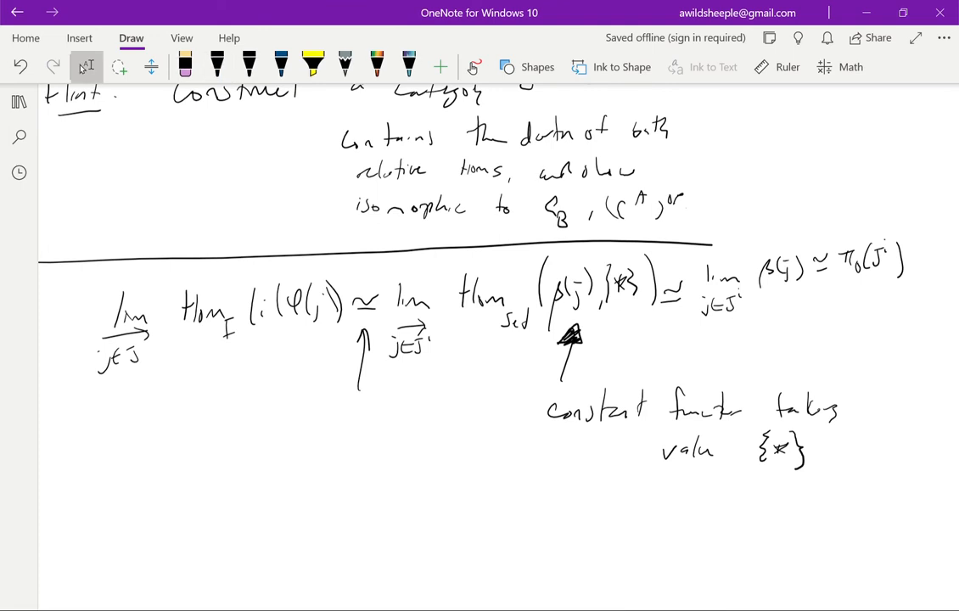
left_click(217, 66)
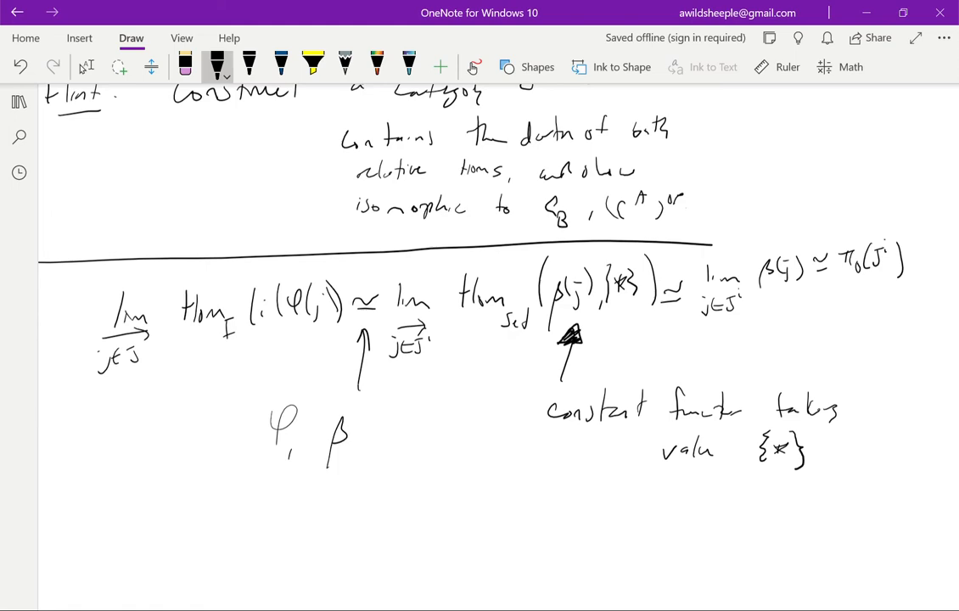
scroll("up", 3)
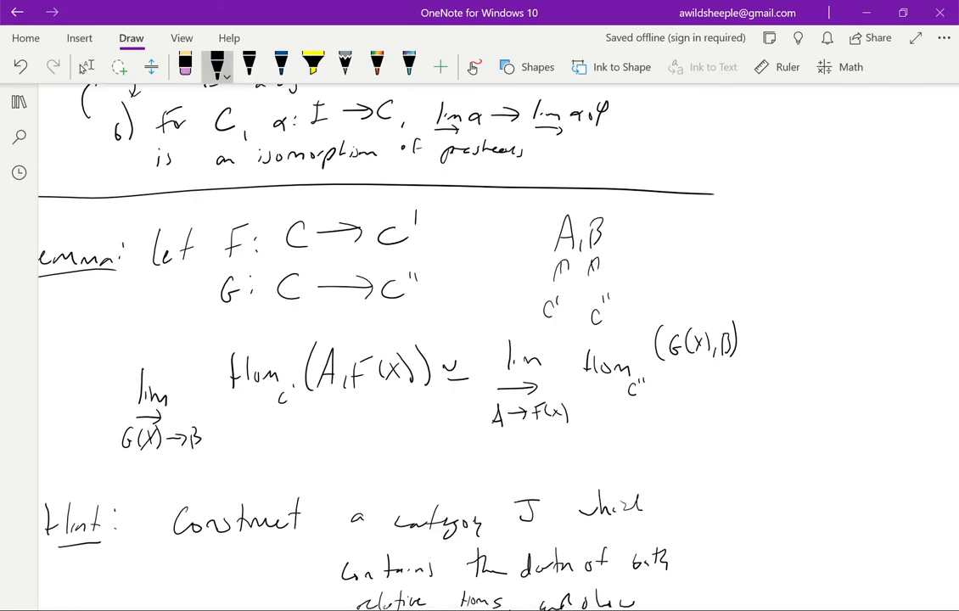
Step: Switch to the selection tool, return to the isomorphism chain, and reselect the black pen
scroll("down", 3)
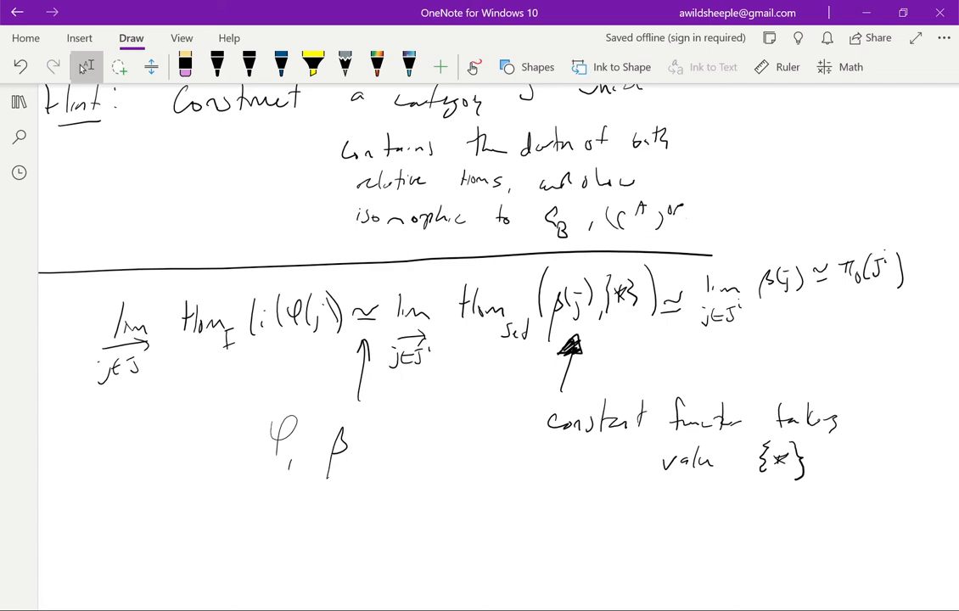
left_click(217, 66)
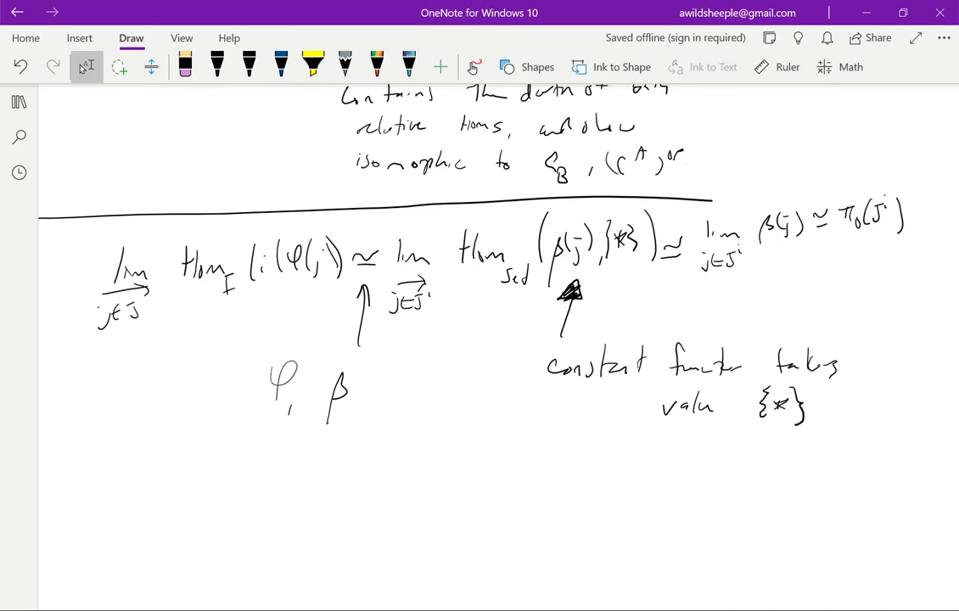
scroll("up", 3)
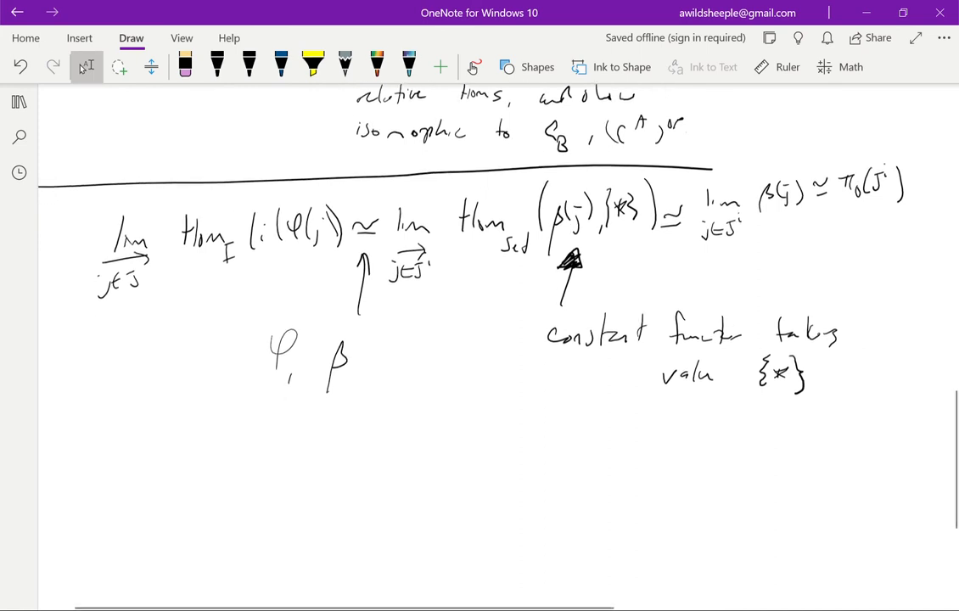
left_click(217, 66)
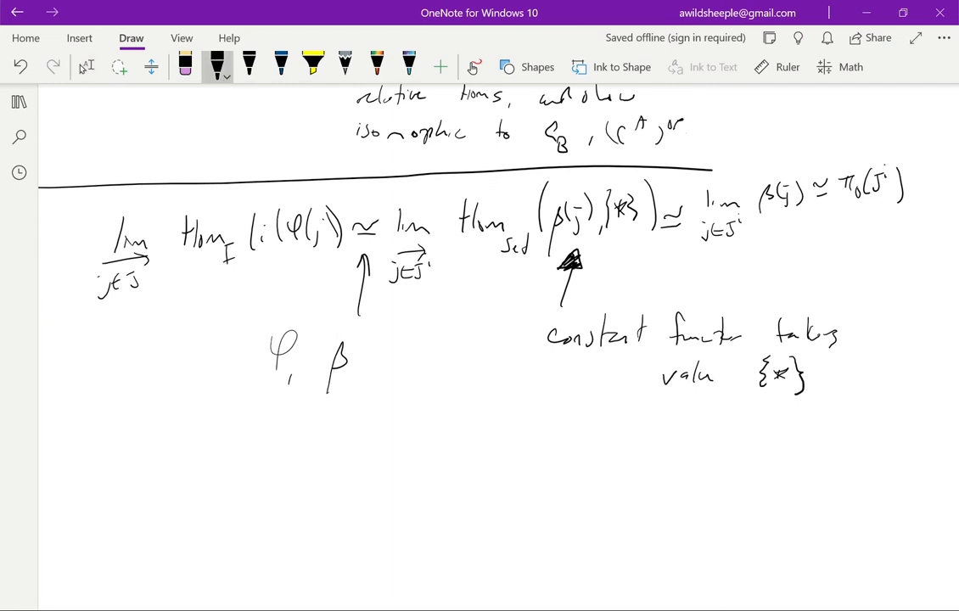
Step: Sketch an ellipse with components 1 and 2 mapping to Set, arrowed toward π₀(J)
left_click_drag(616, 446, 641, 484)
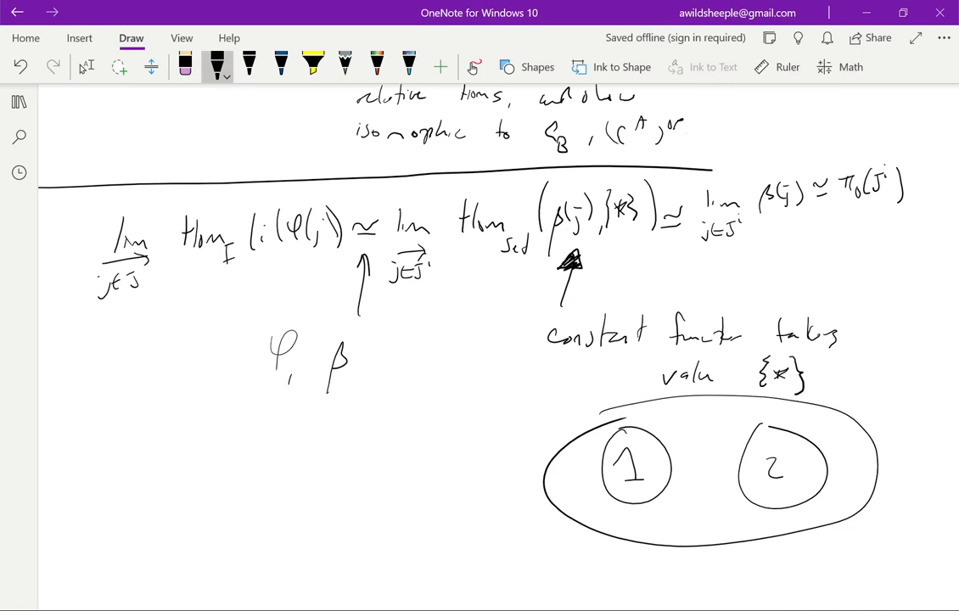
scroll("down", 3)
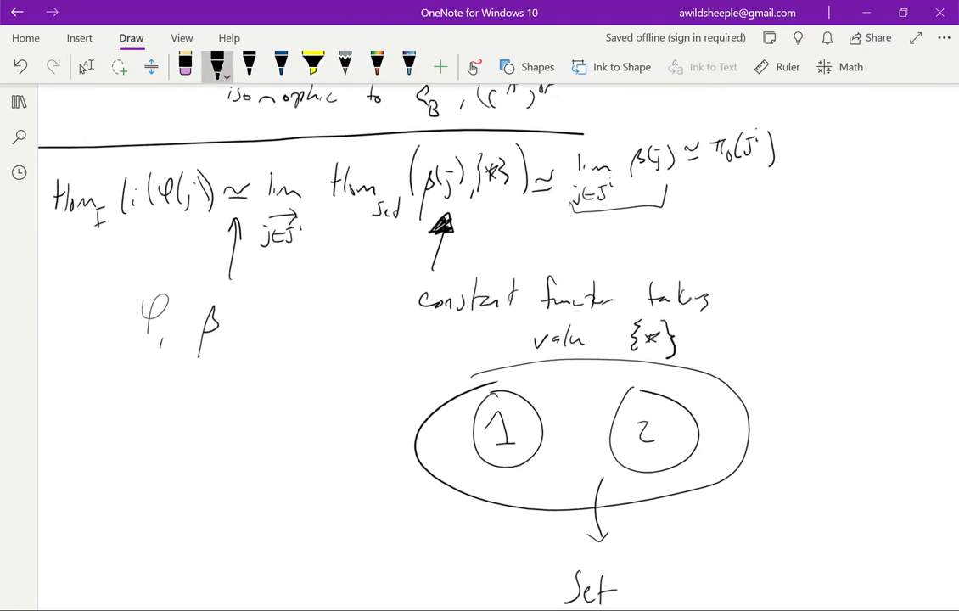
left_click_drag(692, 202, 745, 178)
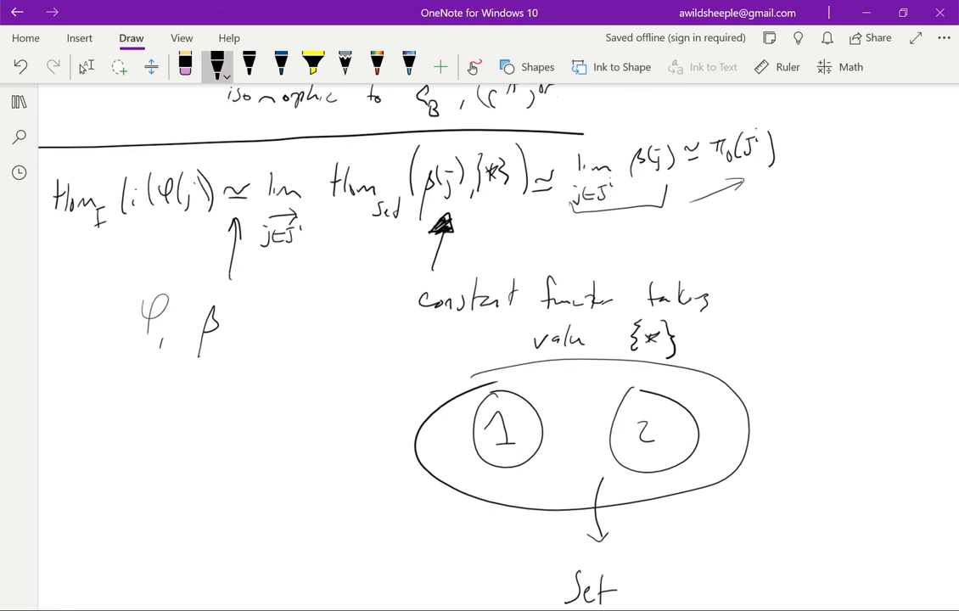
Step: Write 'connected components' at the arrow tip beside π₀(J′)
left_click_drag(729, 222, 737, 210)
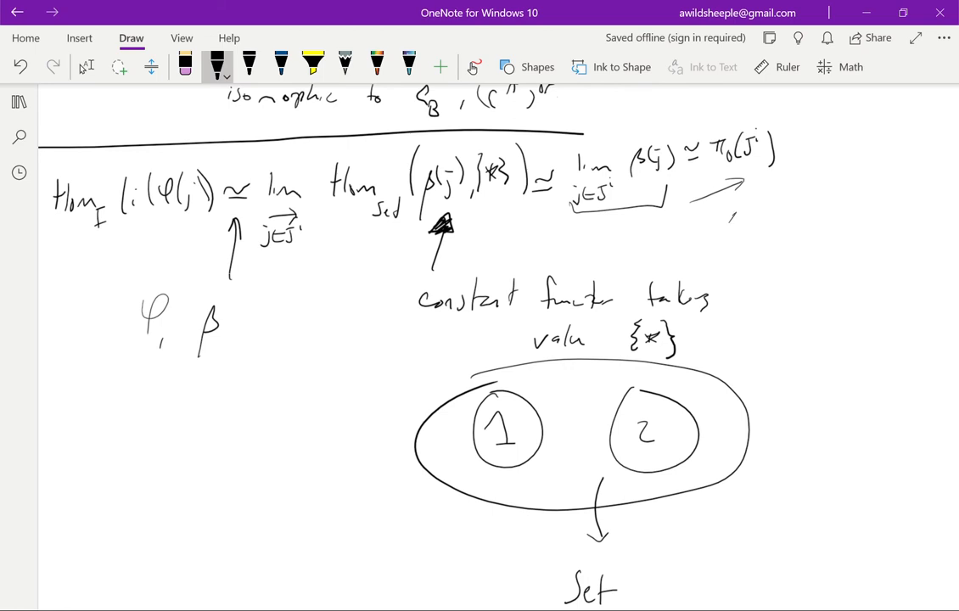
left_click_drag(730, 213, 828, 208)
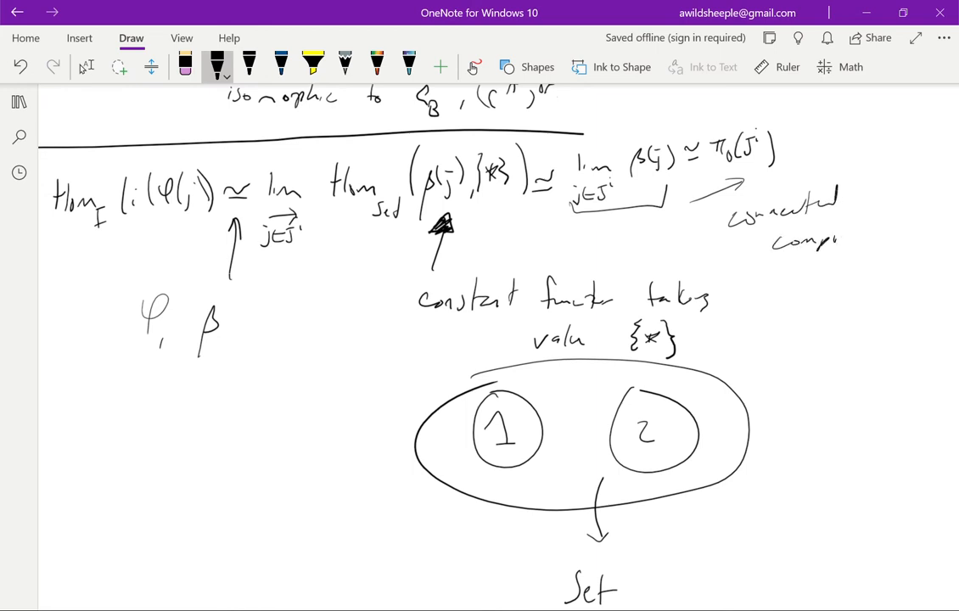
left_click_drag(832, 238, 887, 234)
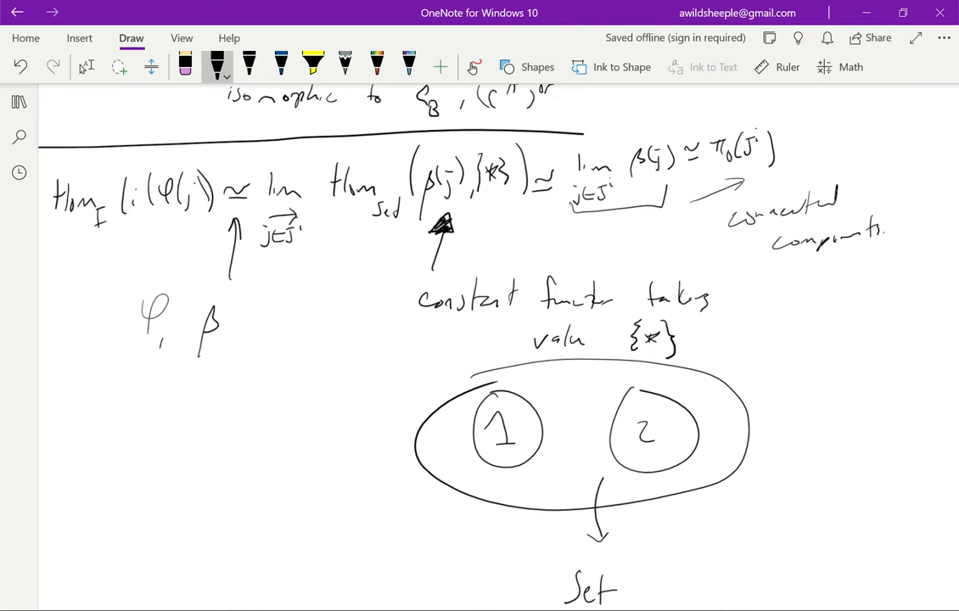
Step: Scroll up to review the Prop and Lemma, then back down with the black pen
scroll("up", 3)
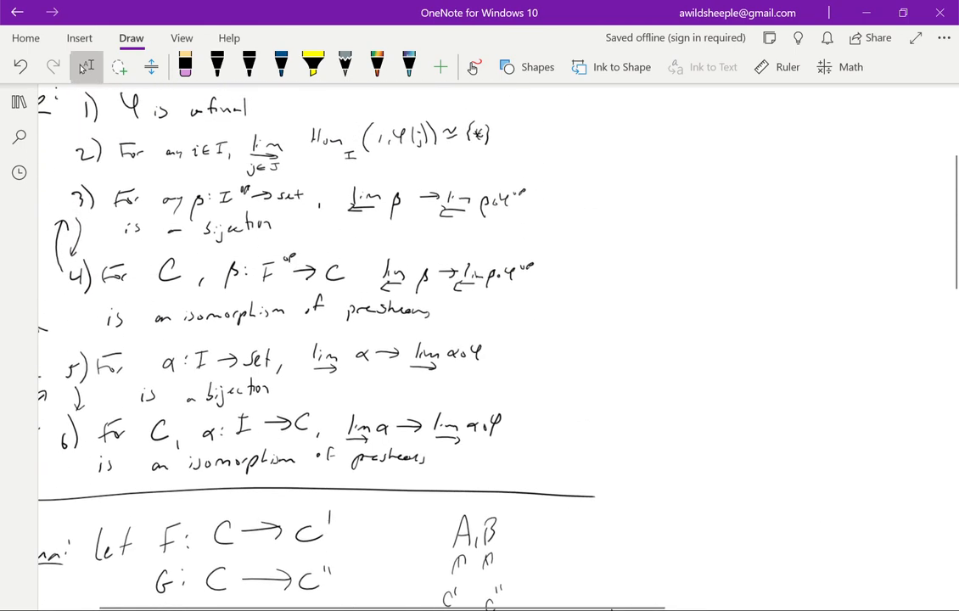
scroll("up", 3)
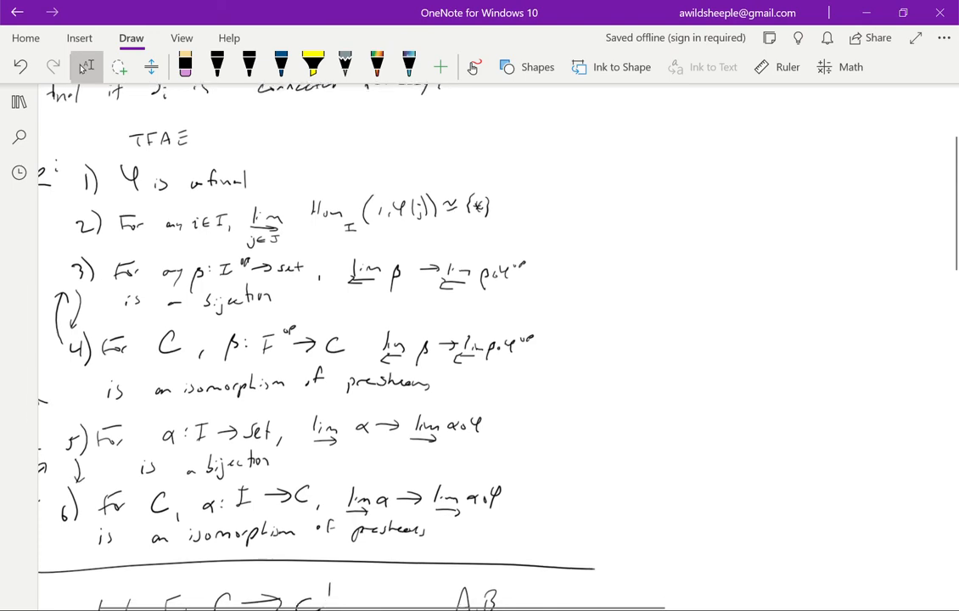
scroll("down", 3)
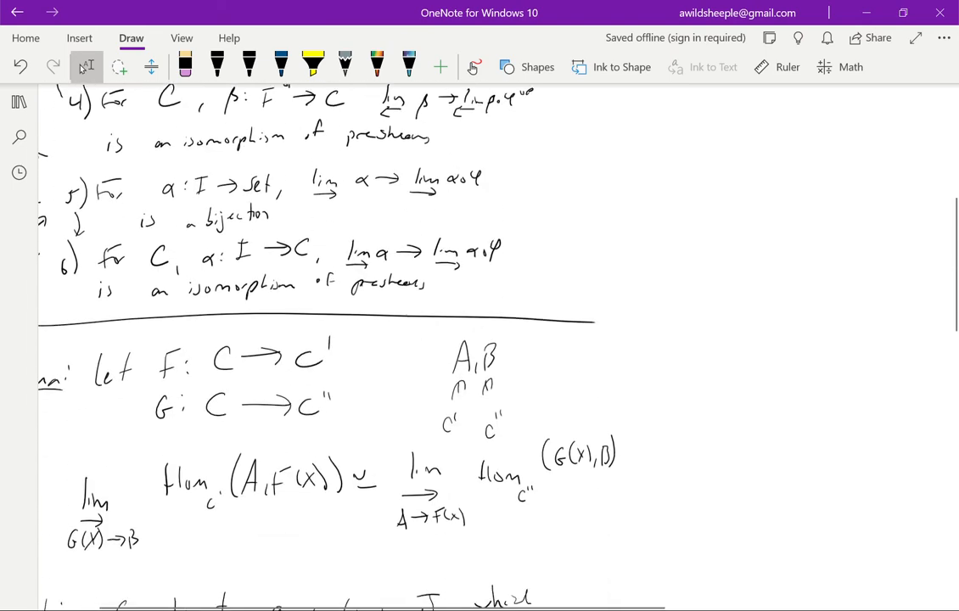
scroll("down", 3)
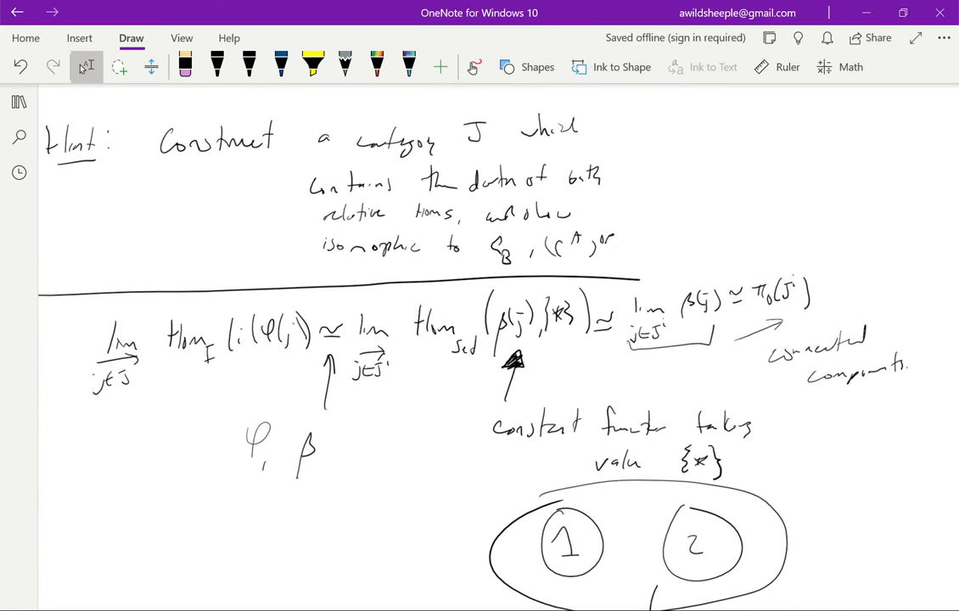
left_click(216, 67)
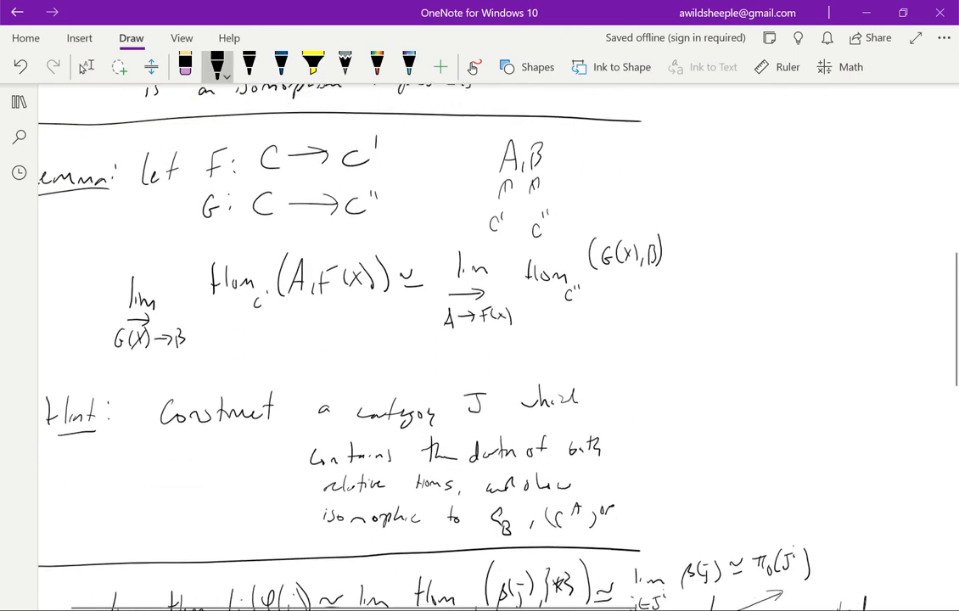
scroll("up", 3)
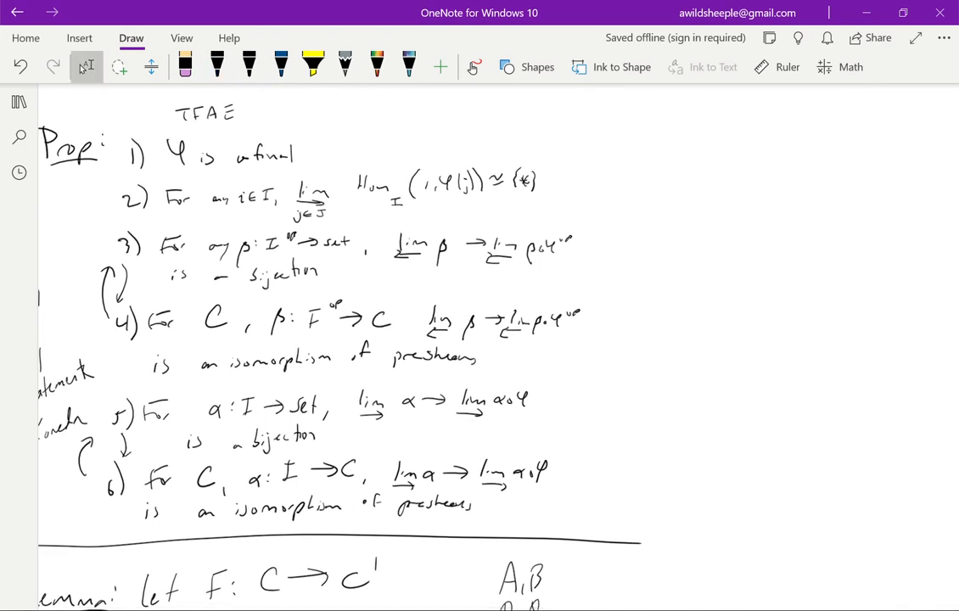
scroll("down", 3)
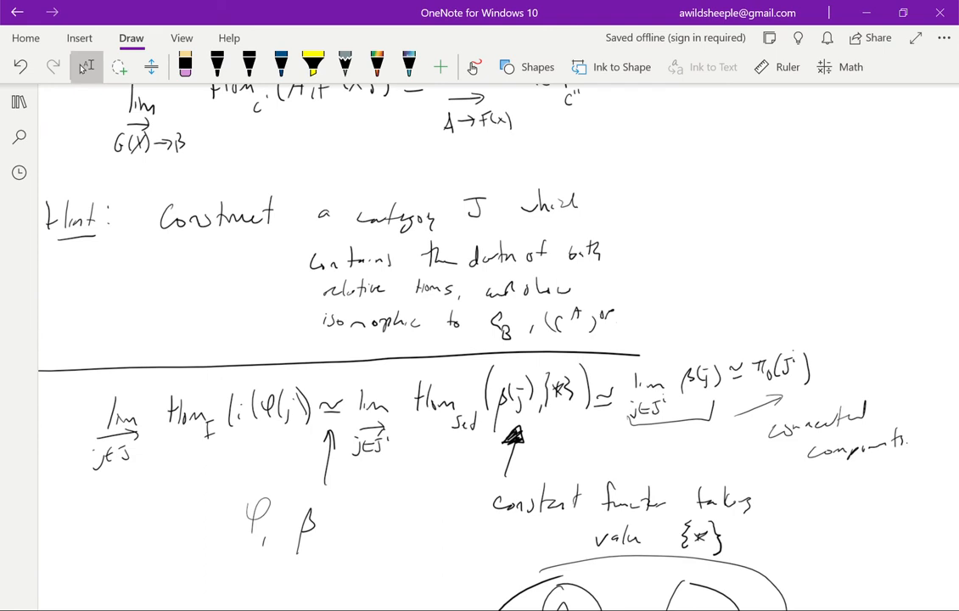
scroll("down", 3)
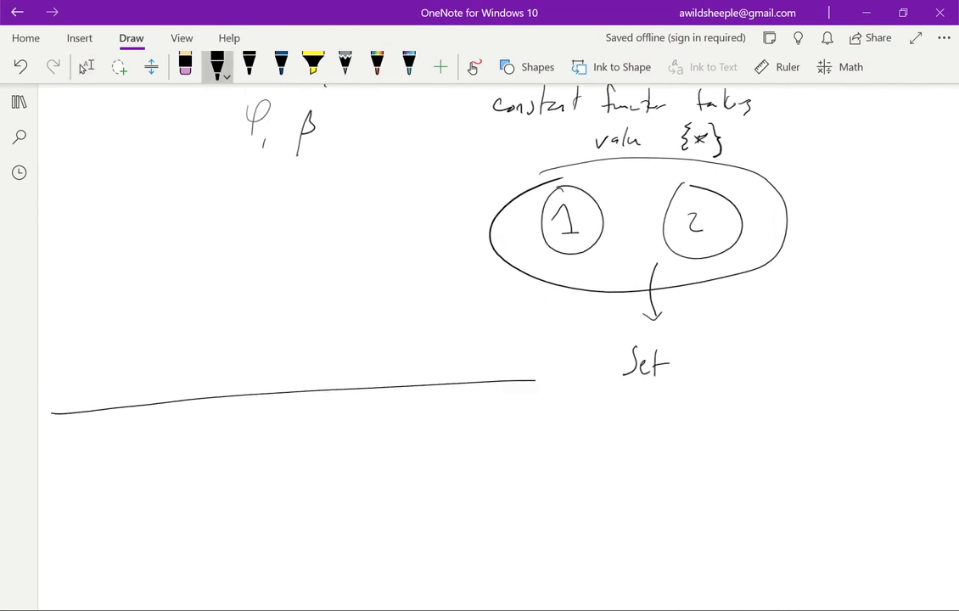
scroll("down", 3)
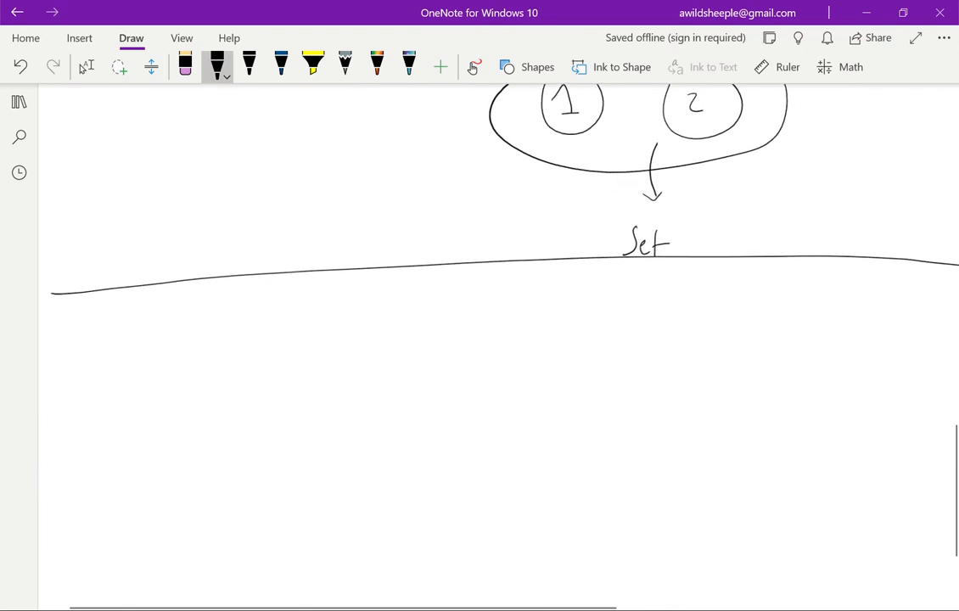
left_click(85, 67)
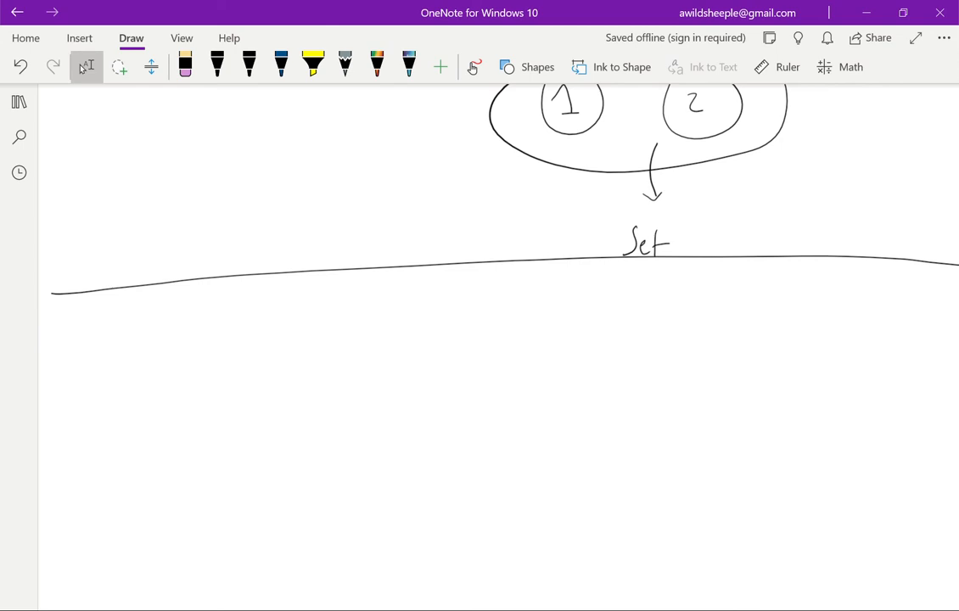
Step: Write the underlined 'Prop/Cor' heading and statement 1) If φ, ψ cofinal, so is φ∘ψ
left_click_drag(115, 356, 183, 340)
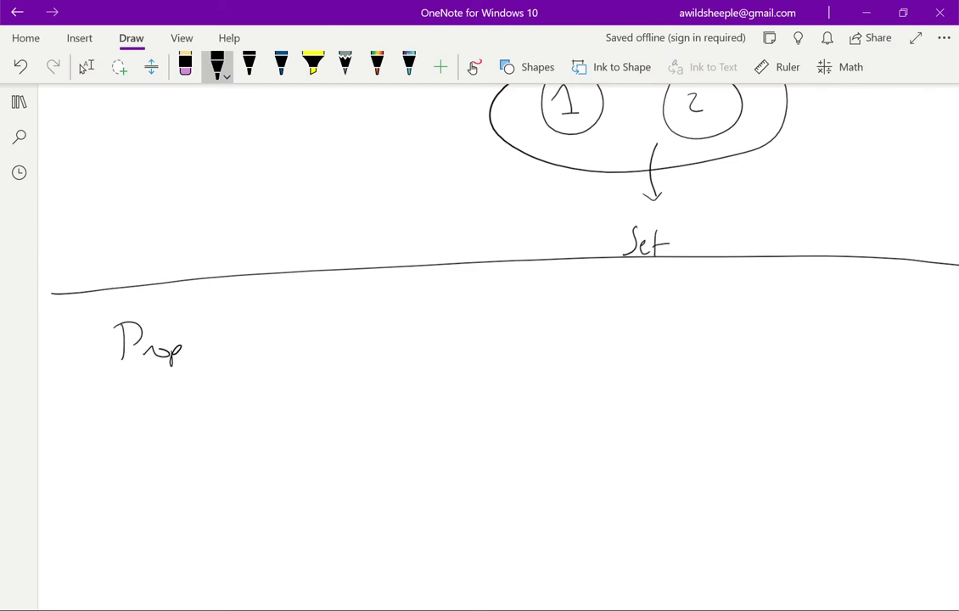
left_click_drag(204, 356, 272, 331)
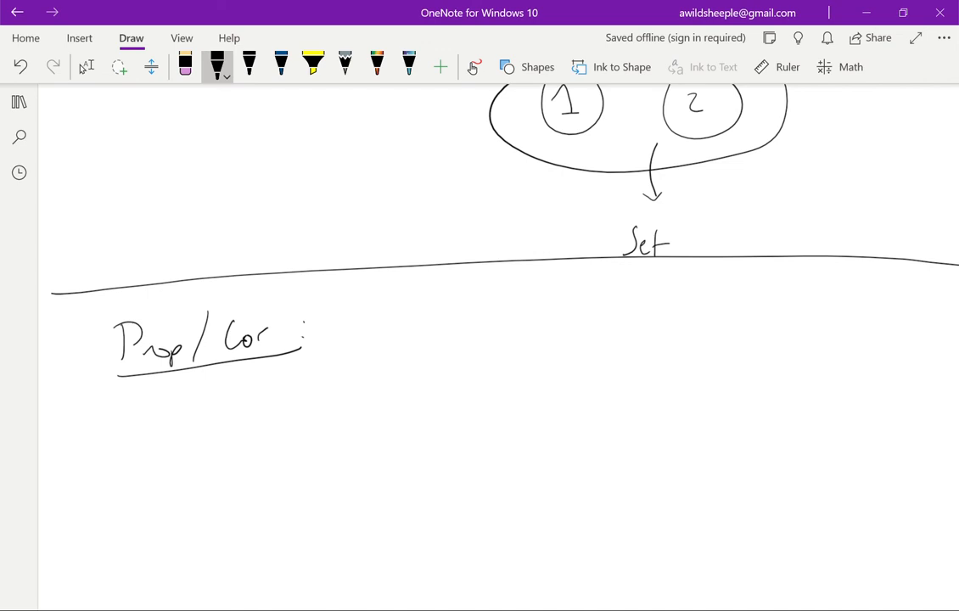
left_click_drag(357, 327, 484, 327)
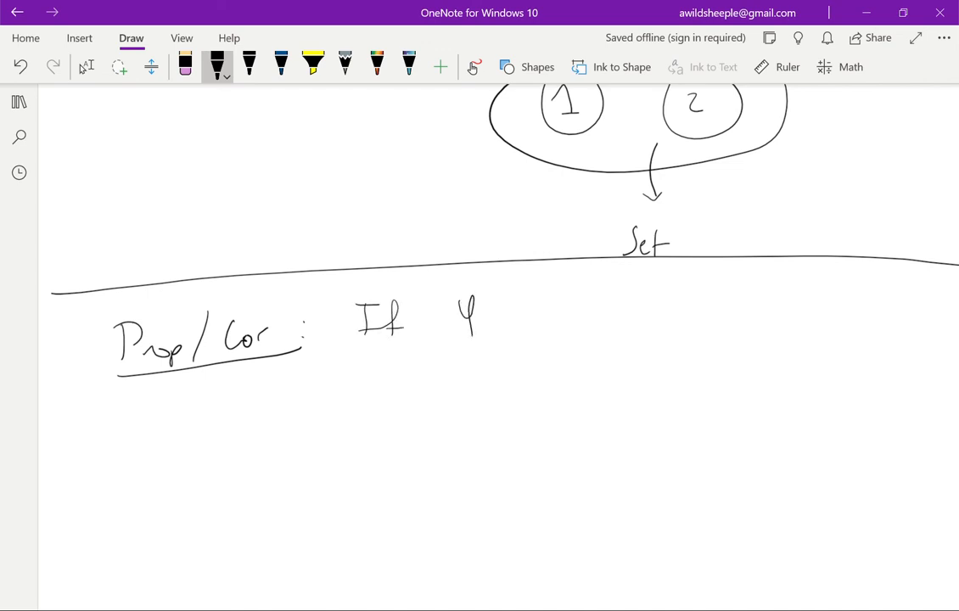
left_click_drag(326, 306, 338, 348)
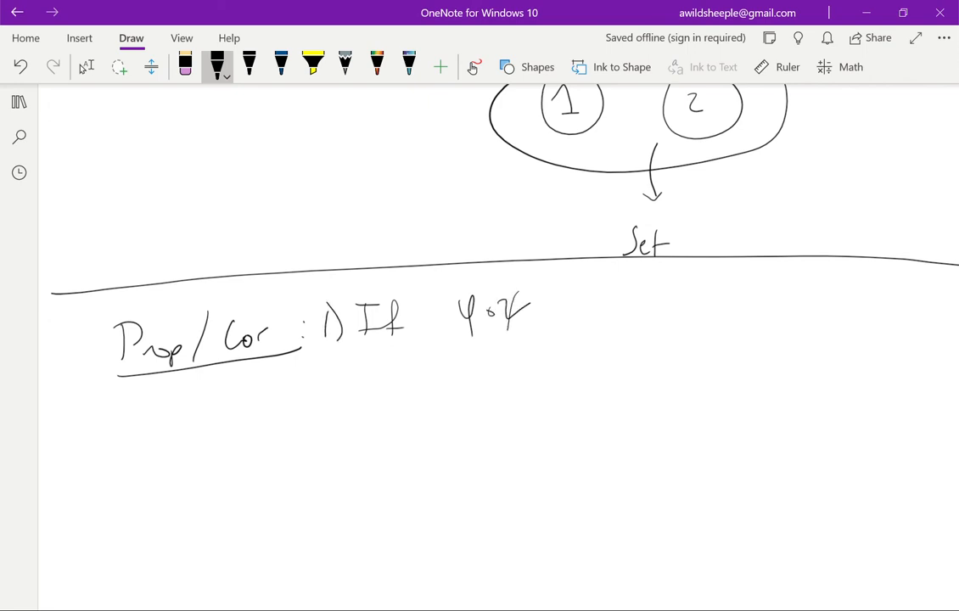
left_click(184, 66)
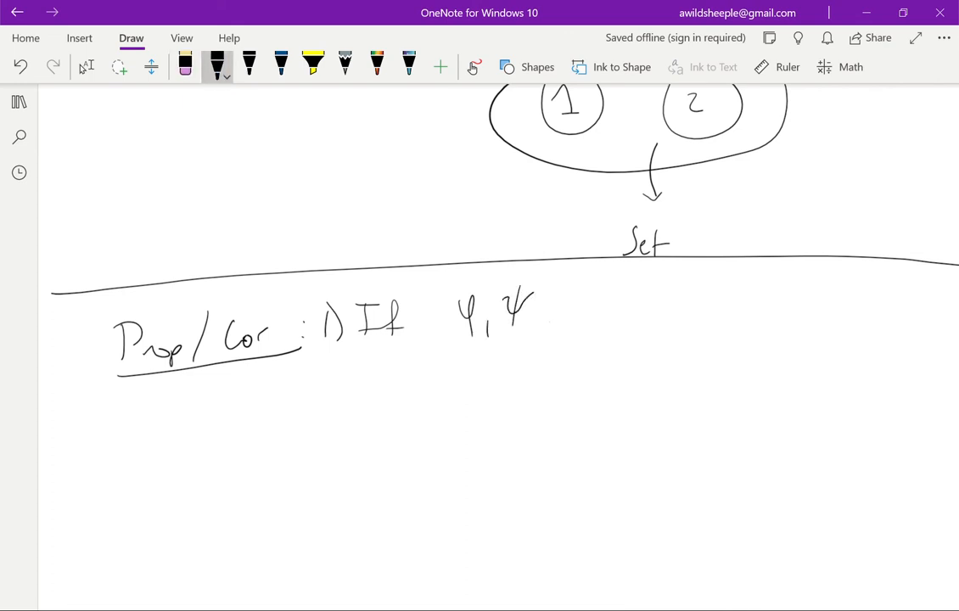
left_click_drag(585, 318, 658, 318)
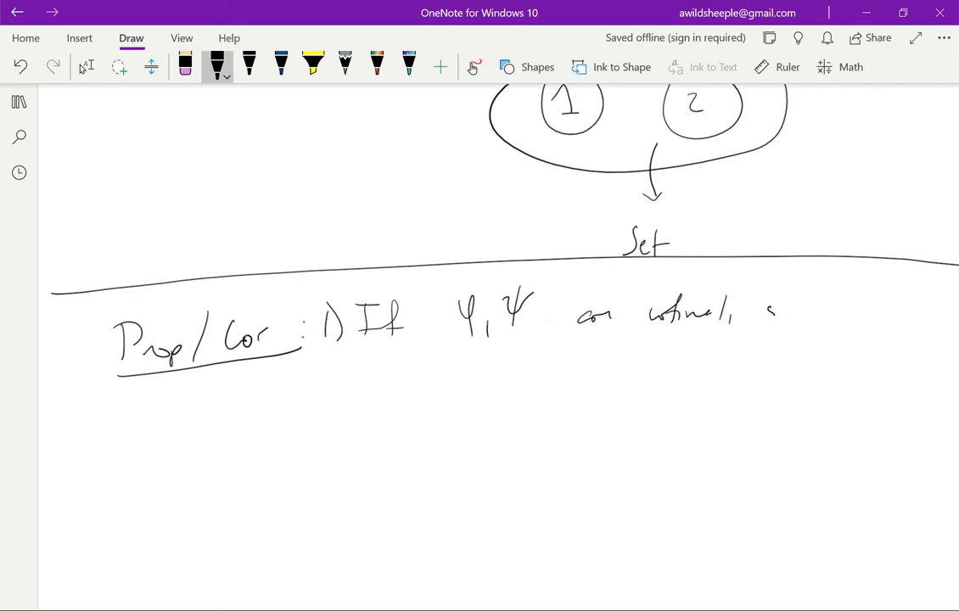
left_click_drag(760, 310, 837, 318)
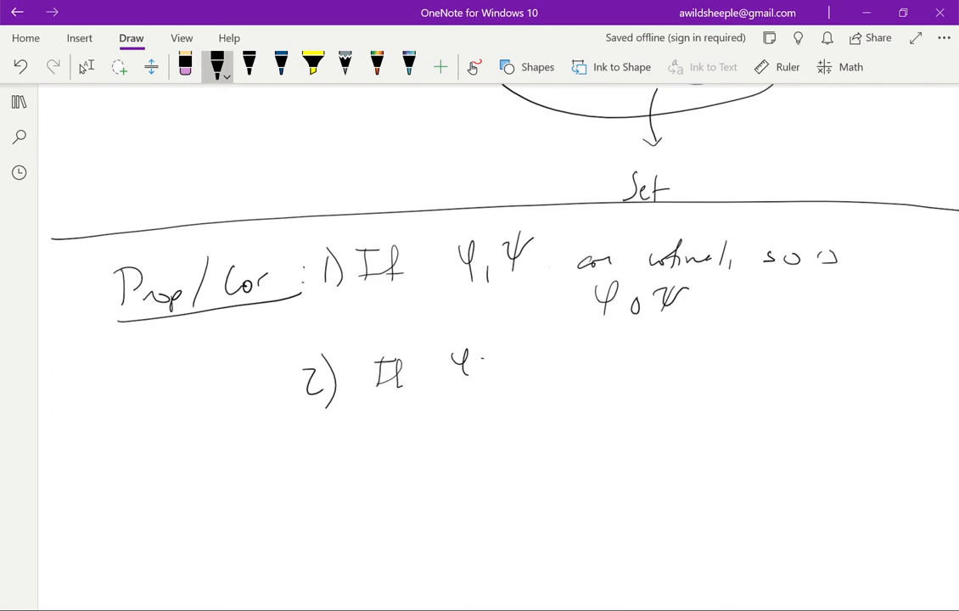
Step: Write statement 2) If φ∘ψ is cofinal and ψ is cofinal, so is second
left_click_drag(479, 373, 603, 369)
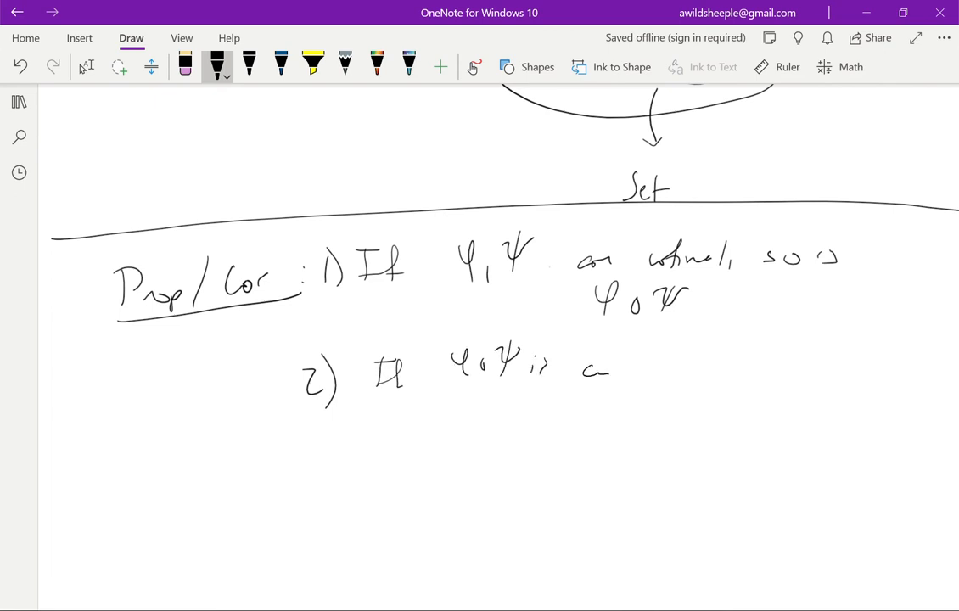
left_click_drag(586, 373, 671, 373)
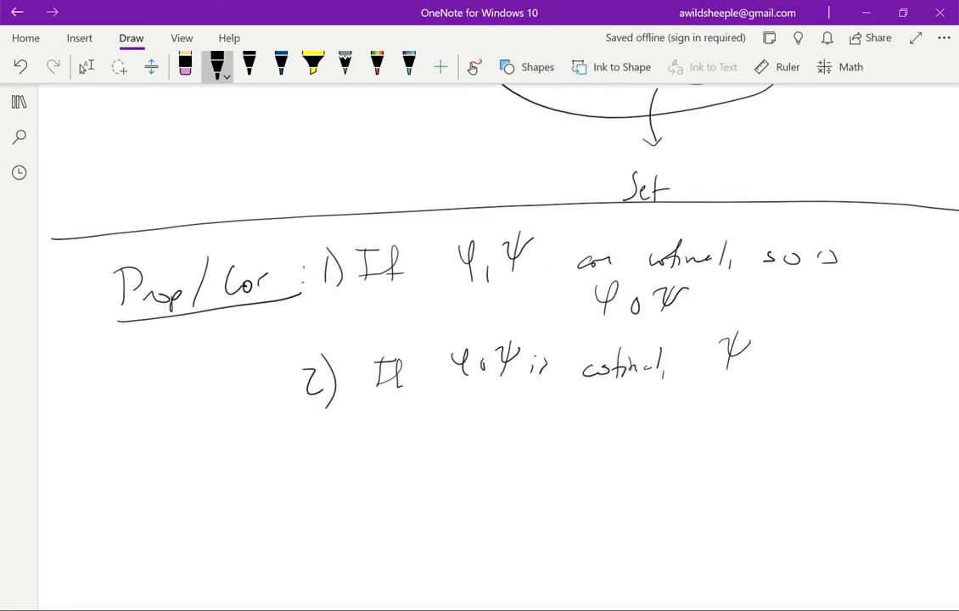
left_click_drag(773, 357, 849, 357)
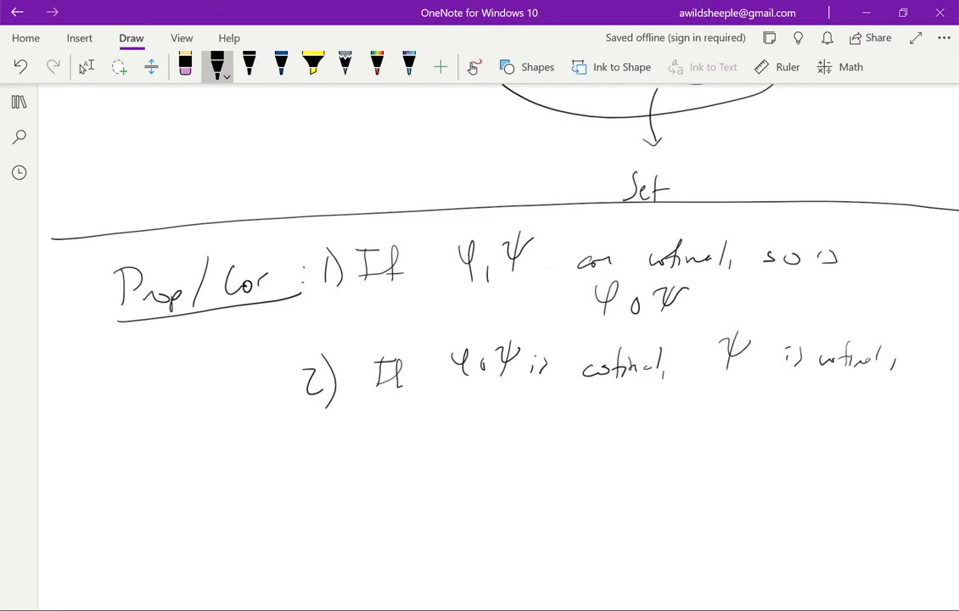
left_click_drag(573, 420, 675, 416)
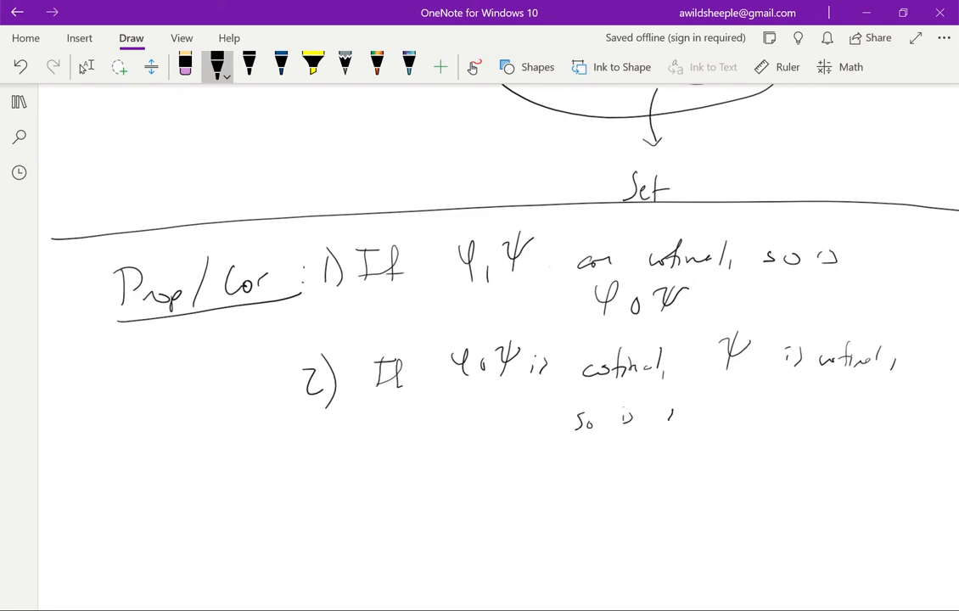
left_click_drag(658, 416, 735, 412)
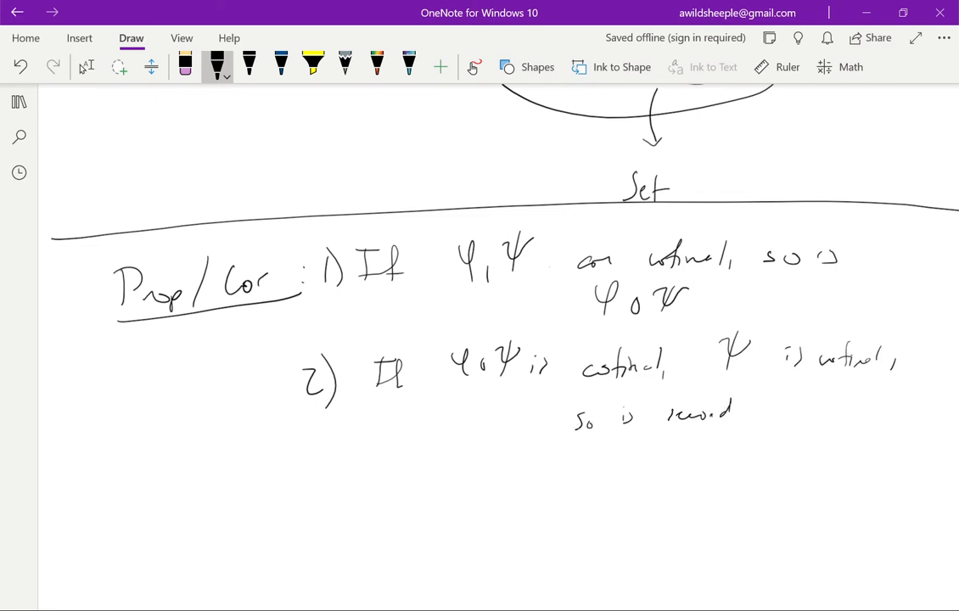
Step: Ink item '3) If φ is fully faithful, φ∘ψ cofinal, both φ, ψ are cofinal'
scroll("up", 3)
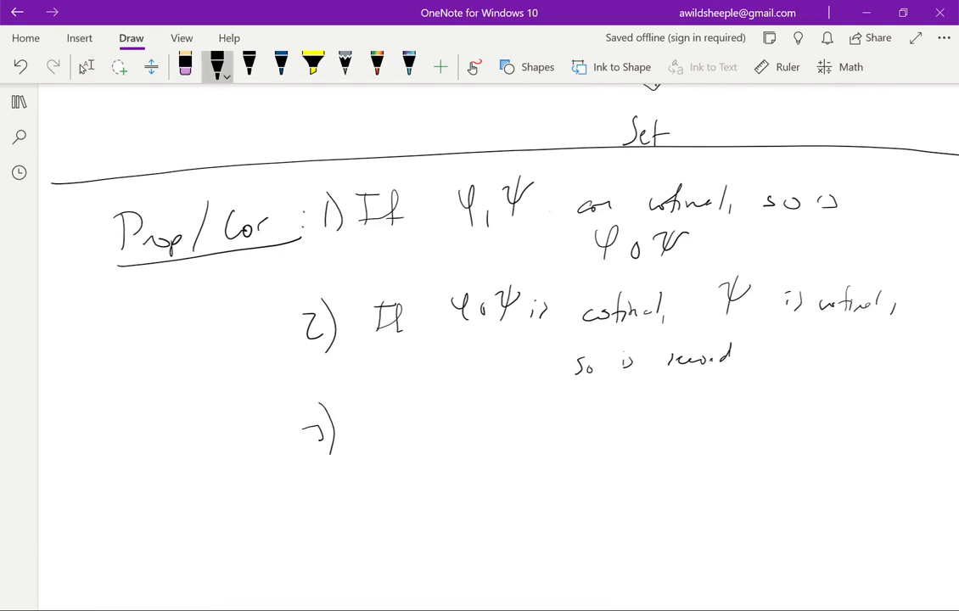
left_click_drag(365, 417, 463, 433)
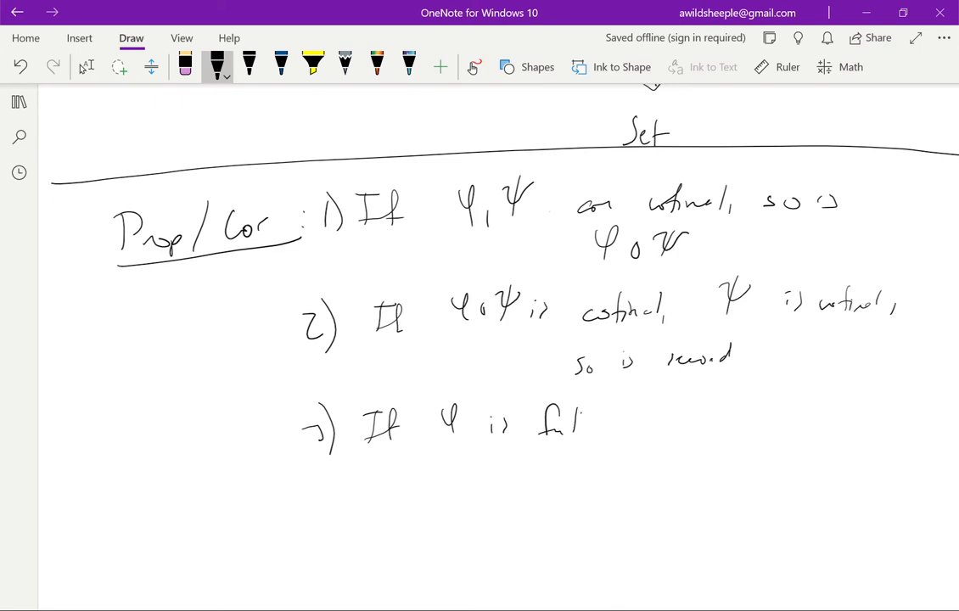
left_click_drag(586, 424, 671, 425)
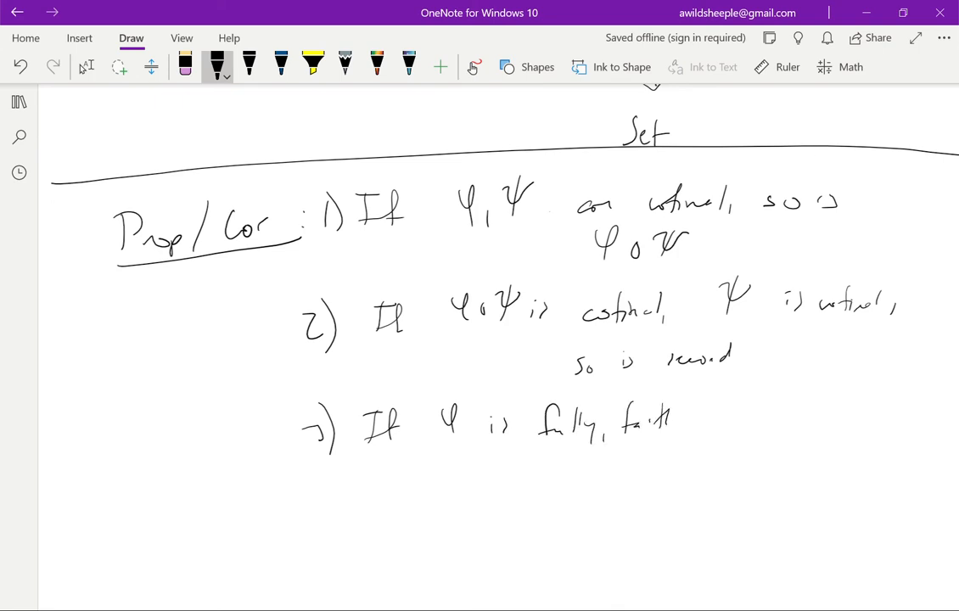
left_click_drag(671, 424, 714, 424)
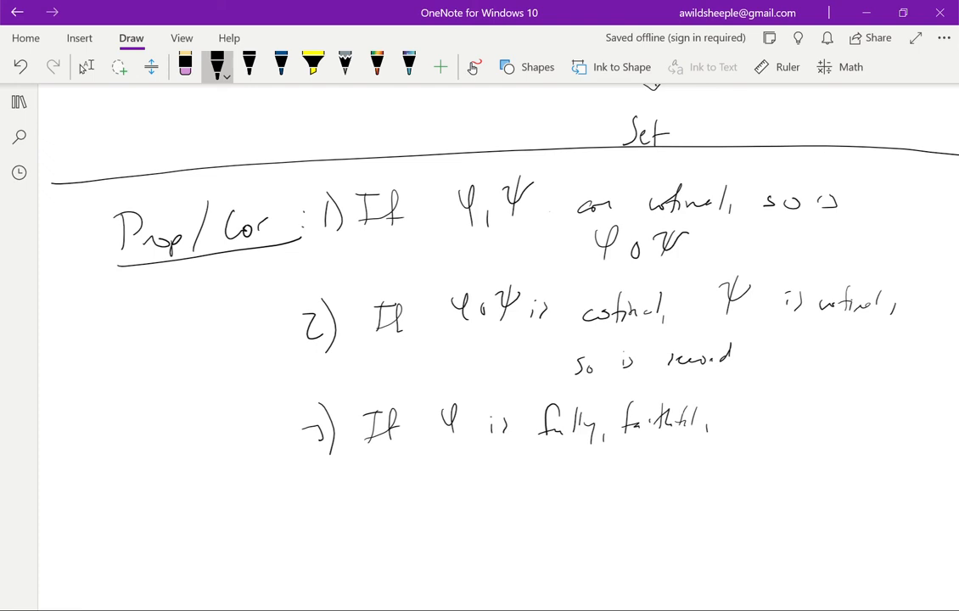
left_click_drag(760, 428, 773, 403)
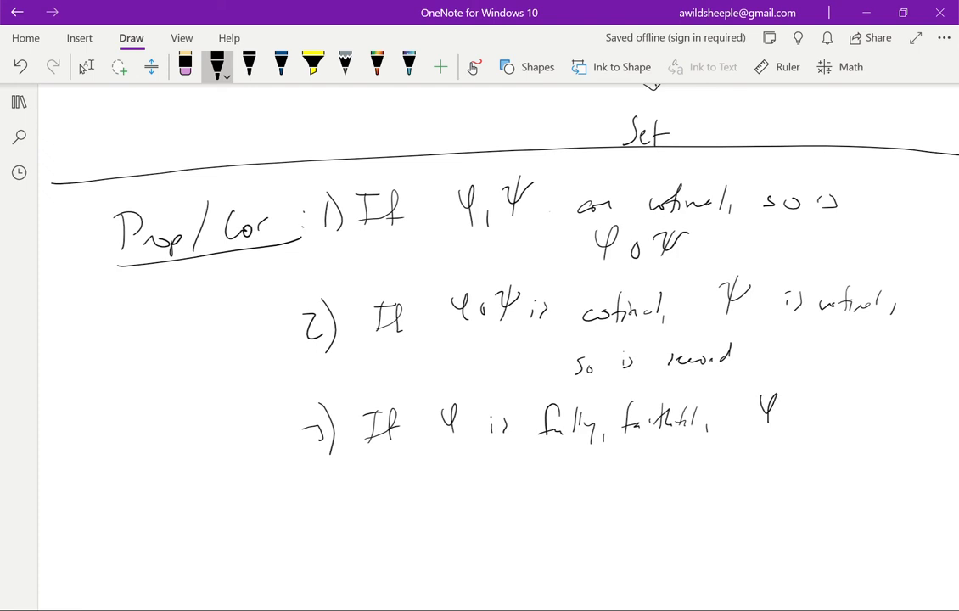
left_click_drag(768, 411, 874, 416)
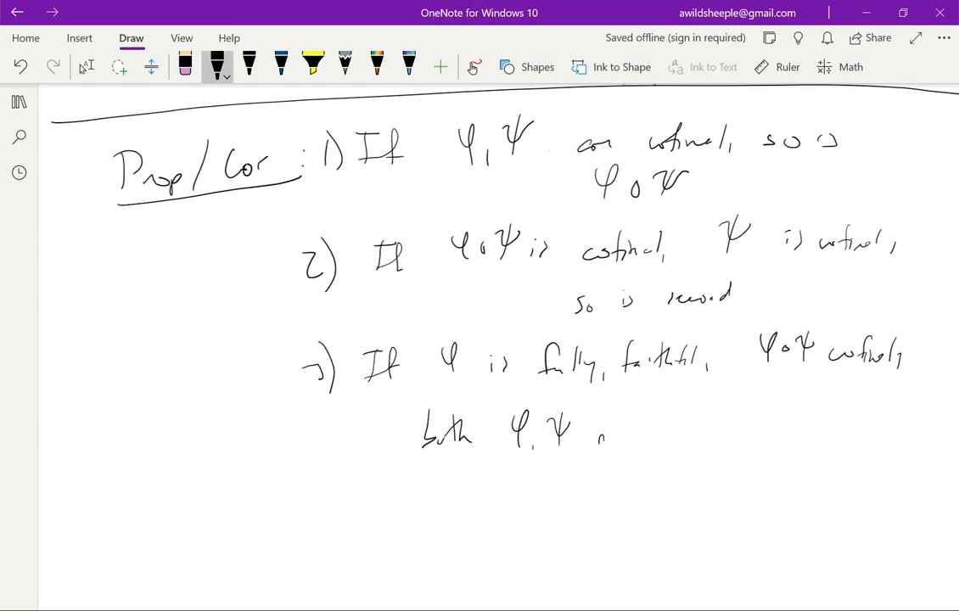
left_click_drag(594, 433, 696, 433)
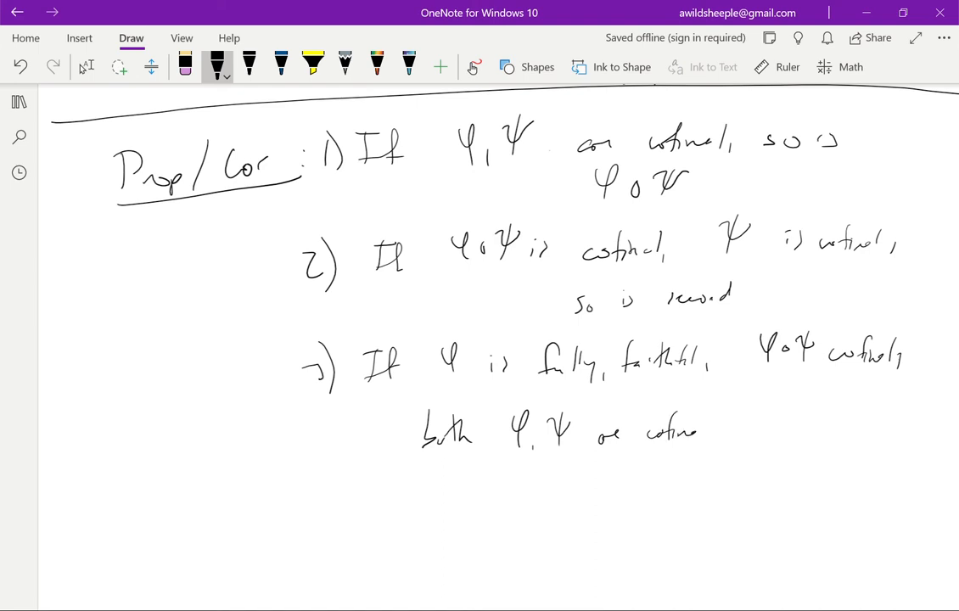
scroll("up", 3)
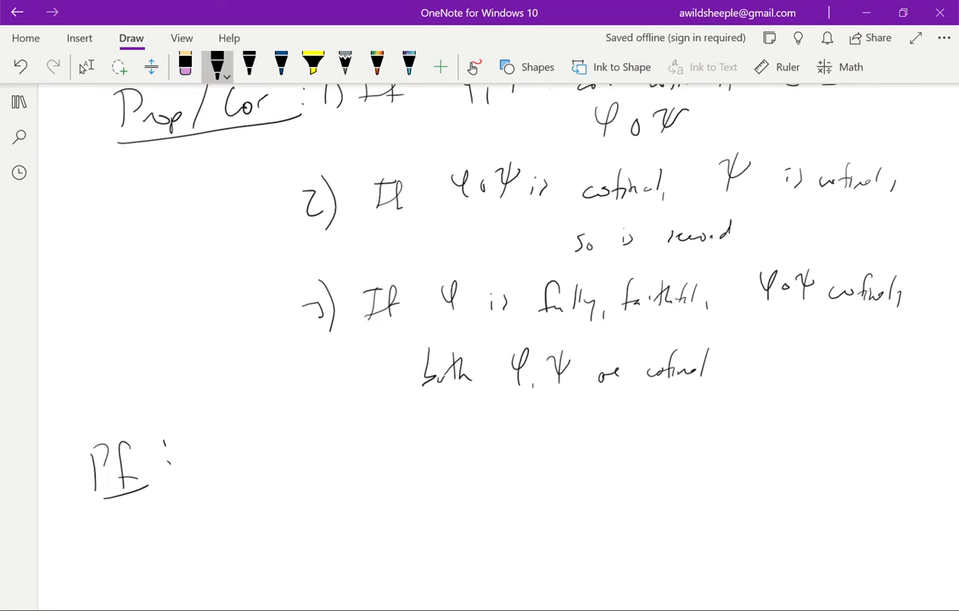
Step: Ink the proof line 'Bijection ∘ Bijection = Bijection'
left_click_drag(230, 458, 293, 471)
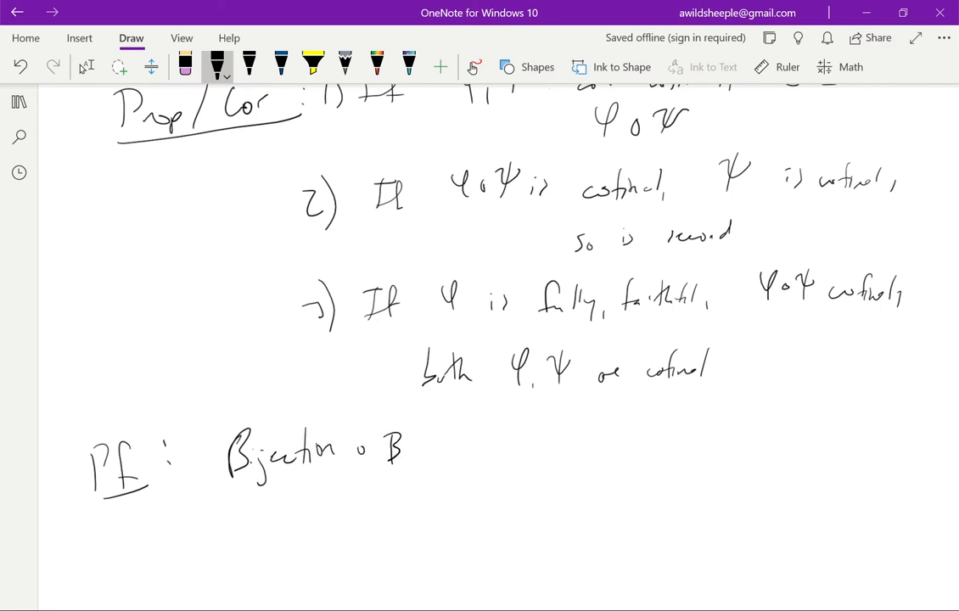
left_click_drag(383, 450, 465, 450)
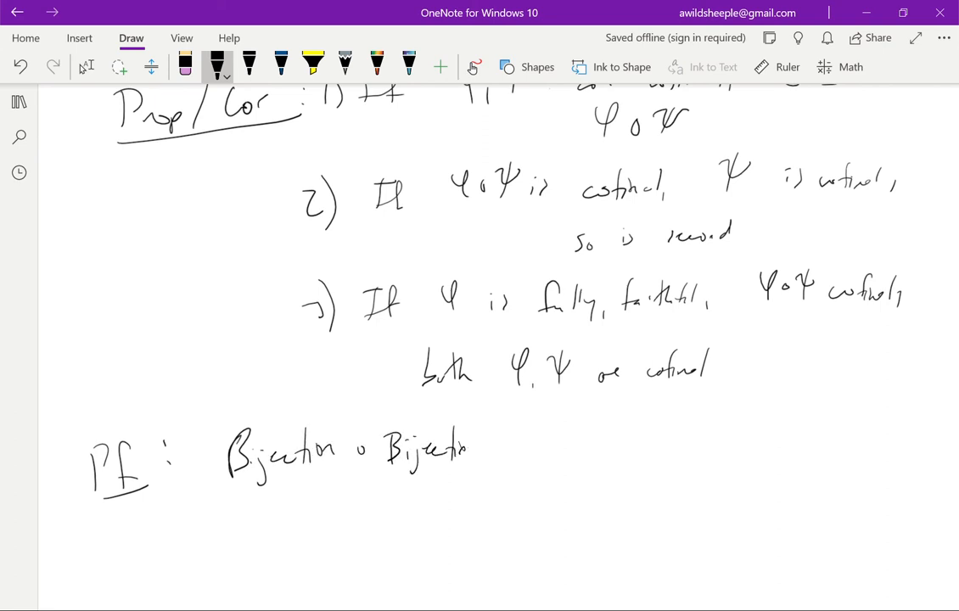
left_click_drag(505, 446, 581, 446)
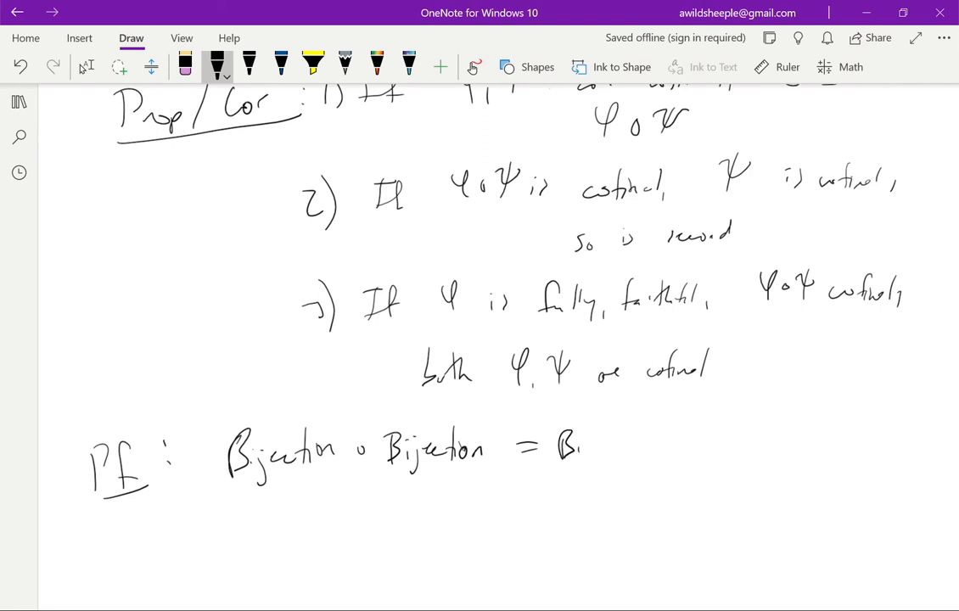
left_click_drag(560, 446, 641, 446)
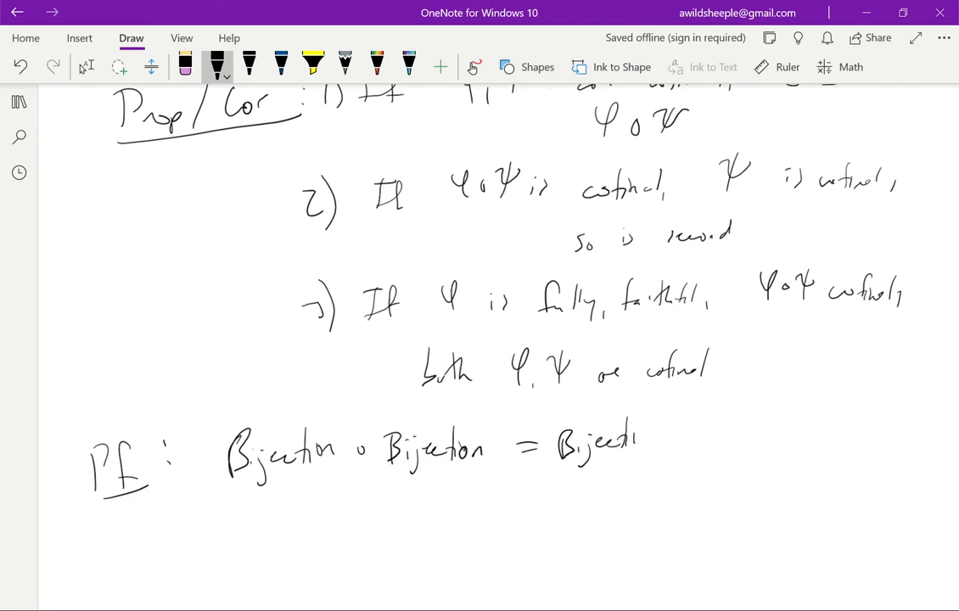
left_click_drag(611, 441, 654, 442)
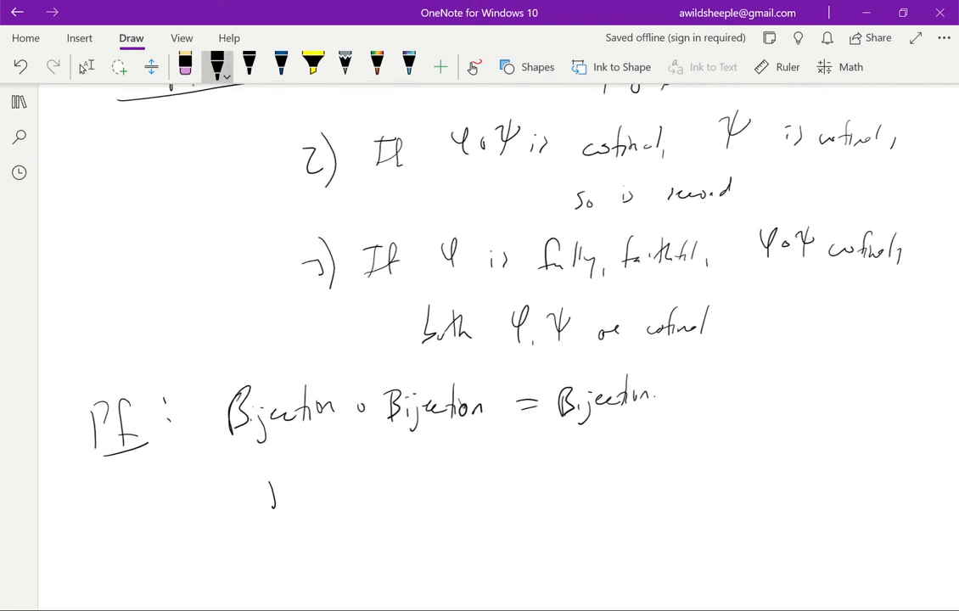
Step: Ink 'j∈J, ψ: K→J, K^j ≃ K^{ψ(j)} ⇒ ψ cofinal ⇒ φ is cofinal'
left_click_drag(272, 501, 327, 463)
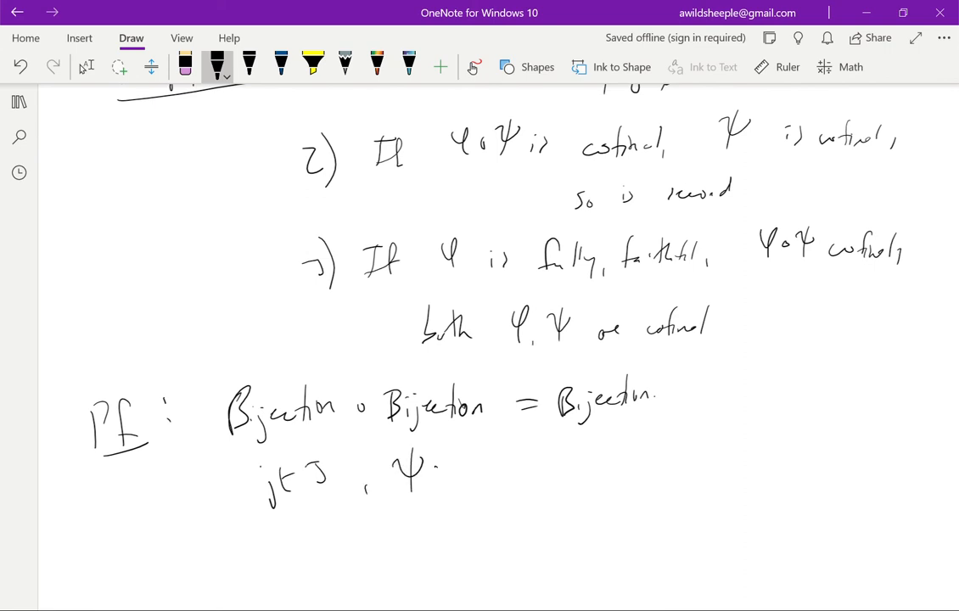
left_click_drag(442, 476, 548, 476)
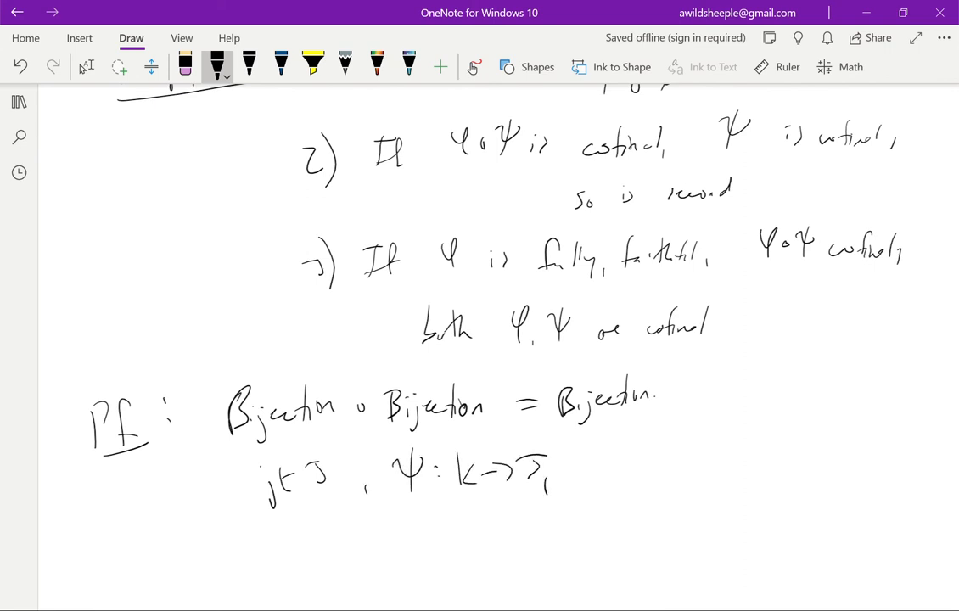
left_click_drag(612, 450, 633, 484)
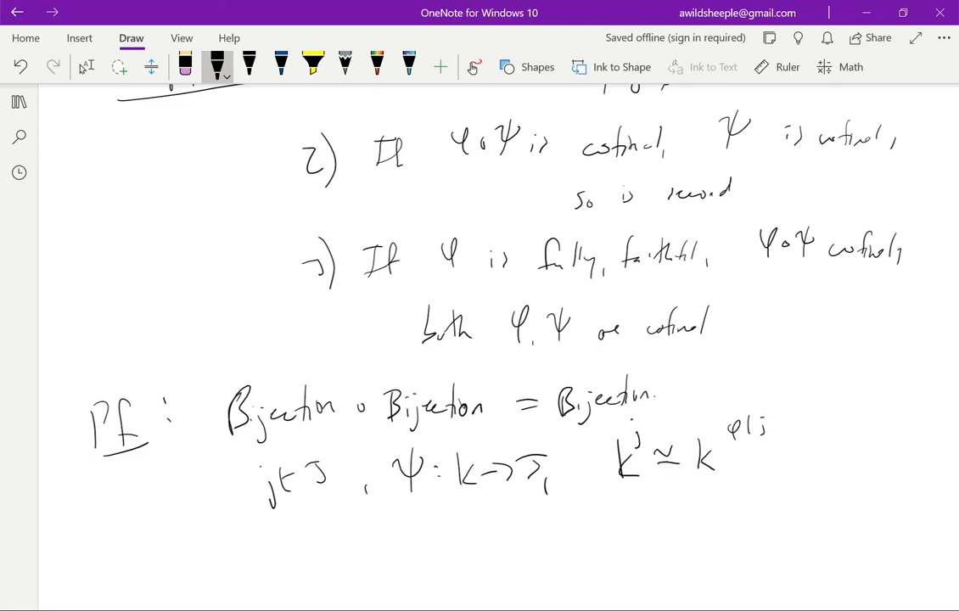
left_click_drag(764, 421, 774, 442)
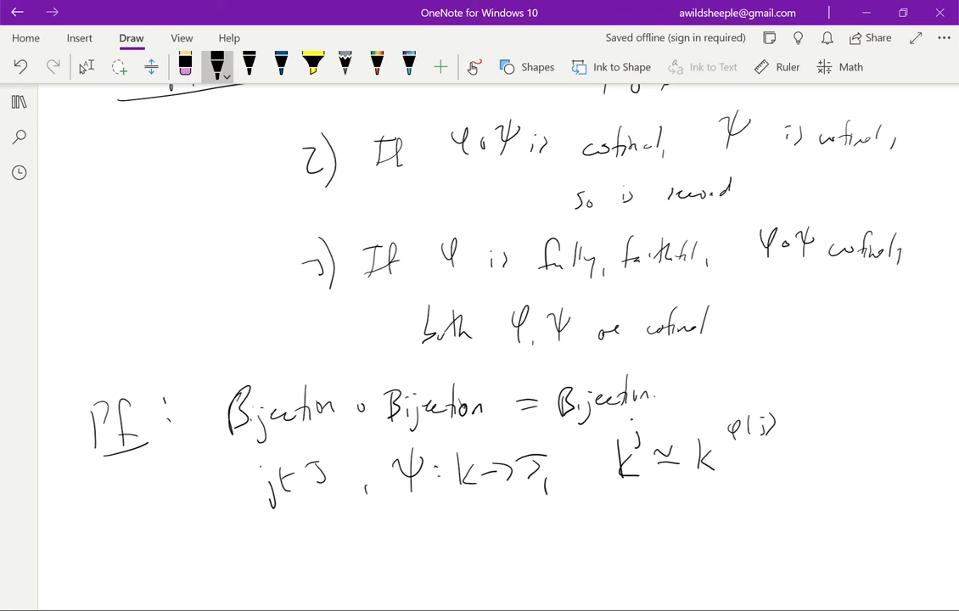
scroll("down", 3)
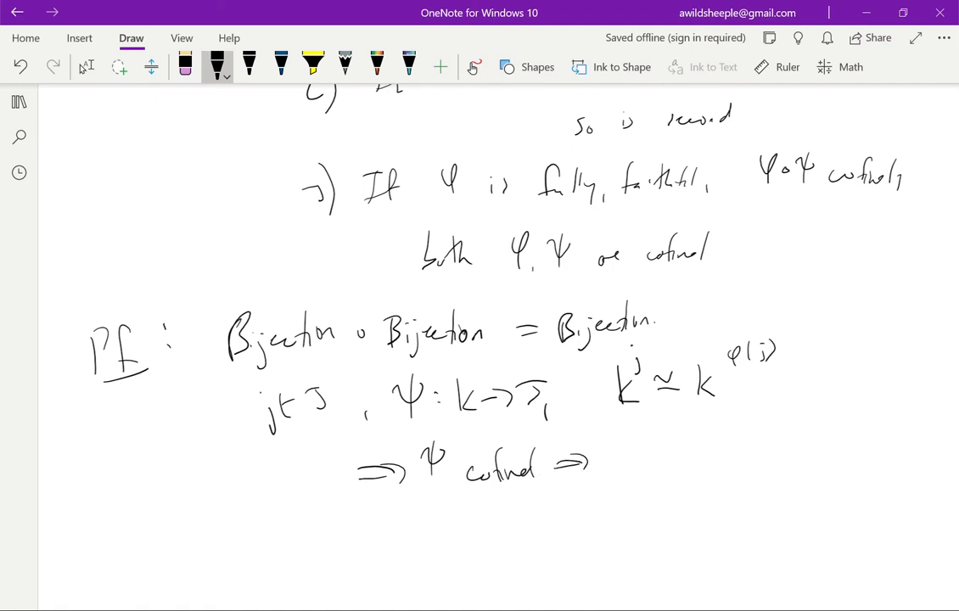
left_click_drag(607, 463, 739, 462)
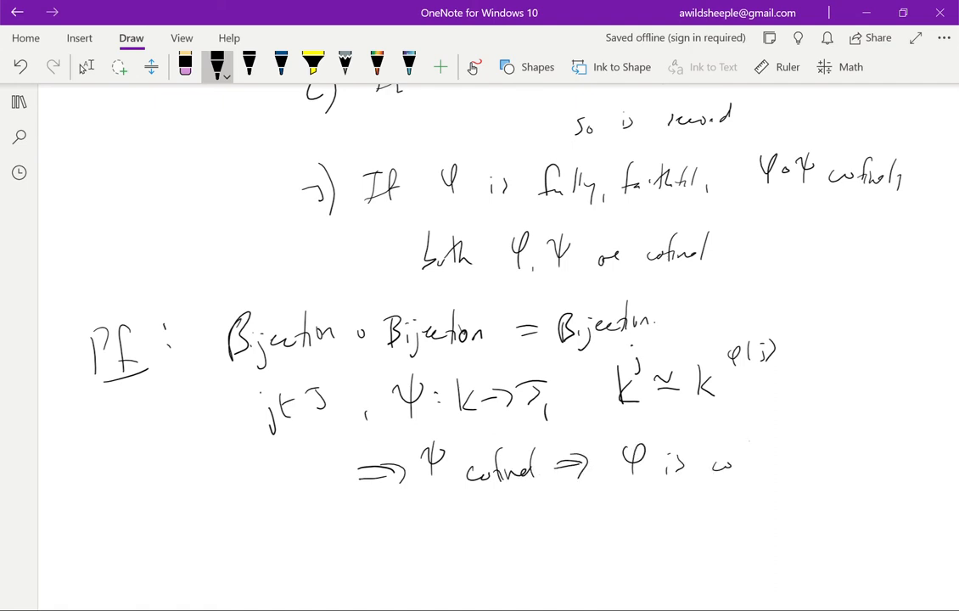